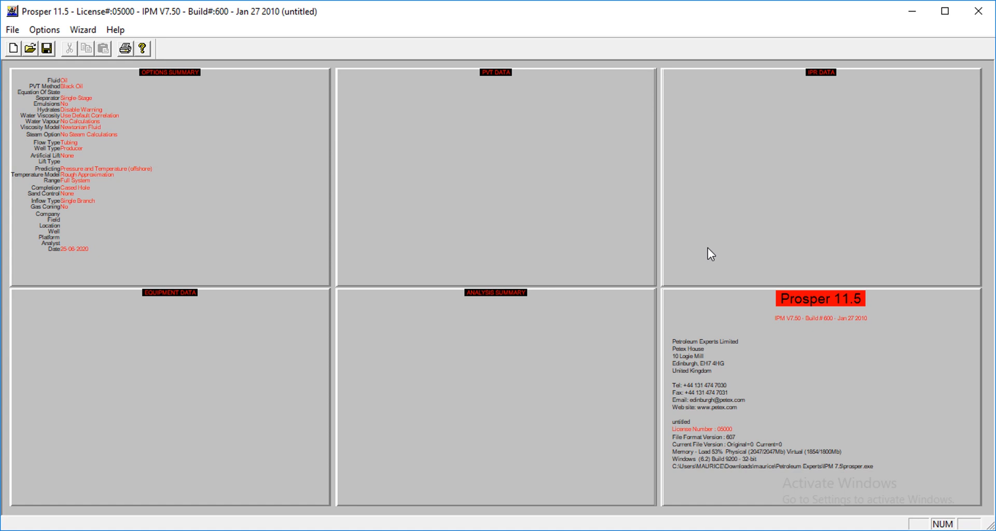
pyautogui.moveTo(5, 61)
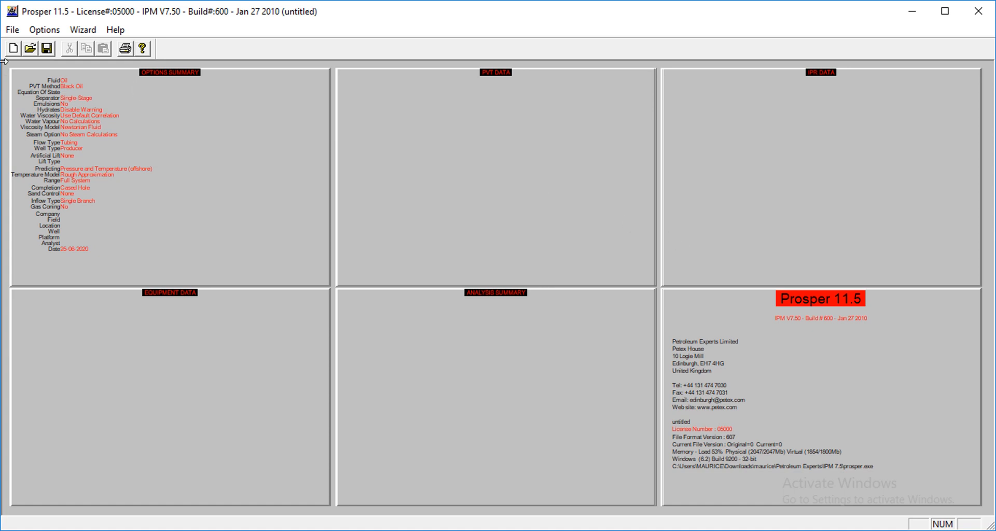
# Step: Open the System Summary from the Options menu, with fluid set to Oil and Water
pyautogui.click(43, 29)
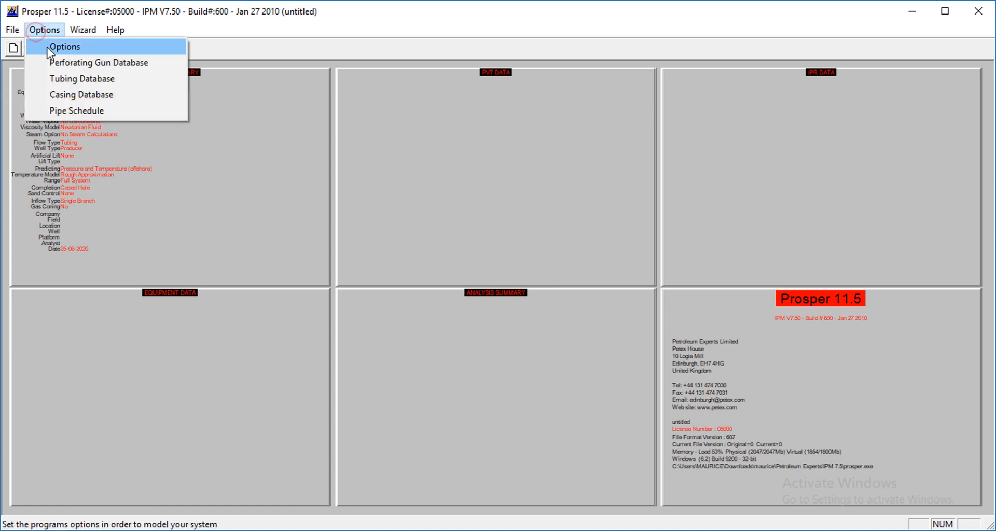
pyautogui.click(64, 46)
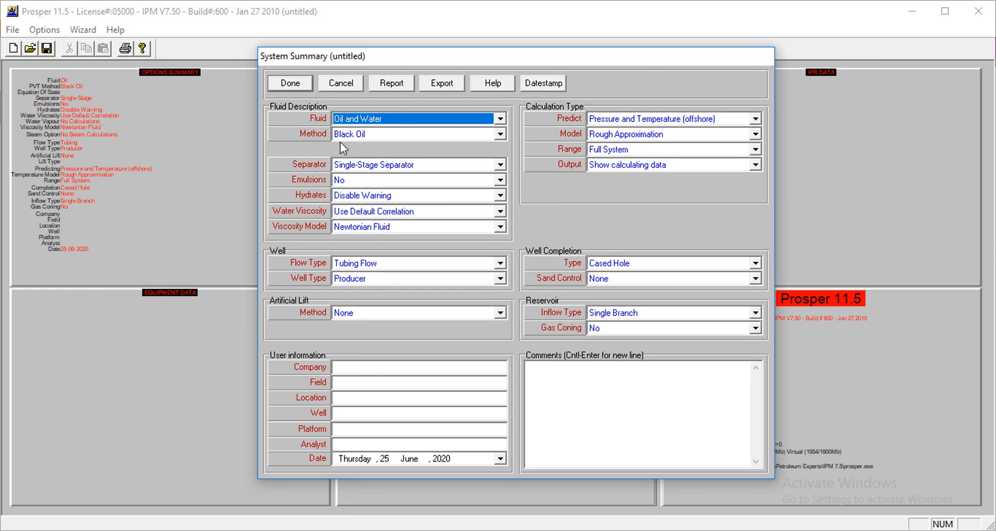
pyautogui.moveTo(363, 170)
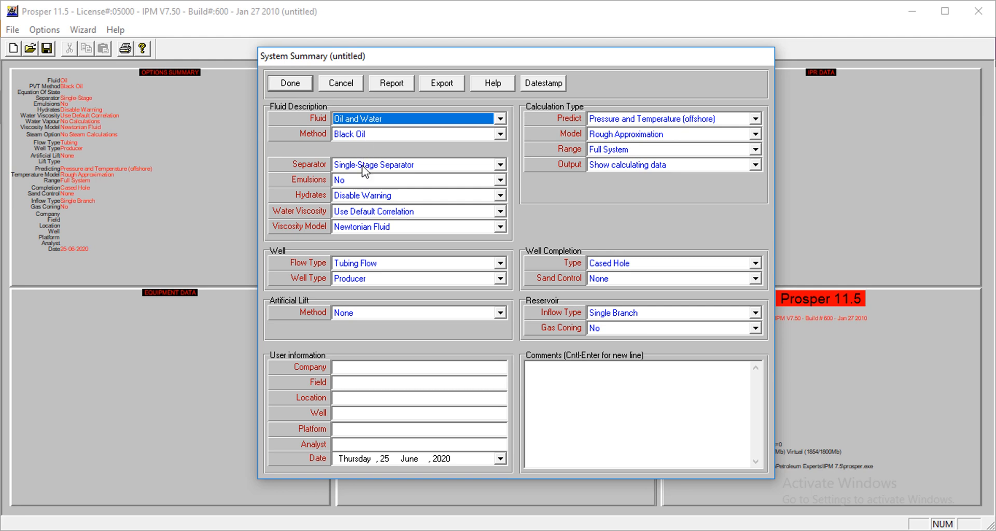
pyautogui.moveTo(386, 280)
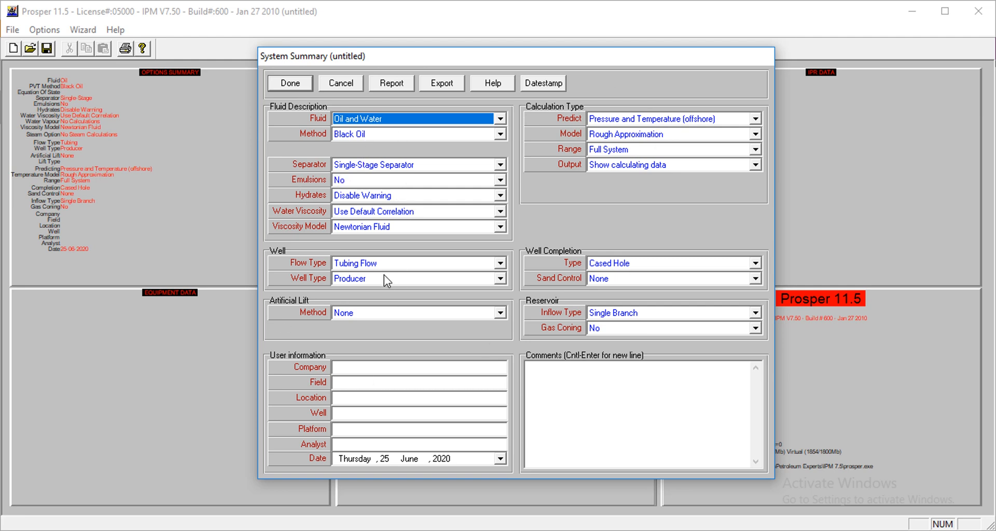
pyautogui.moveTo(354, 320)
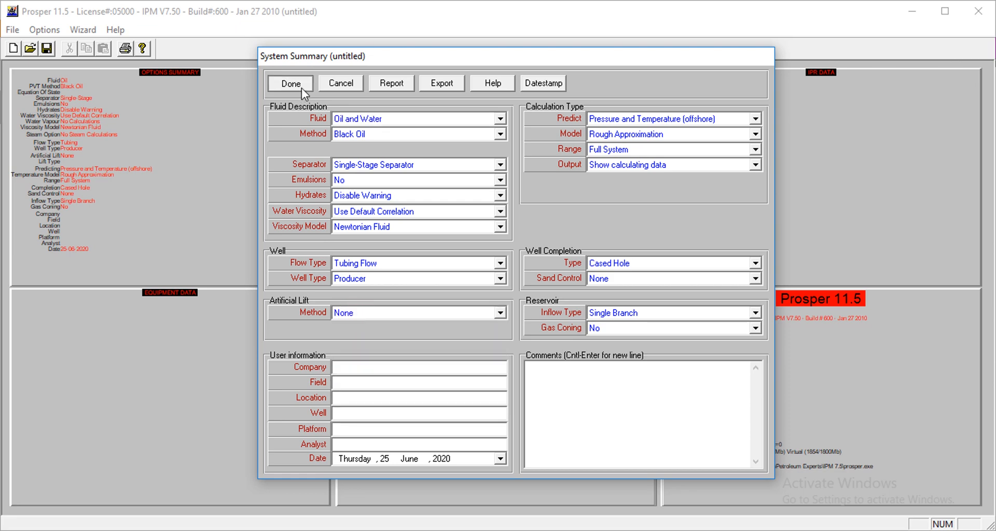
# Step: Enter black-oil PVT data: GOR 400, 30 API oil, gas gravity 0.75, salinity 80000 ppm
pyautogui.click(290, 83)
pyautogui.write('4')
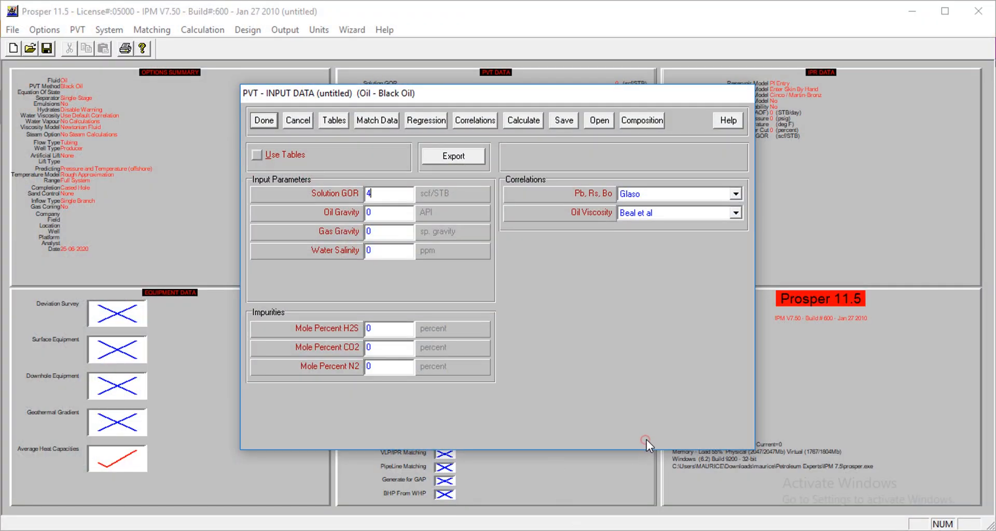
pyautogui.write('00')
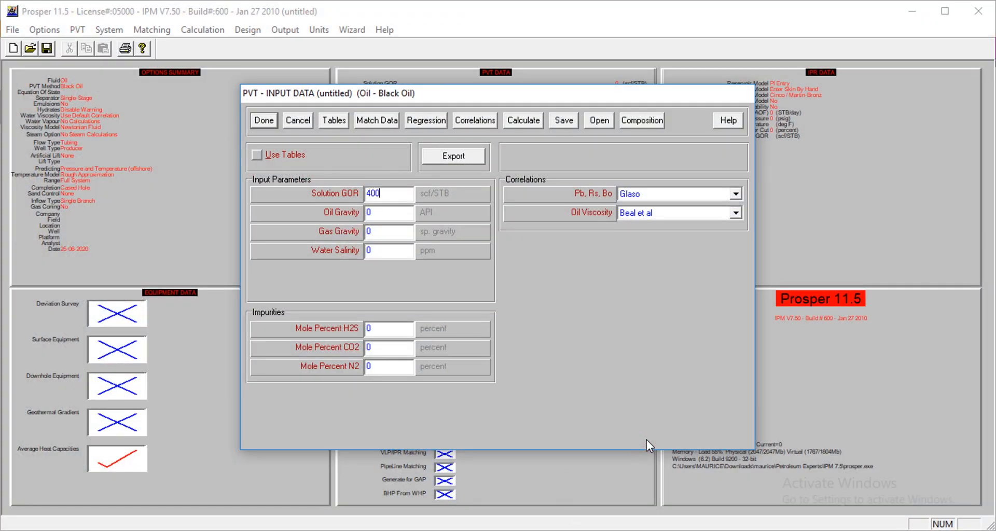
pyautogui.click(389, 212)
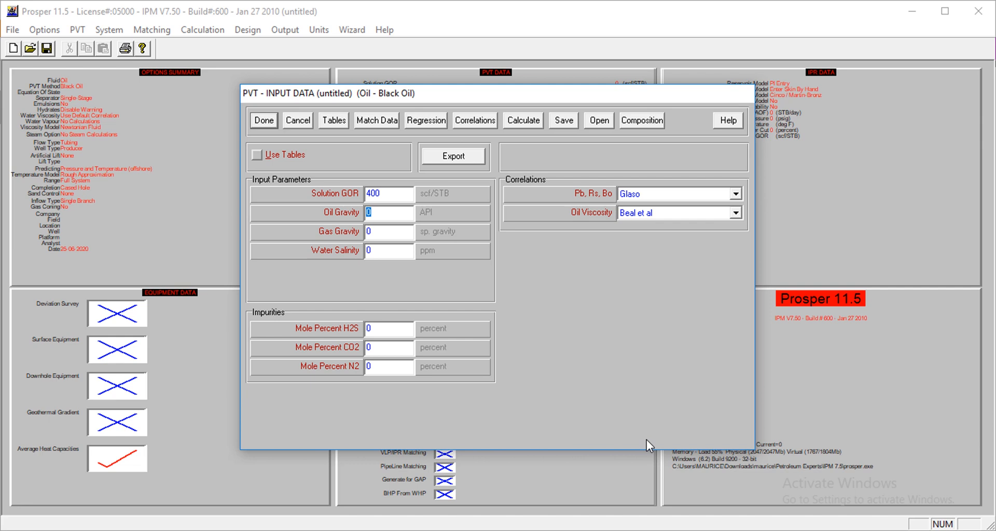
pyautogui.write('30')
pyautogui.click(389, 232)
pyautogui.write('.75')
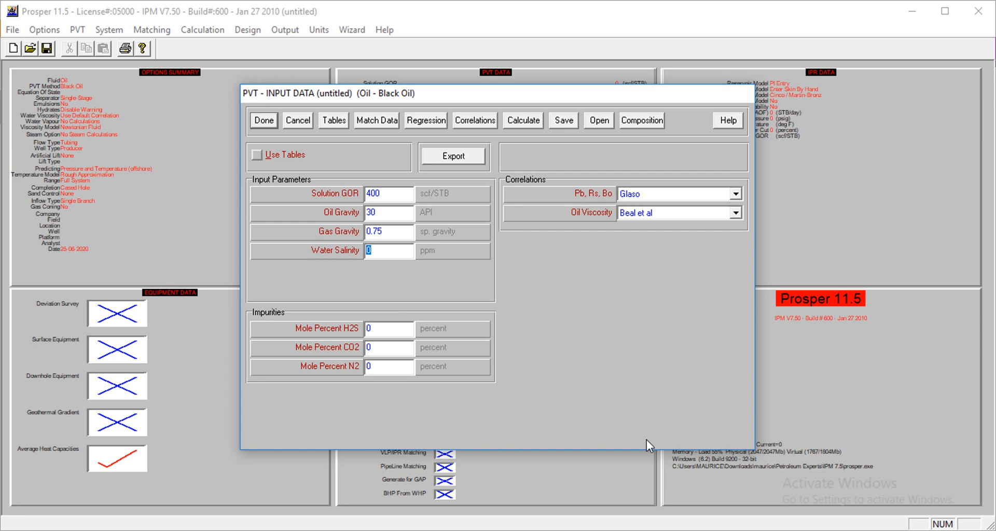
pyautogui.write('80000')
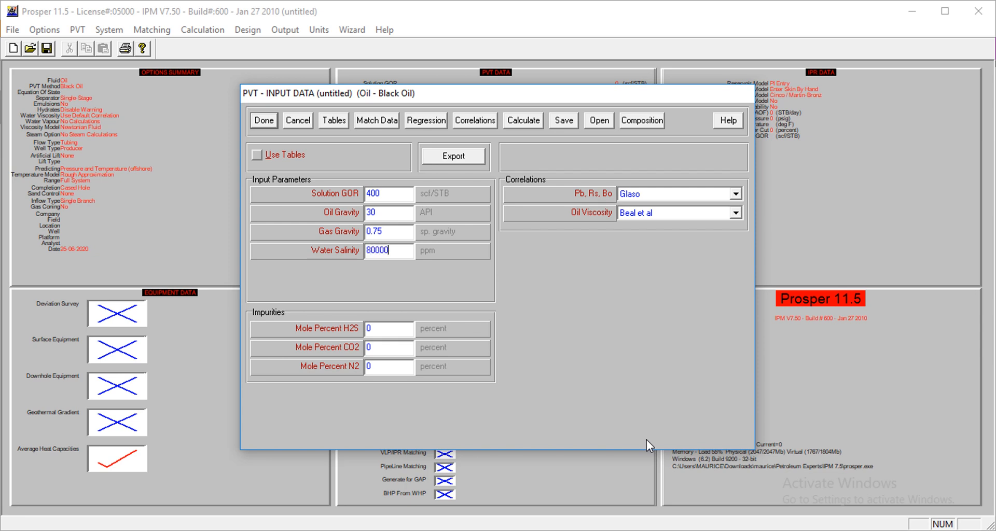
pyautogui.moveTo(719, 306)
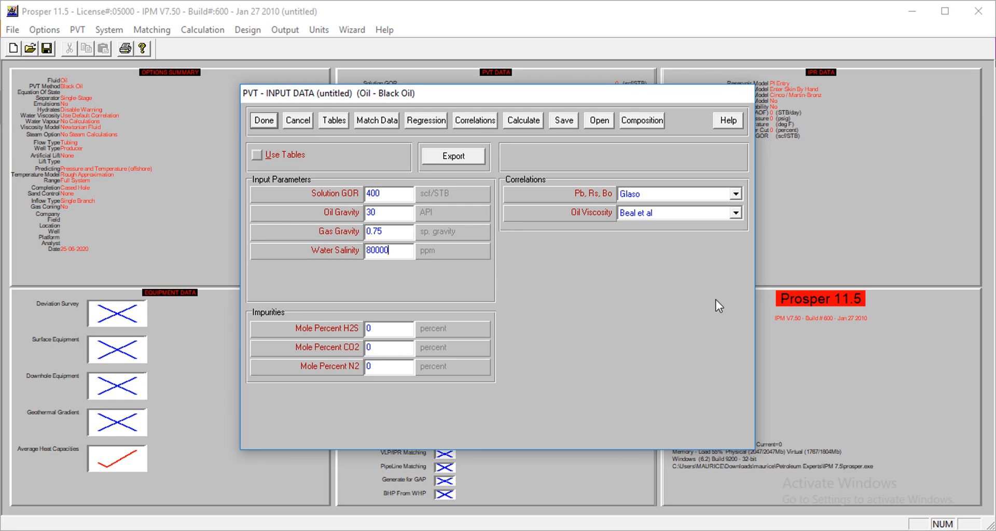
pyautogui.moveTo(229, 59)
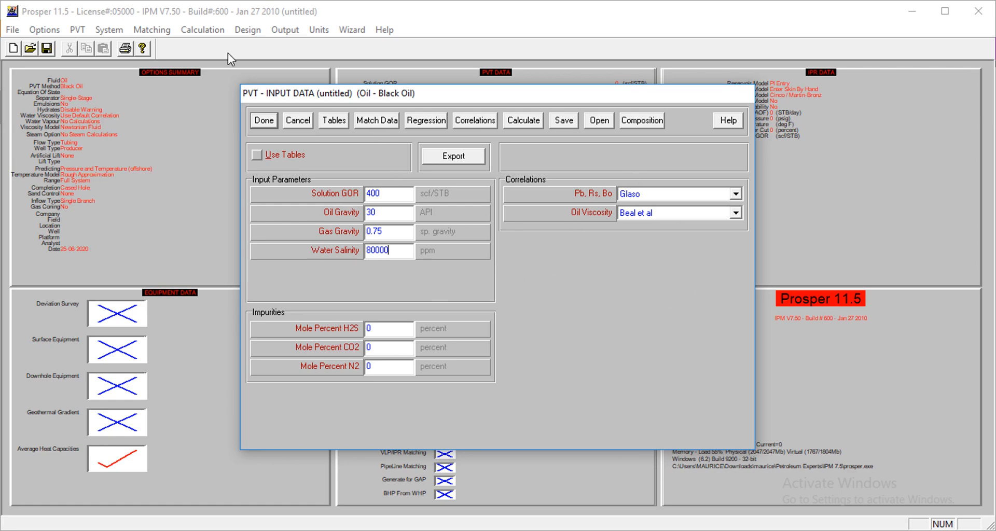
pyautogui.click(264, 121)
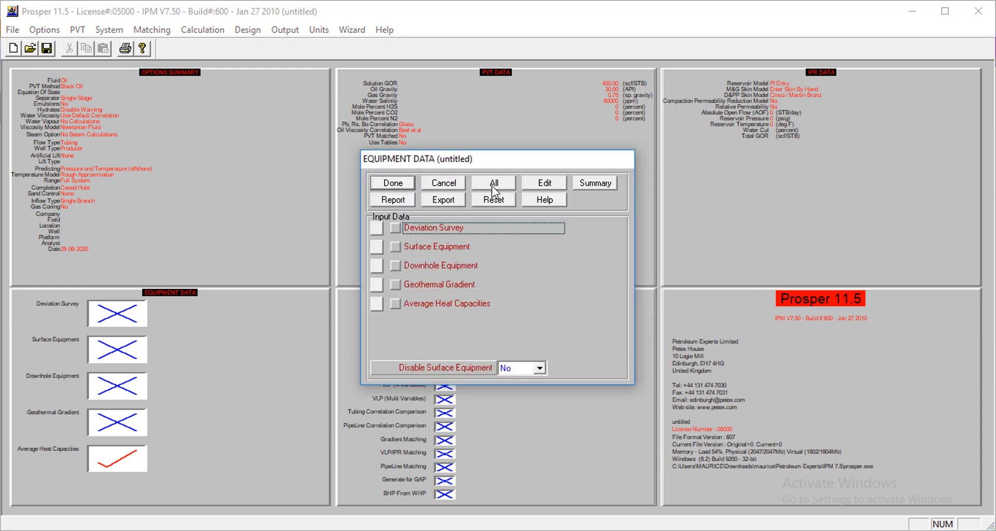
# Step: Enter deviation survey rows MD/TVD 0/0, 8050/8050 and 10050/8050
pyautogui.click(493, 183)
pyautogui.write('0')
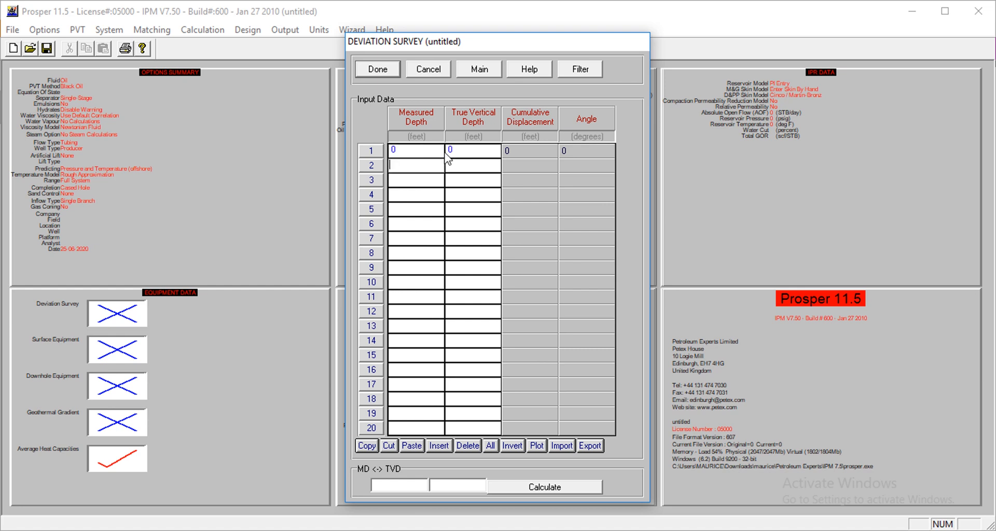
pyautogui.moveTo(397, 104)
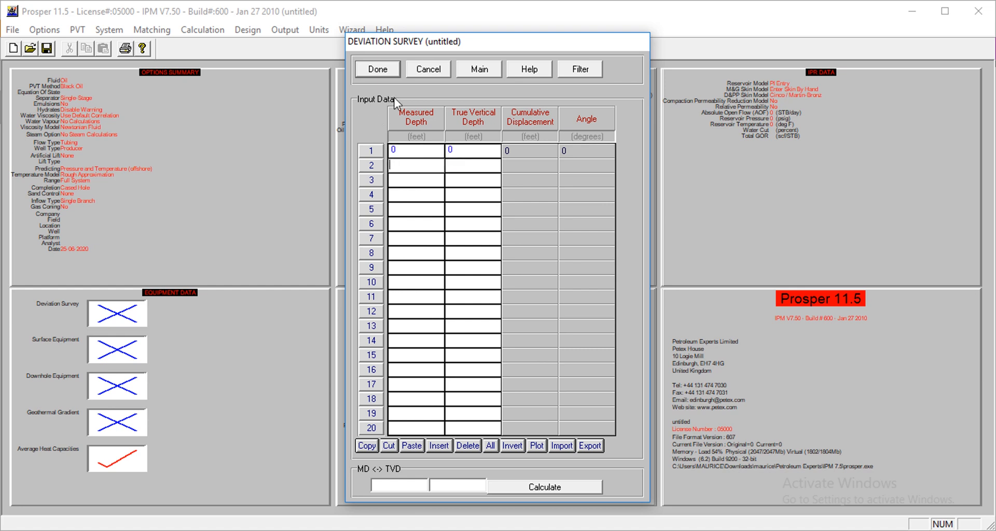
pyautogui.moveTo(517, 179)
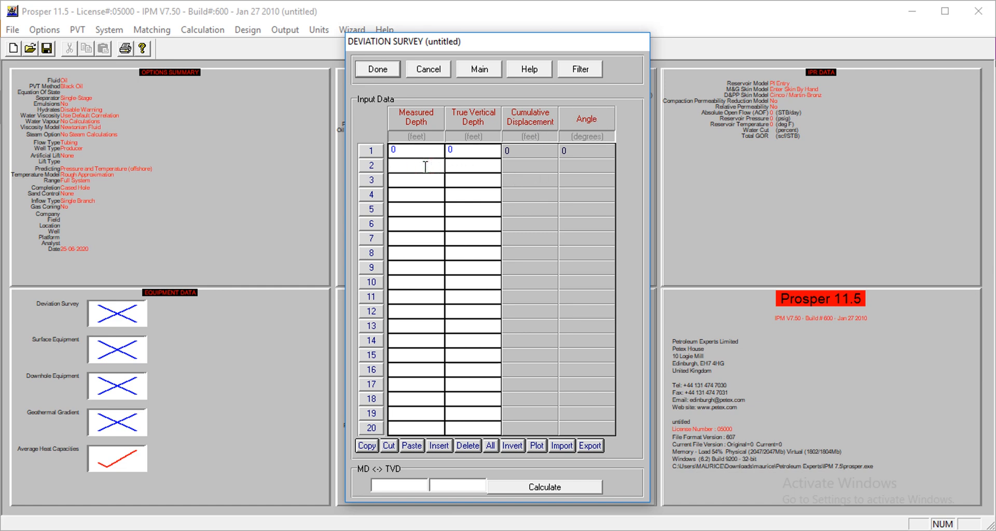
pyautogui.write('8005')
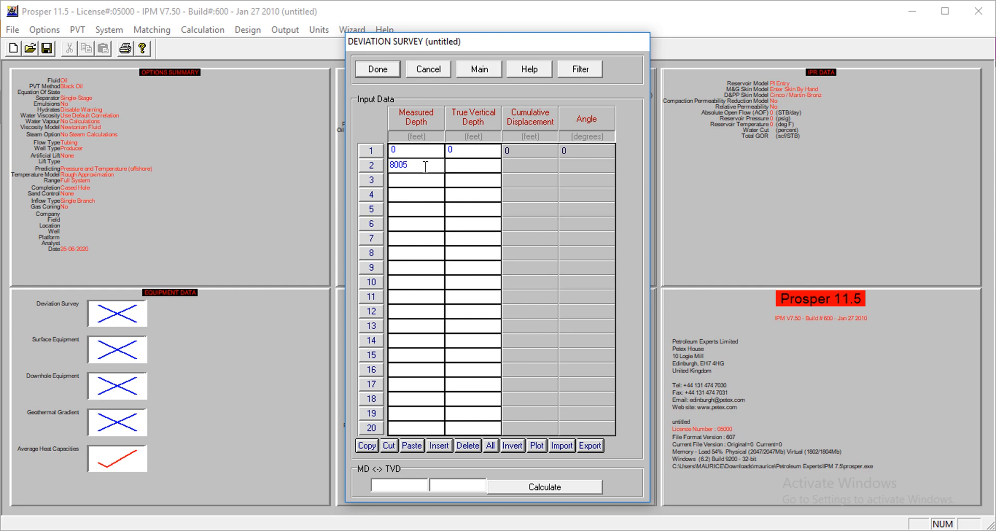
pyautogui.write('0')
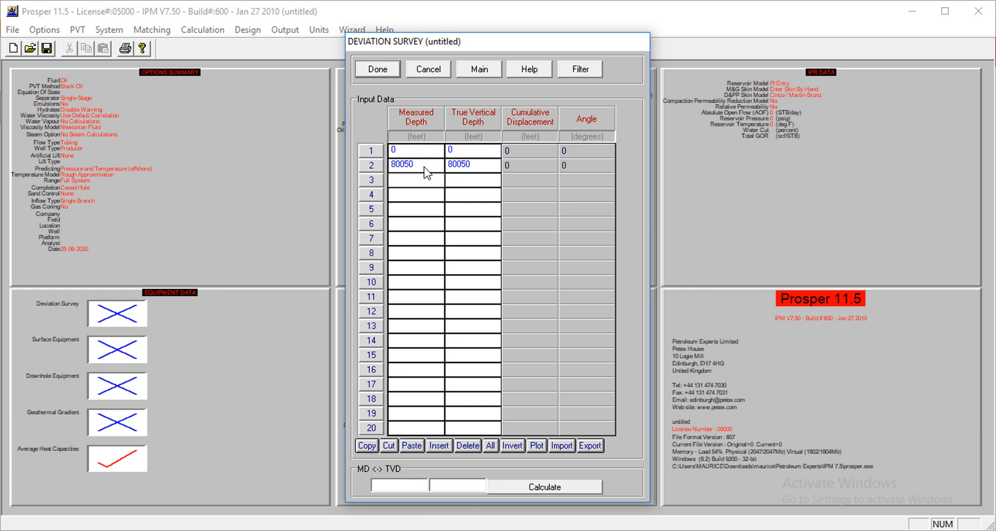
pyautogui.write('1005')
pyautogui.write('8')
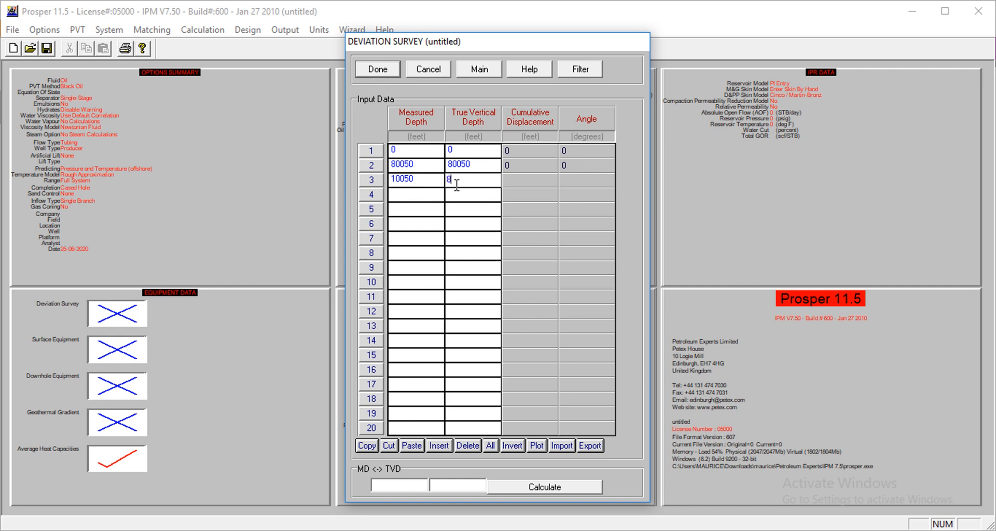
pyautogui.write('0')
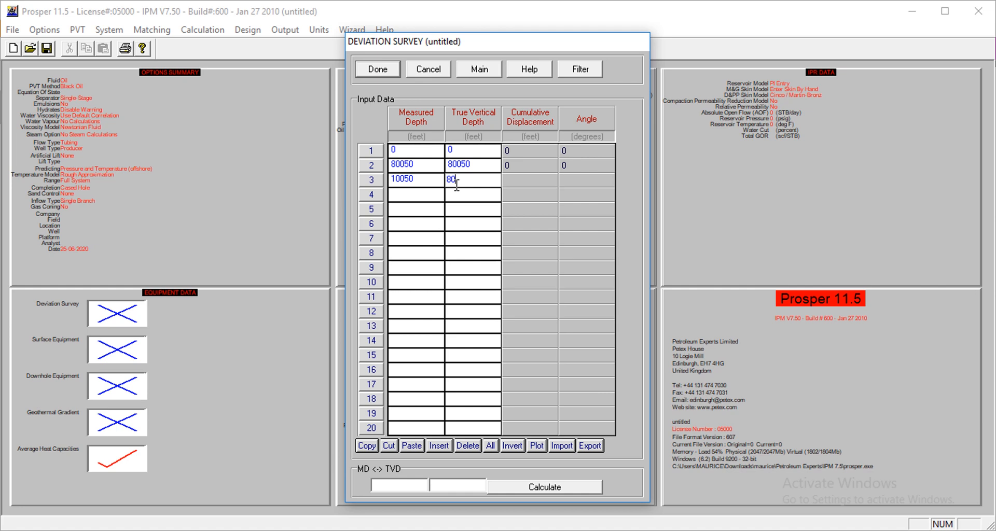
pyautogui.press('BackSpace')
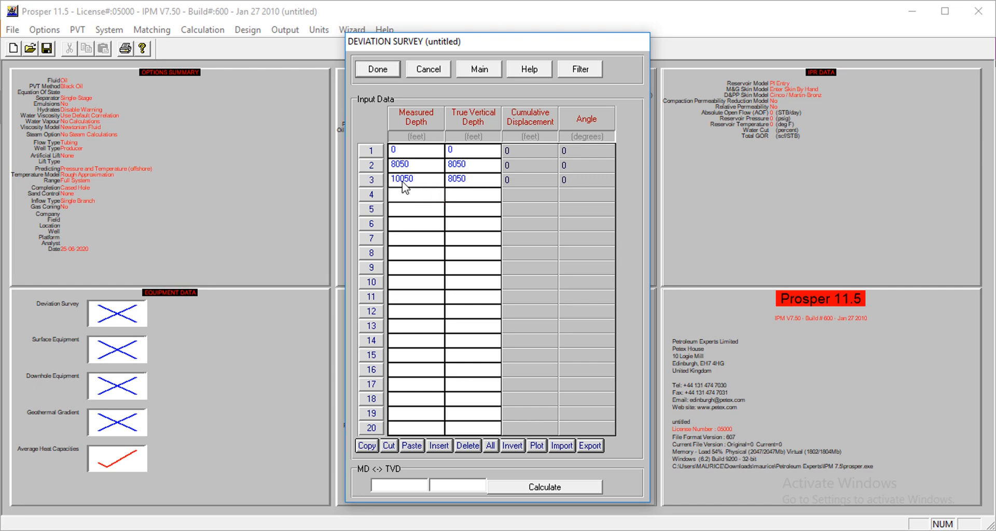
pyautogui.click(472, 179)
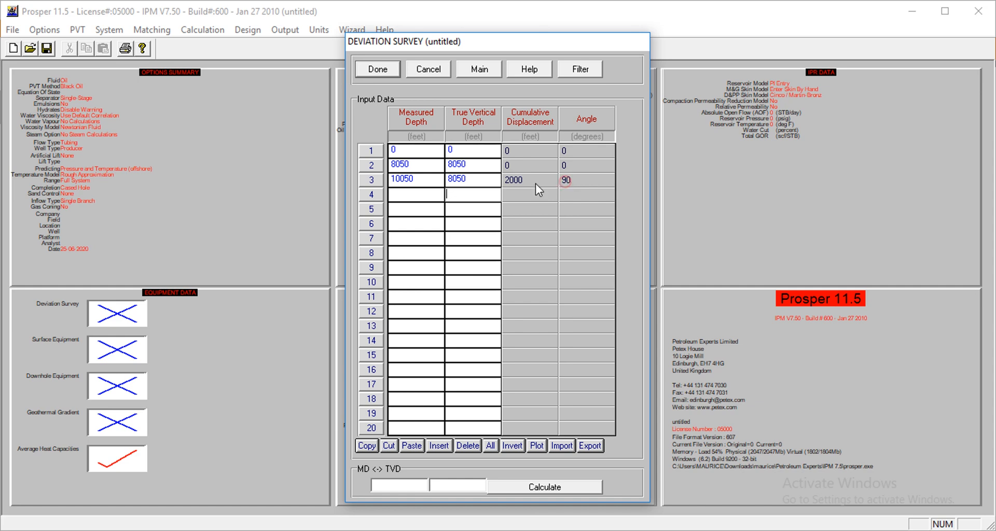
pyautogui.moveTo(519, 189)
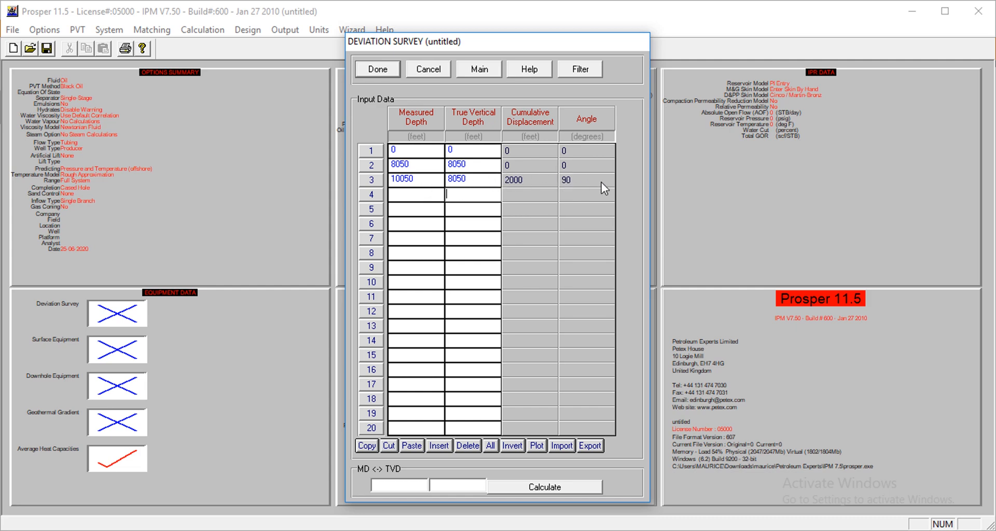
# Step: Plot the deviation survey curves and reposition the plot window
pyautogui.click(536, 446)
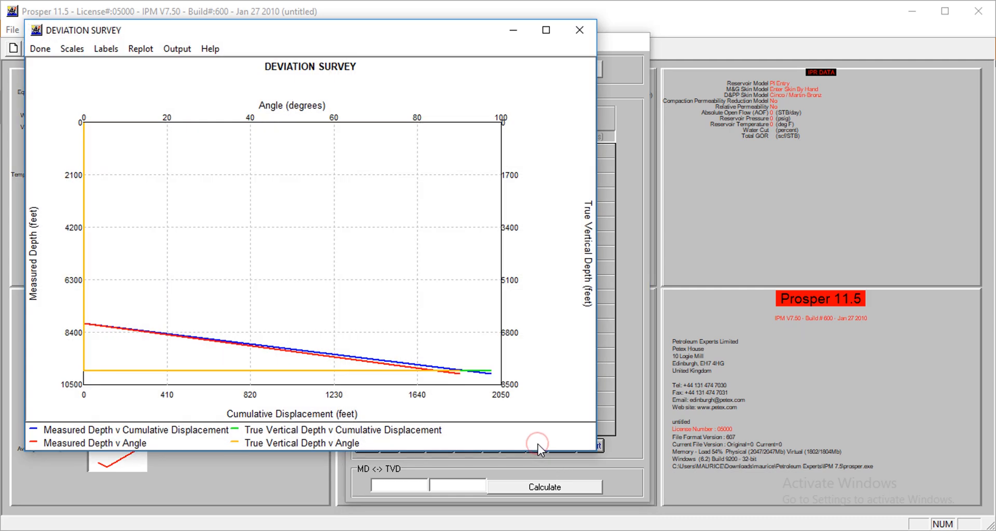
pyautogui.moveTo(359, 171)
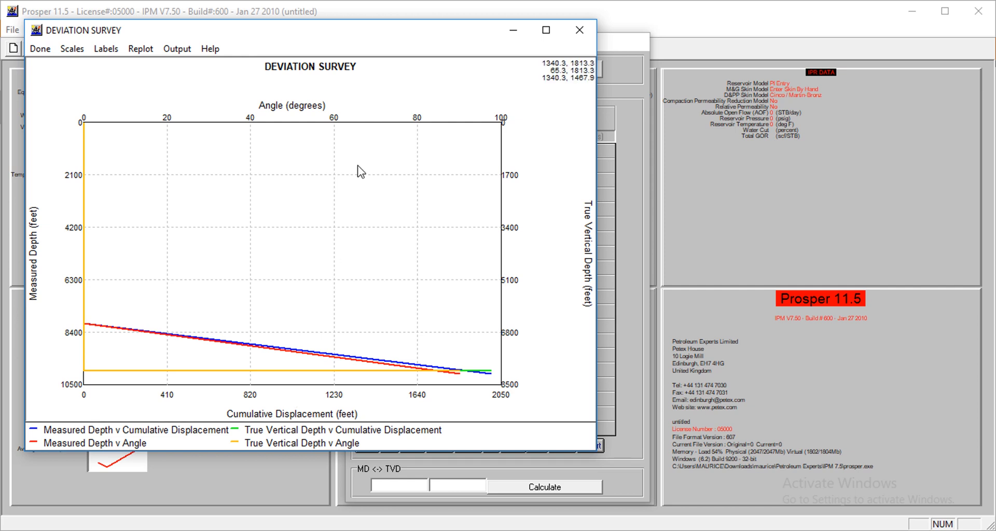
pyautogui.moveTo(312, 30); pyautogui.dragTo(471, 30)
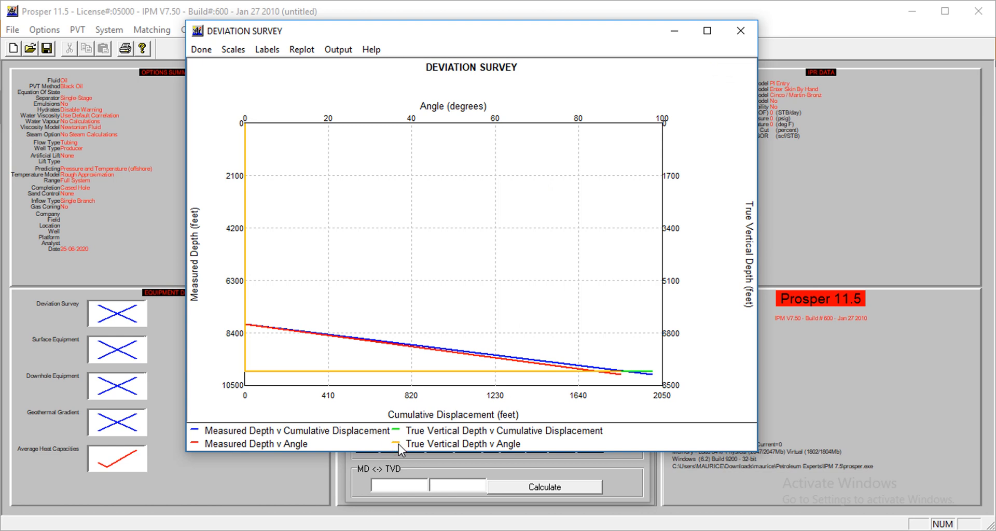
pyautogui.moveTo(247, 107)
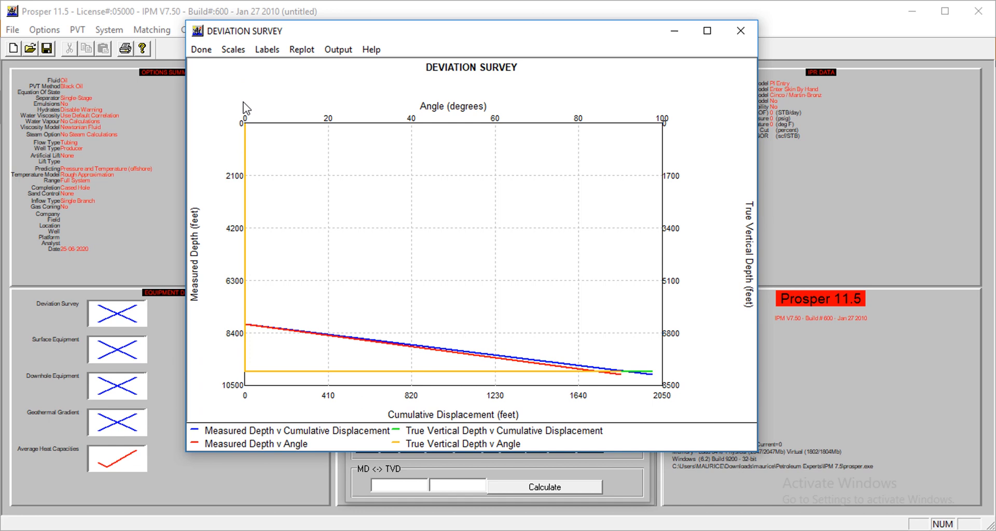
pyautogui.moveTo(232, 379)
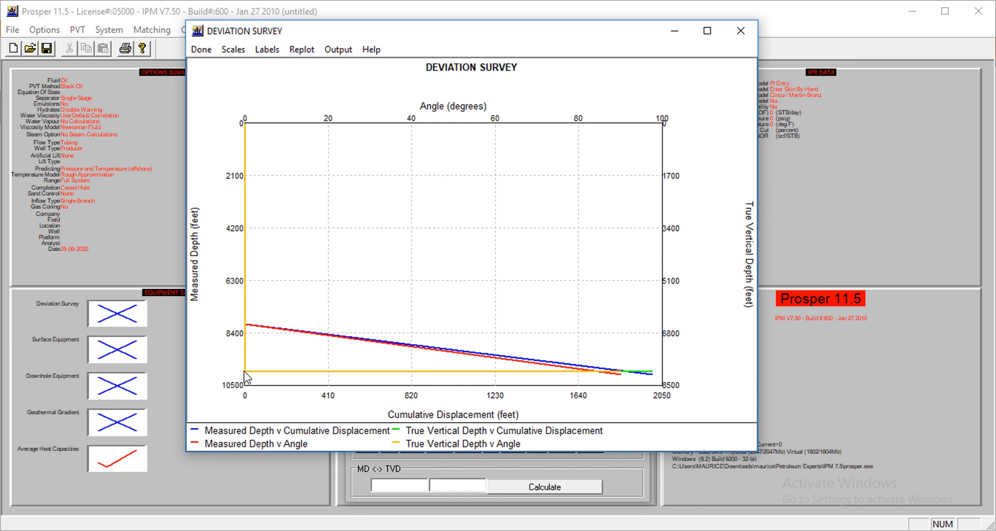
pyautogui.moveTo(624, 379)
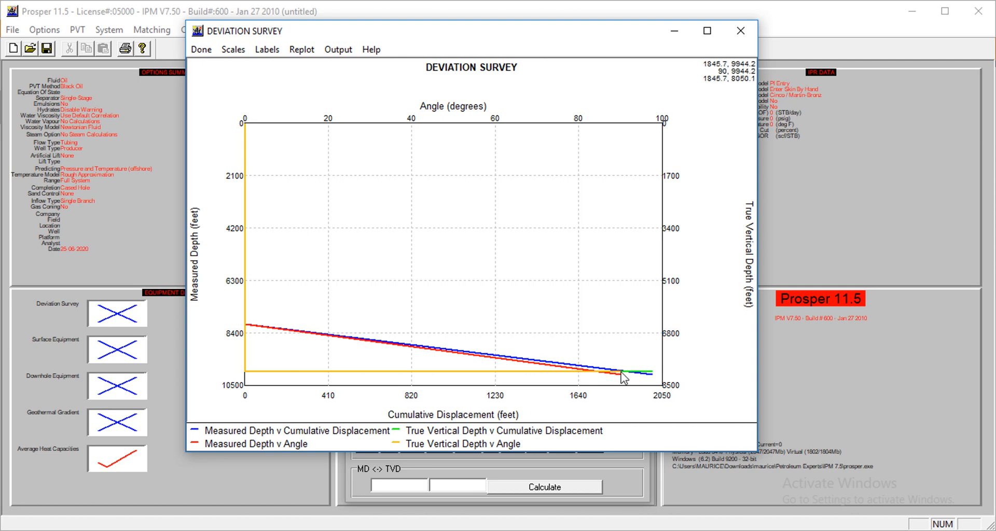
pyautogui.moveTo(281, 398)
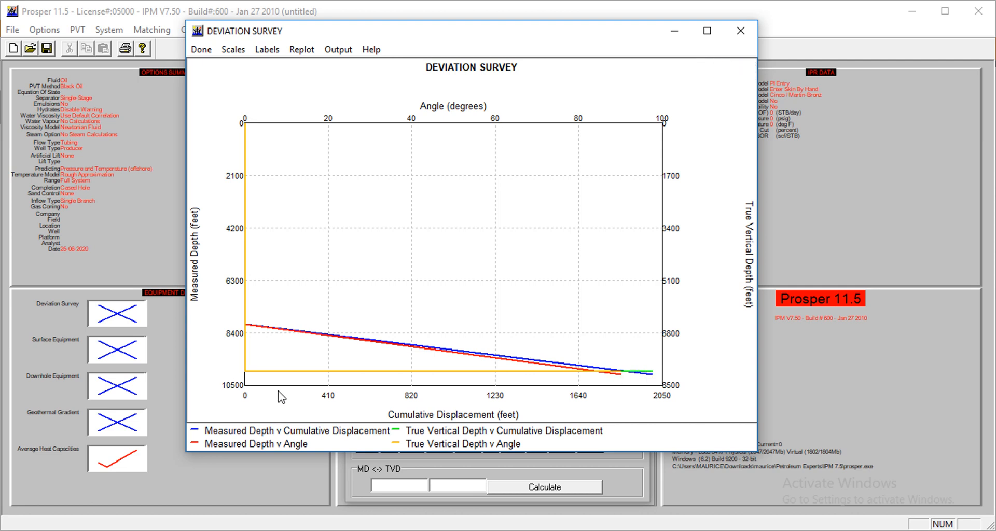
pyautogui.moveTo(246, 333)
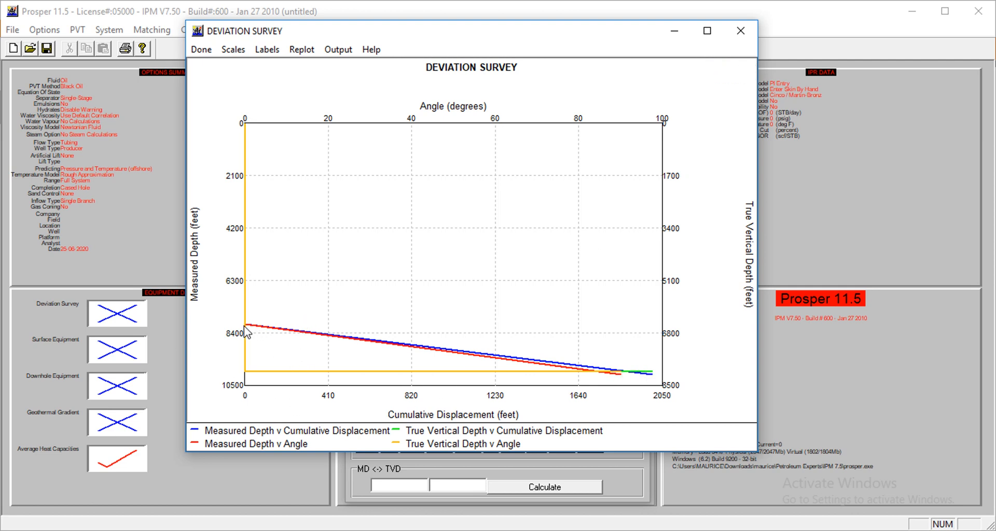
pyautogui.moveTo(252, 332)
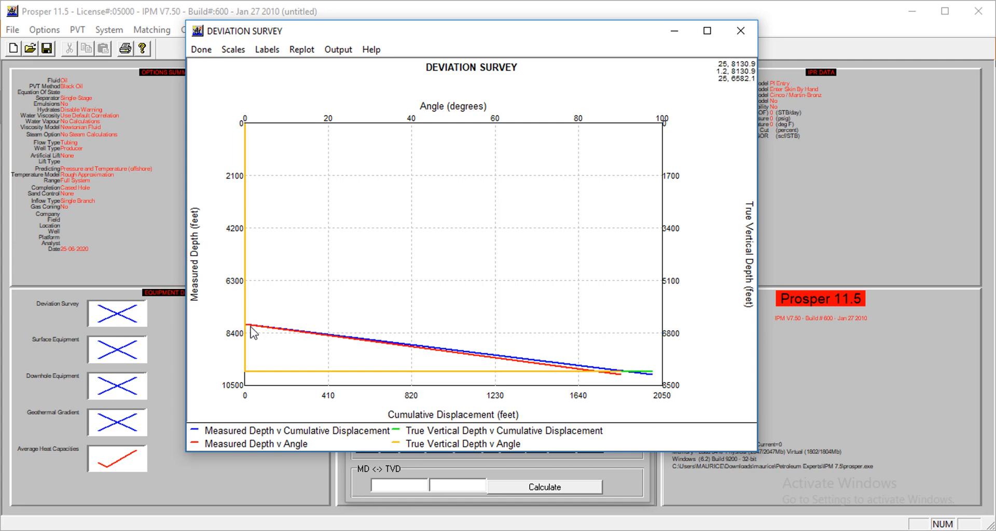
pyautogui.moveTo(741, 30)
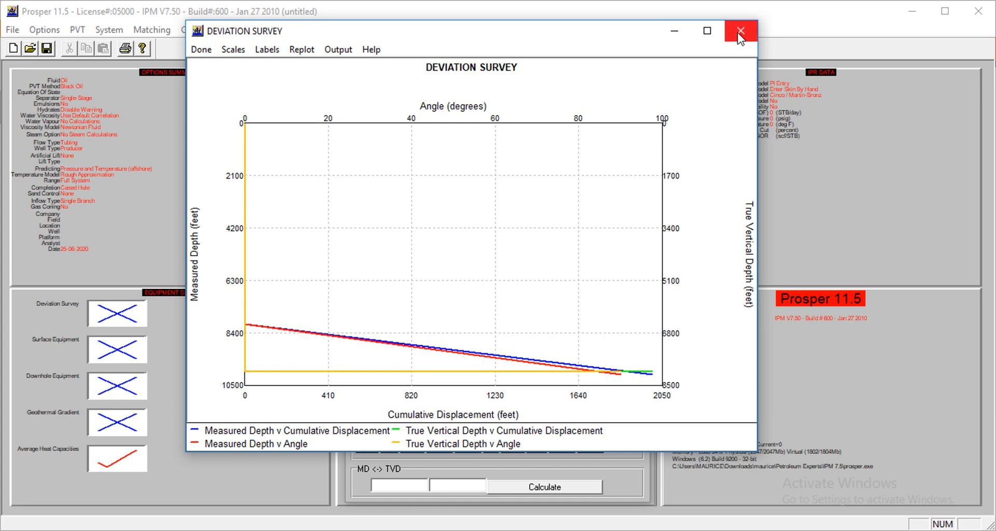
# Step: Close the survey plot and set equipment rows 2 and 3 to Tubing and Casing
pyautogui.click(740, 31)
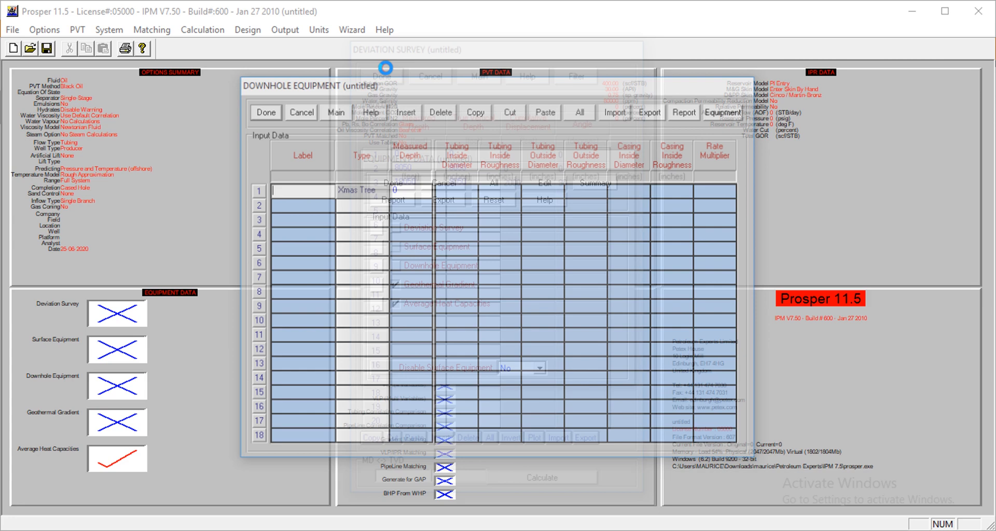
pyautogui.click(379, 205)
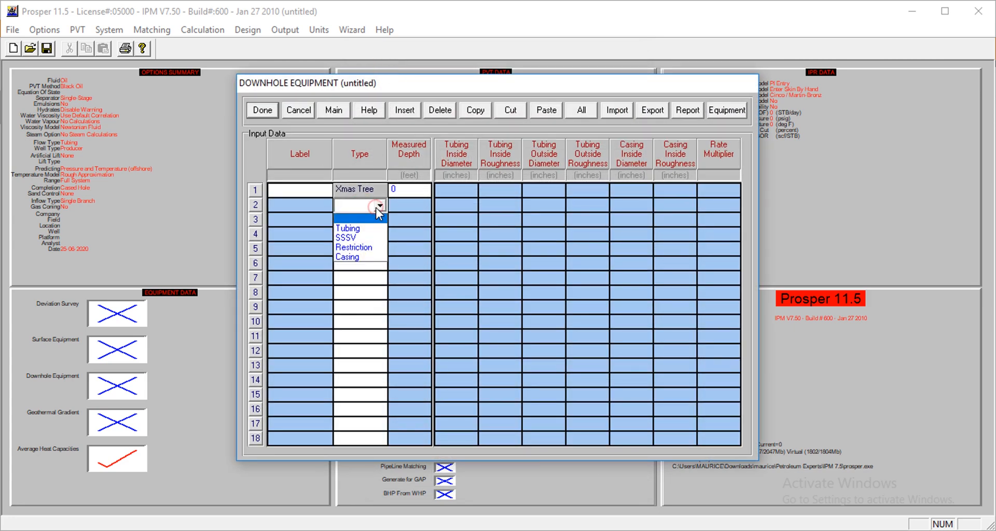
pyautogui.click(347, 228)
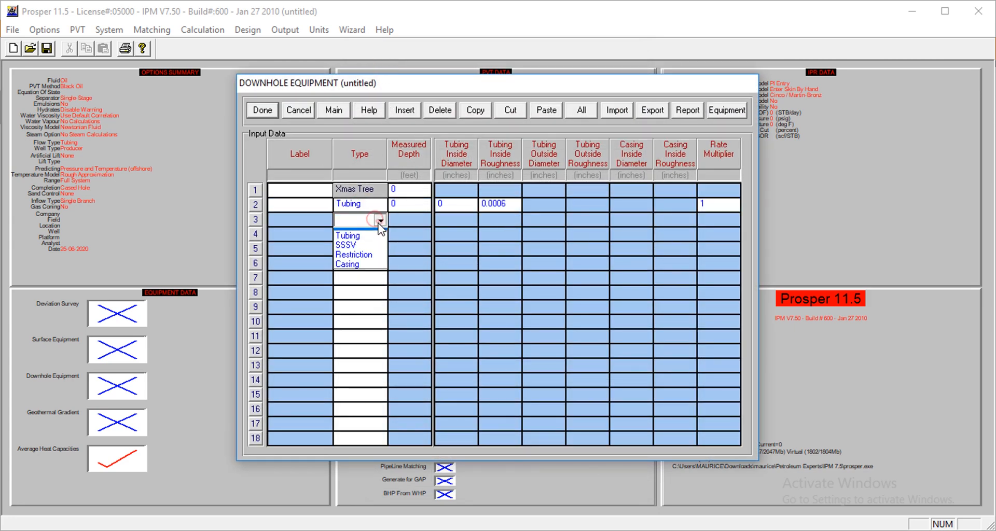
pyautogui.click(348, 264)
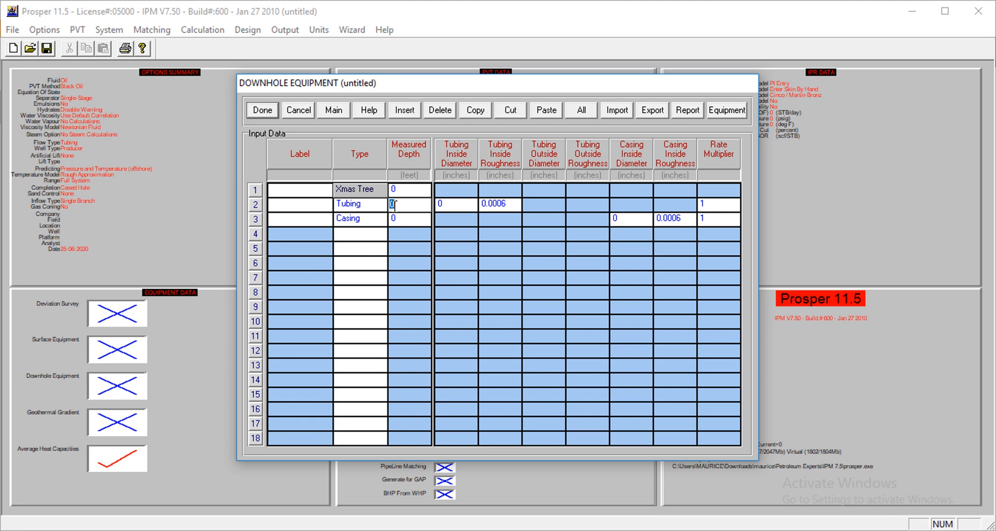
# Step: Enter tubing to 7800 ft with 3.992 in ID, casing to 8050 ft with 8.3 in ID
pyautogui.write('7900')
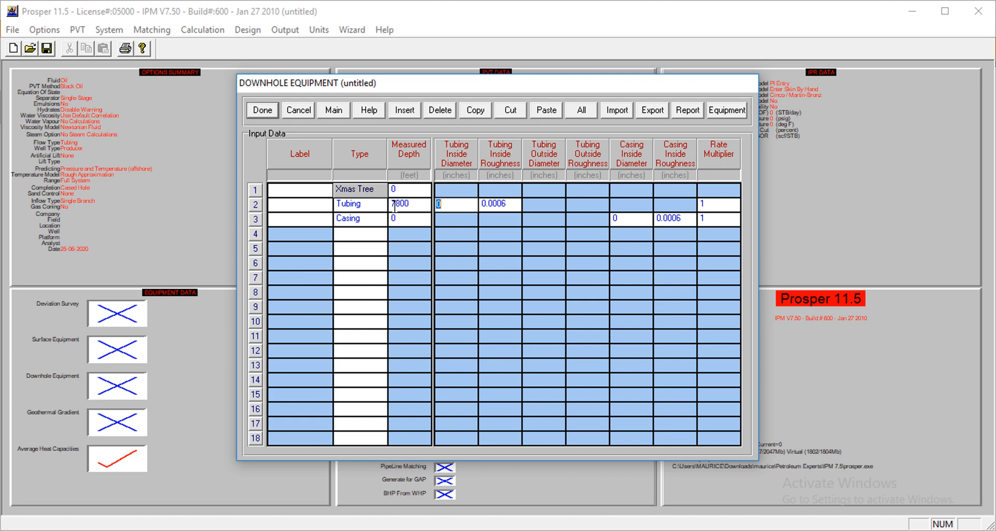
pyautogui.write('3.992')
pyautogui.click(500, 204)
pyautogui.write('0.0018')
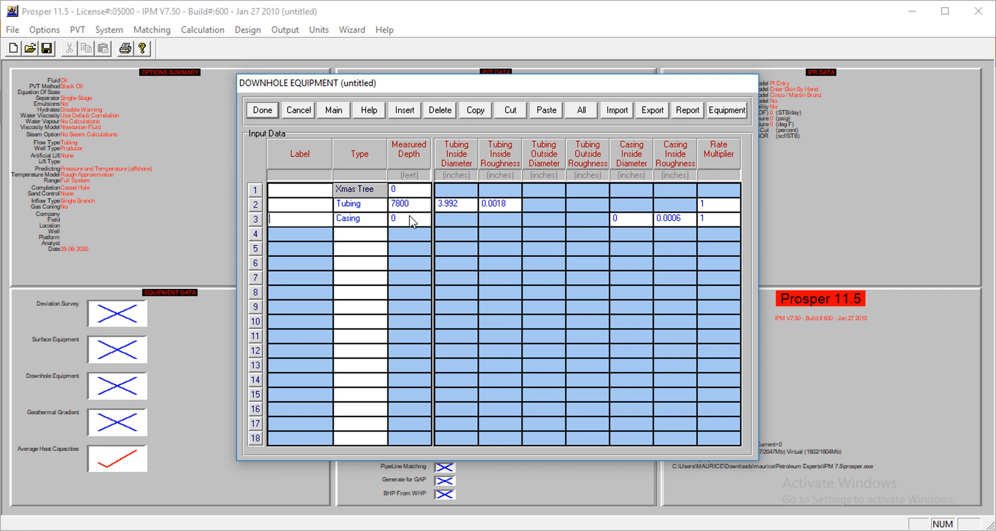
pyautogui.click(408, 219)
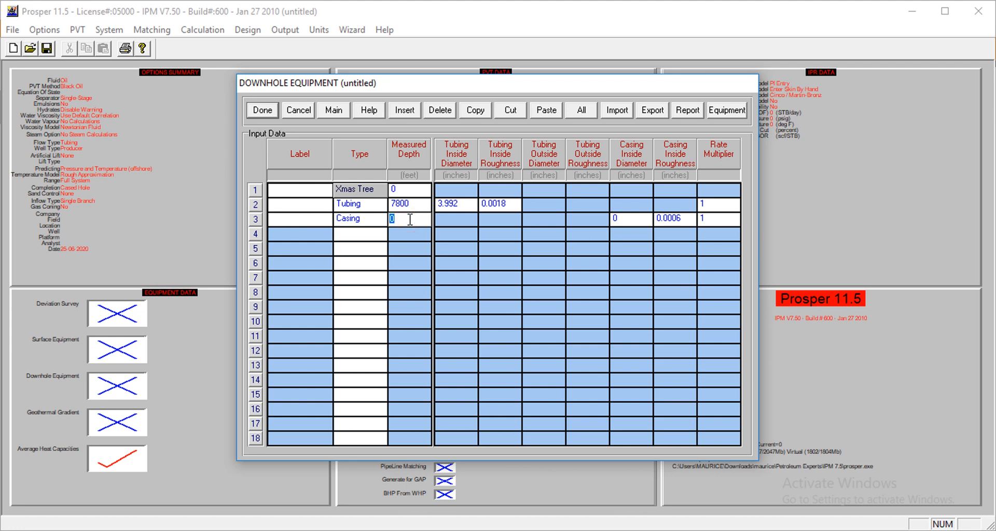
pyautogui.write('805')
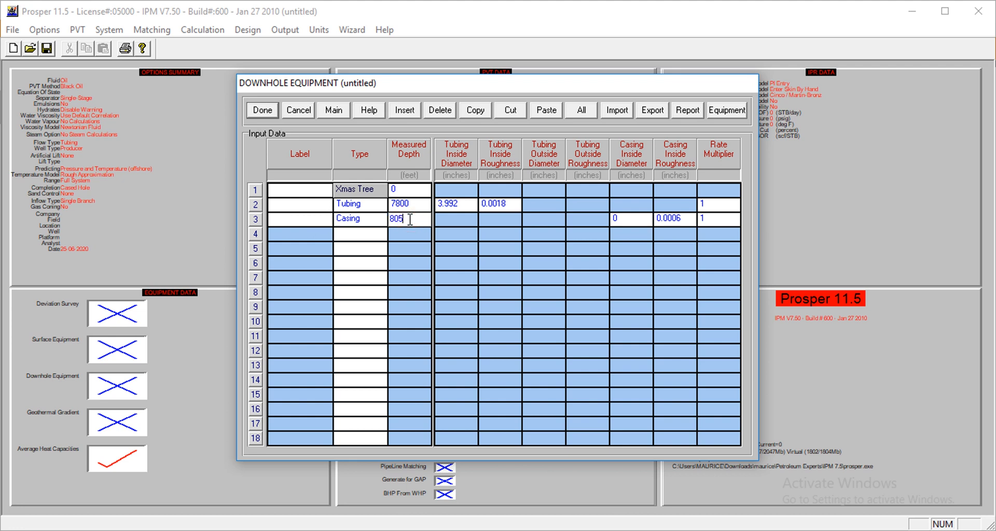
pyautogui.write('0')
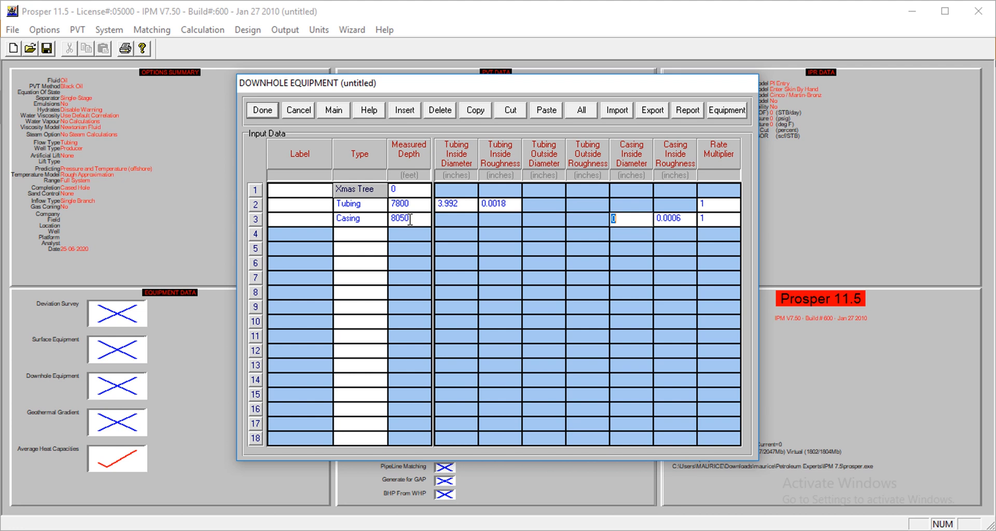
pyautogui.write('8.3')
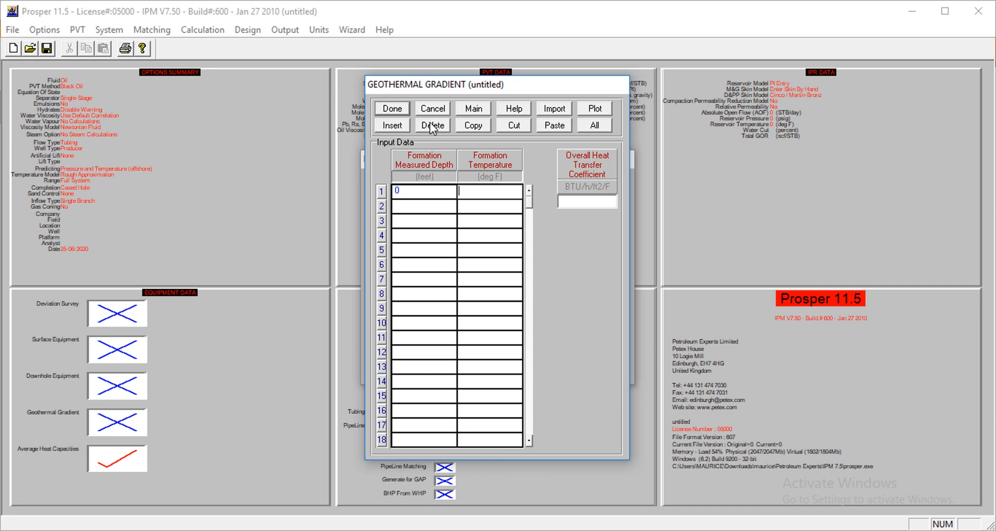
# Step: Enter geothermal points 0 ft/70°F, 8050 ft/200°F, 10050 ft/200°F and heat transfer coefficient 8
pyautogui.write('70')
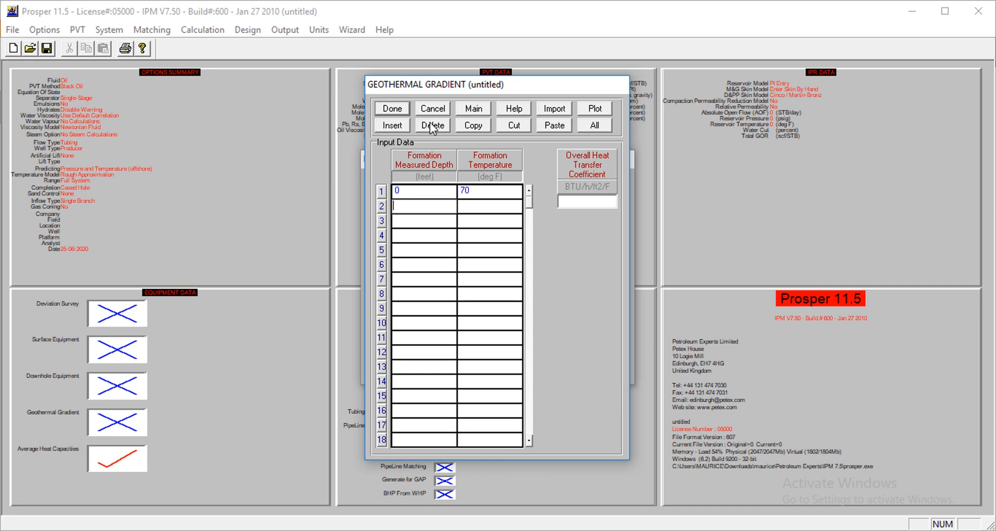
pyautogui.write('8')
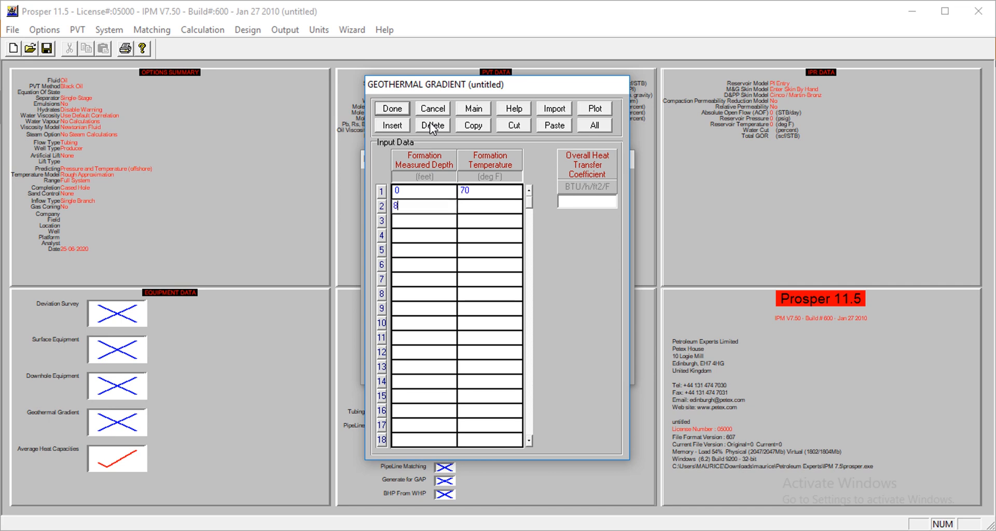
pyautogui.write('050')
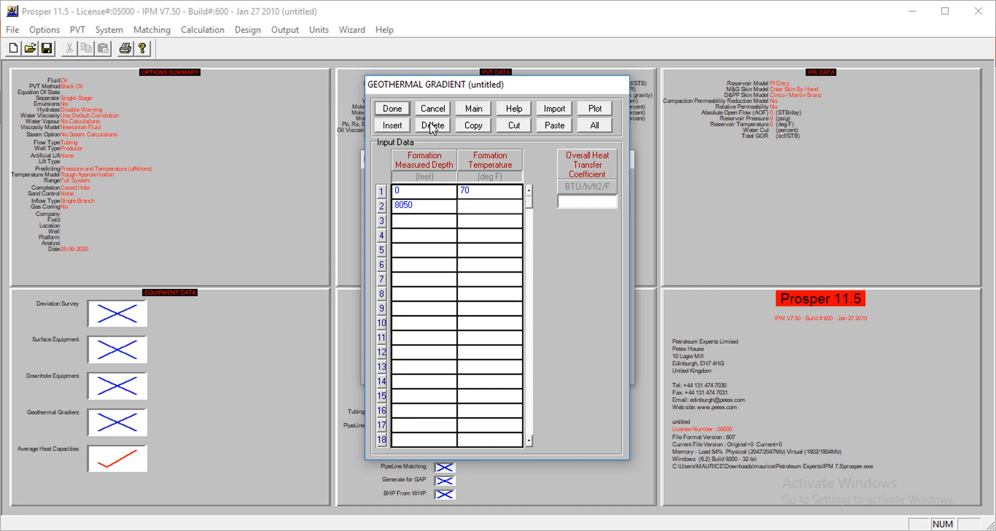
pyautogui.write('200')
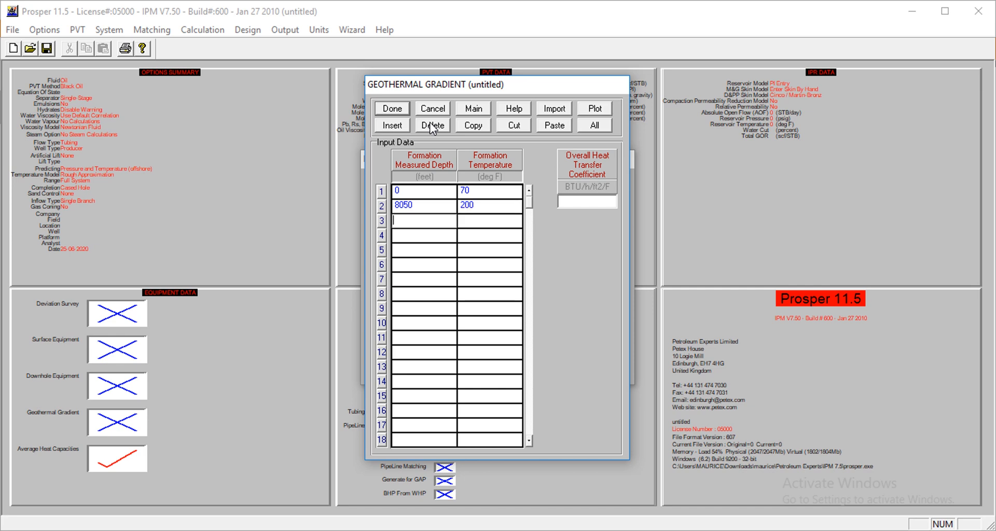
pyautogui.write('10050')
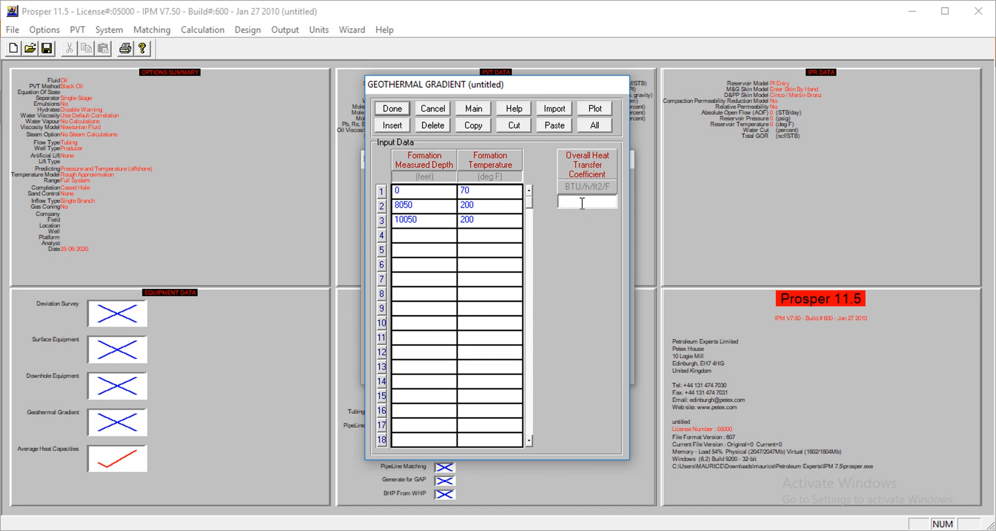
pyautogui.write('8')
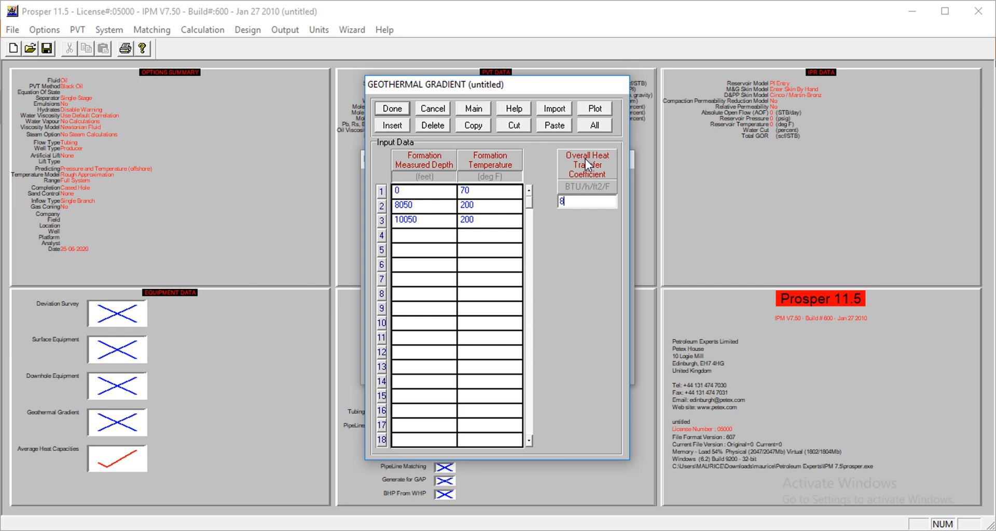
pyautogui.moveTo(461, 73)
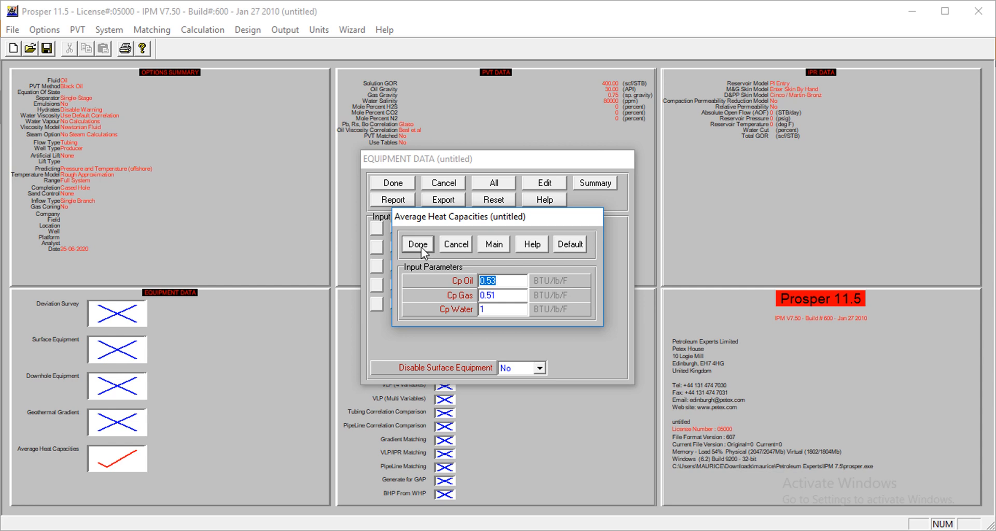
# Step: Accept heat capacities 0.53, 0.51 and 1, then draw the downhole schematic from the summary
pyautogui.click(417, 243)
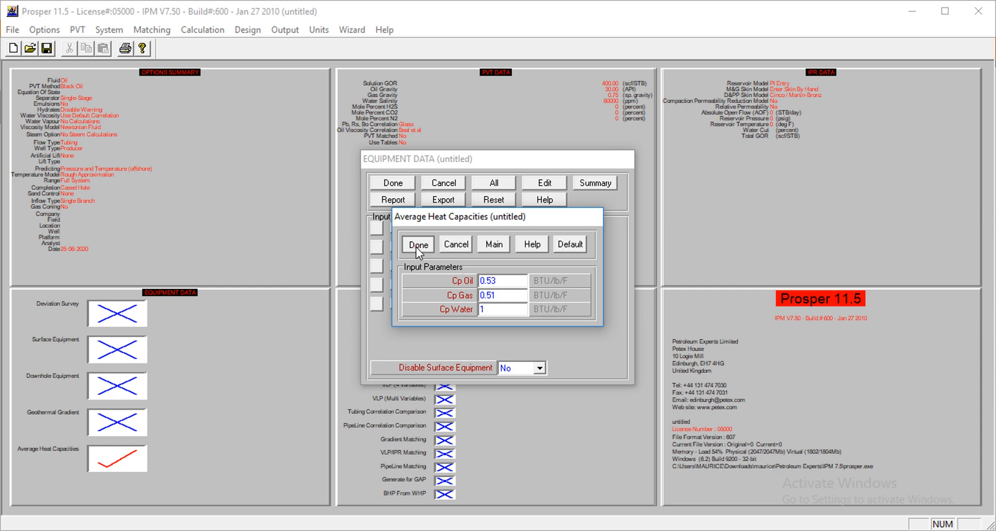
pyautogui.click(417, 243)
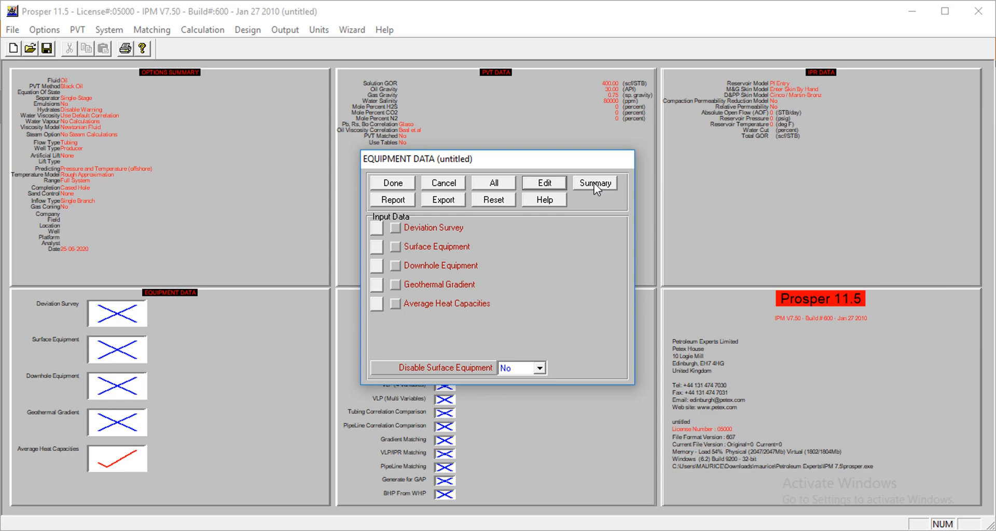
pyautogui.click(594, 183)
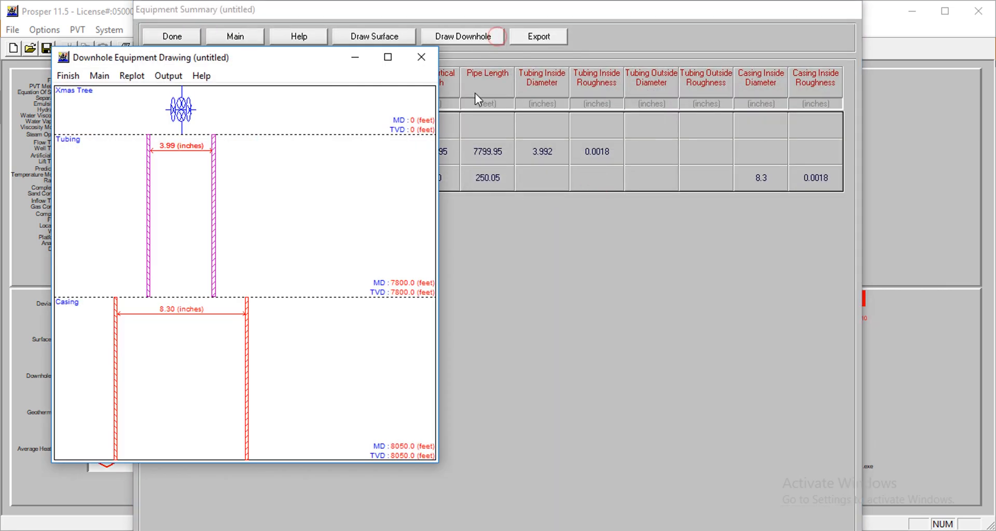
pyautogui.moveTo(147, 57); pyautogui.dragTo(216, 67)
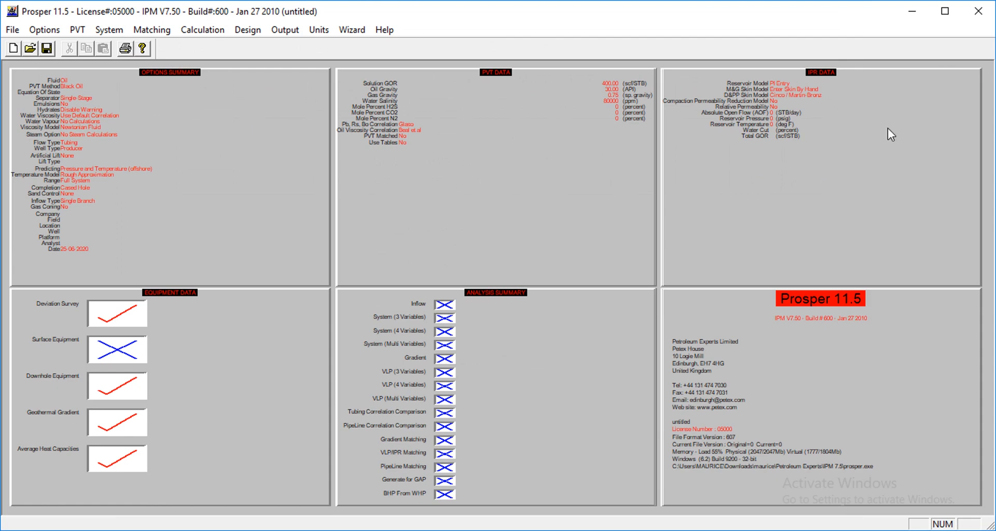
pyautogui.moveTo(745, 173)
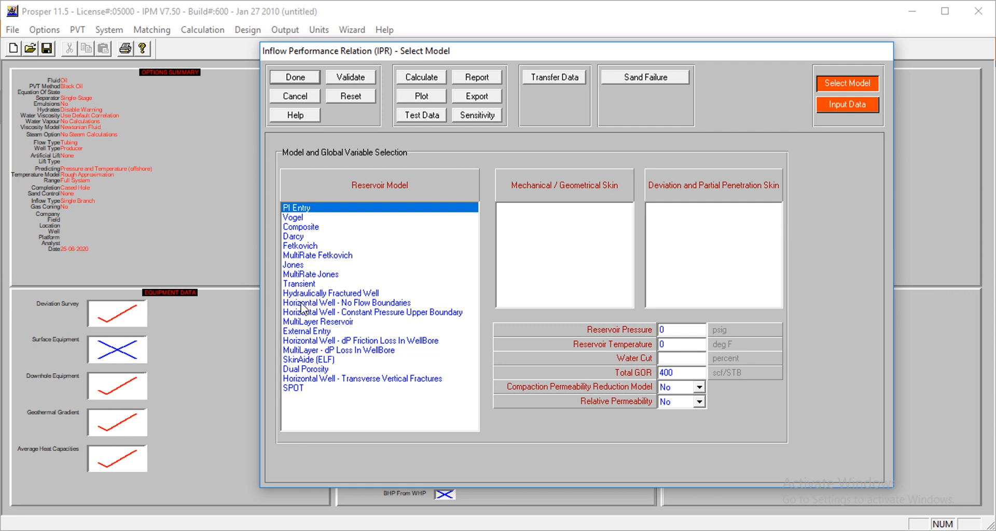
# Step: Select the Horizontal Well – No Flow Boundaries reservoir model
pyautogui.click(347, 302)
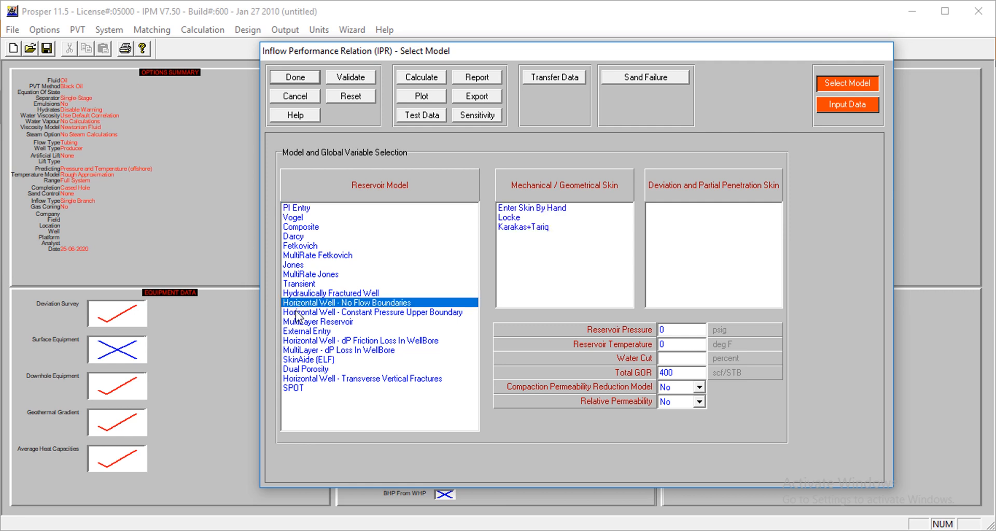
pyautogui.click(373, 312)
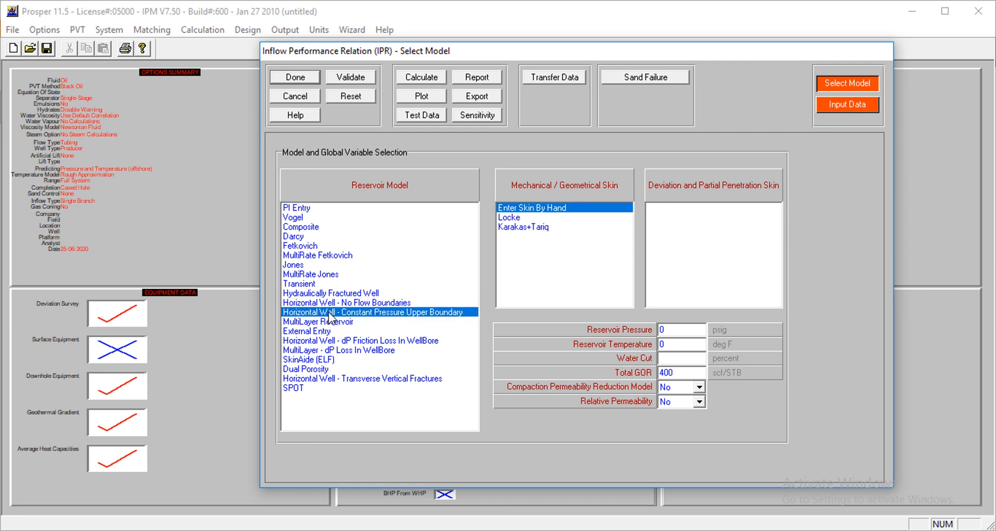
pyautogui.click(347, 302)
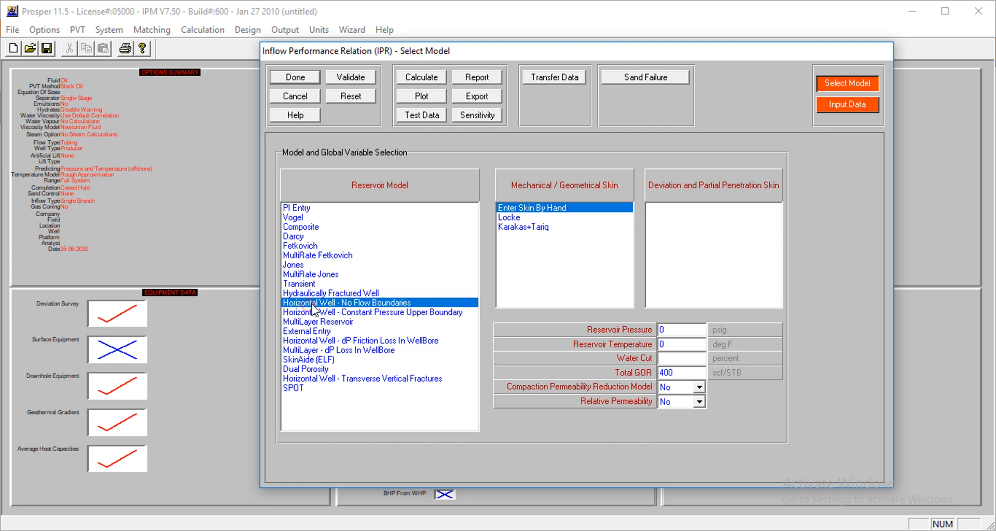
pyautogui.moveTo(370, 318)
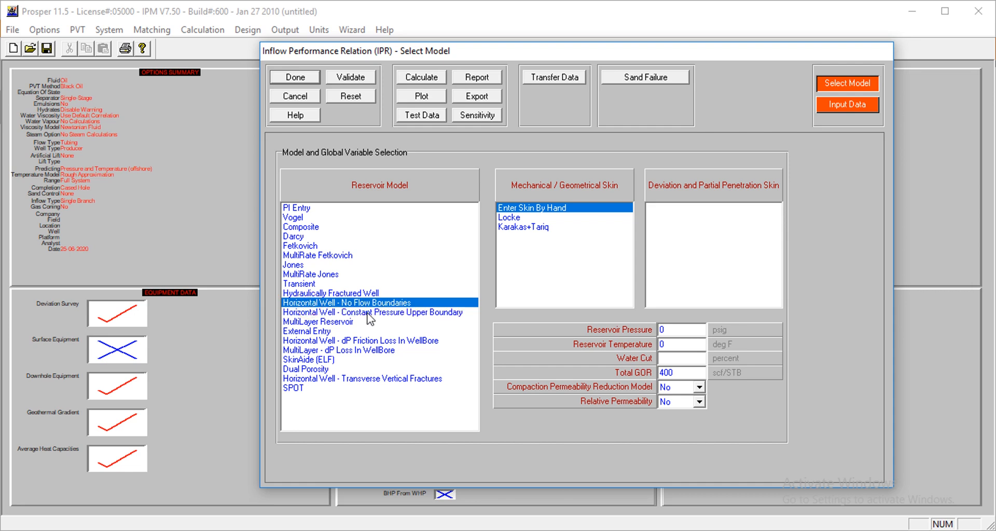
pyautogui.click(375, 312)
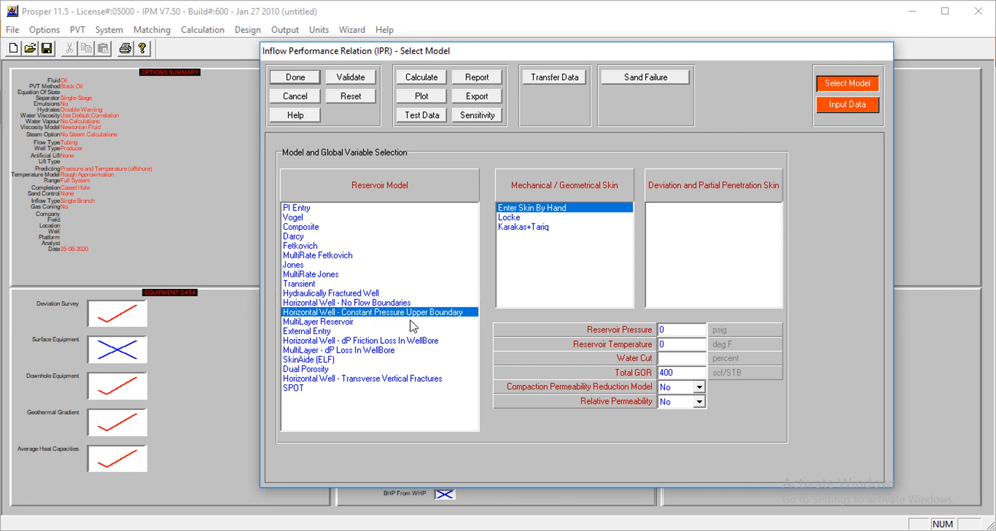
pyautogui.moveTo(400, 316)
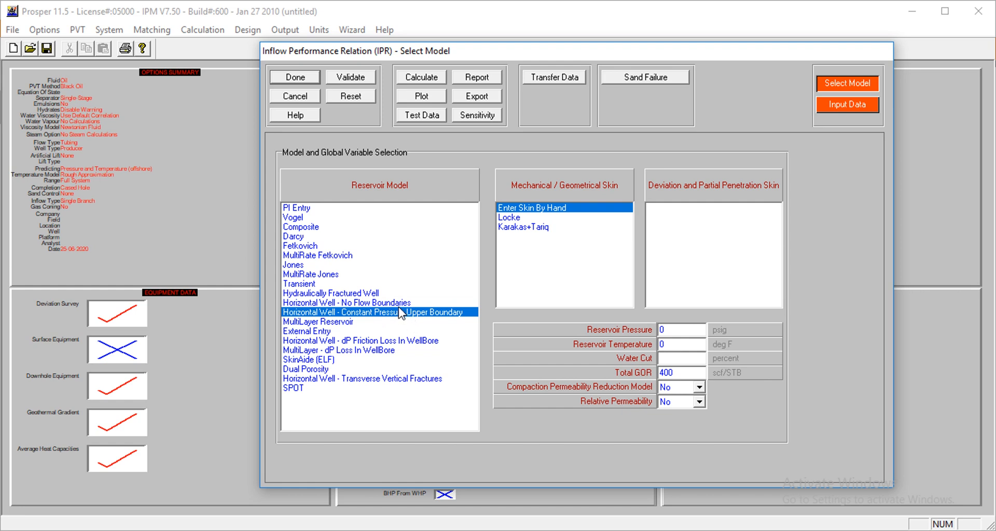
pyautogui.click(347, 302)
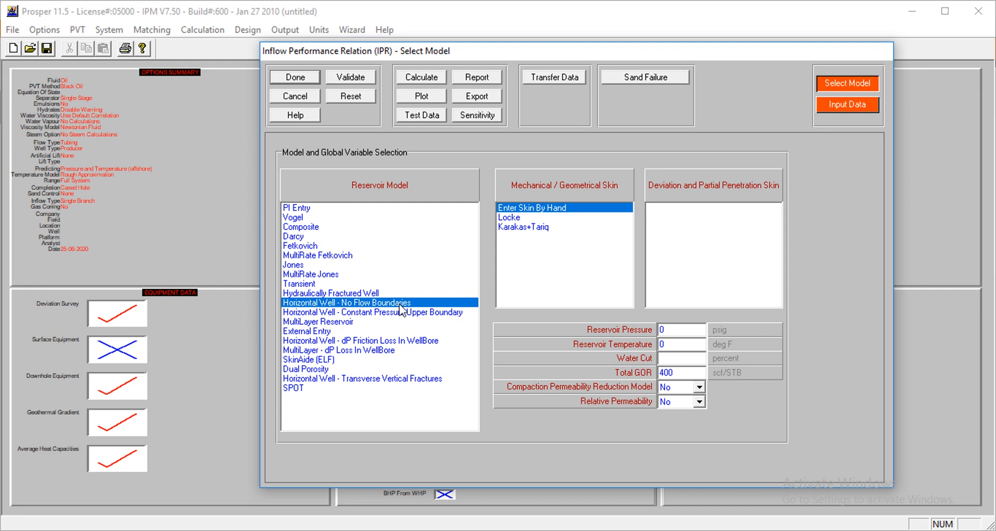
pyautogui.moveTo(399, 310)
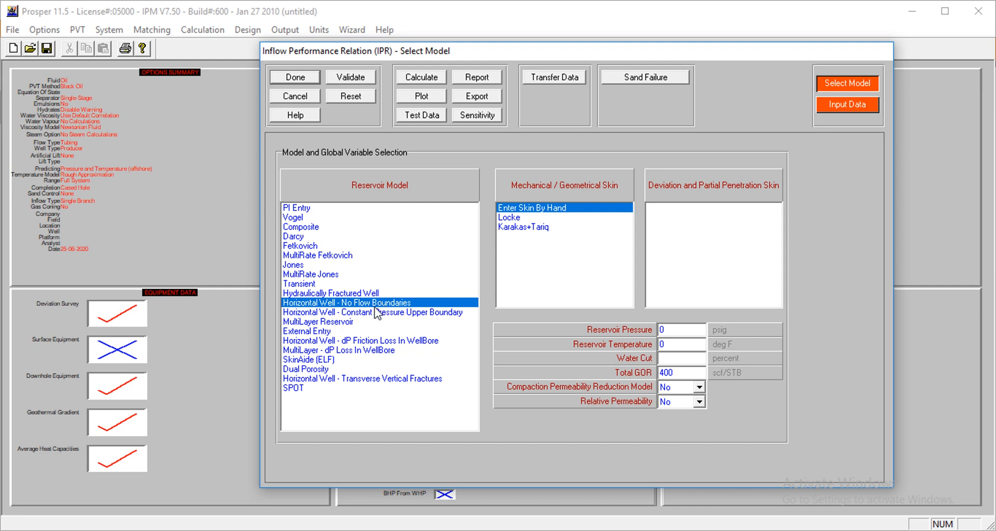
pyautogui.moveTo(351, 308)
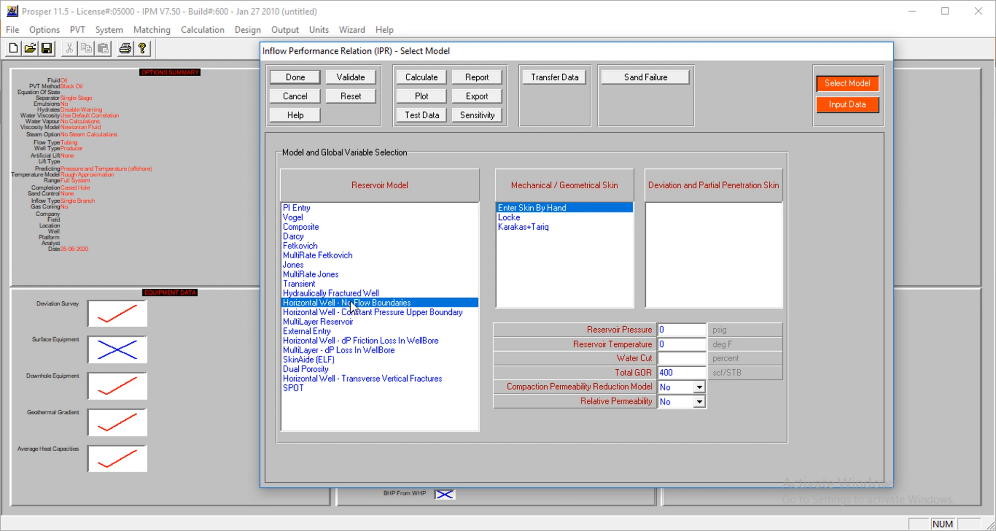
pyautogui.moveTo(531, 246)
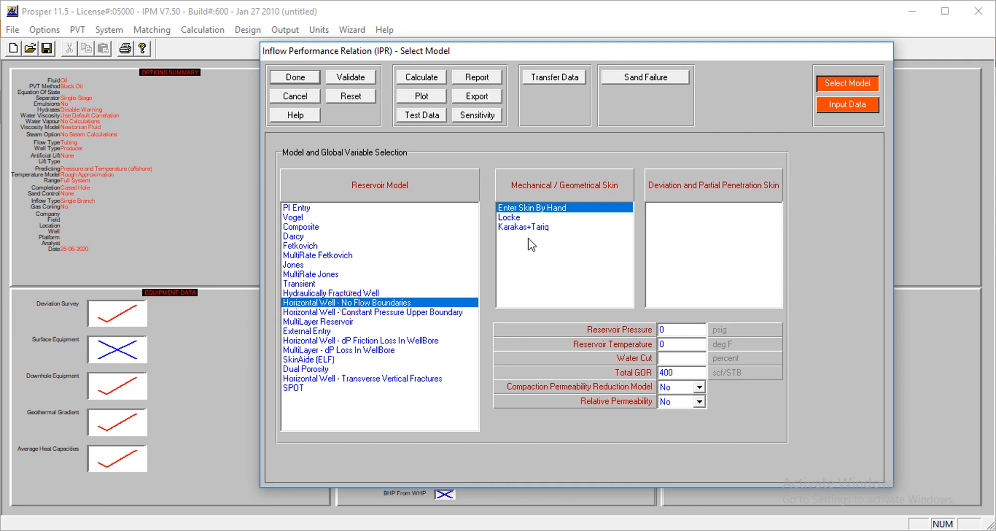
# Step: Enter reservoir pressure 4000 psig, temperature 200°F and water cut 0
pyautogui.click(677, 330)
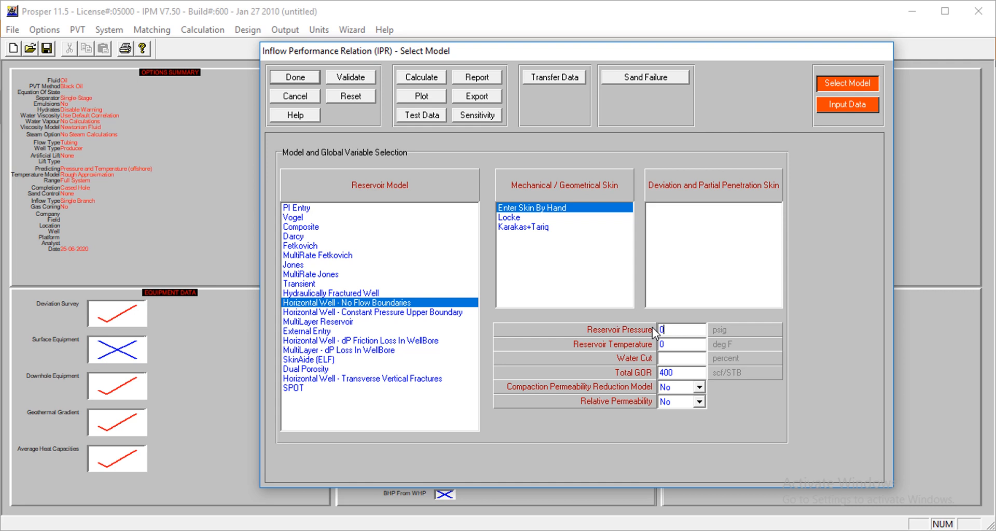
pyautogui.moveTo(619, 141)
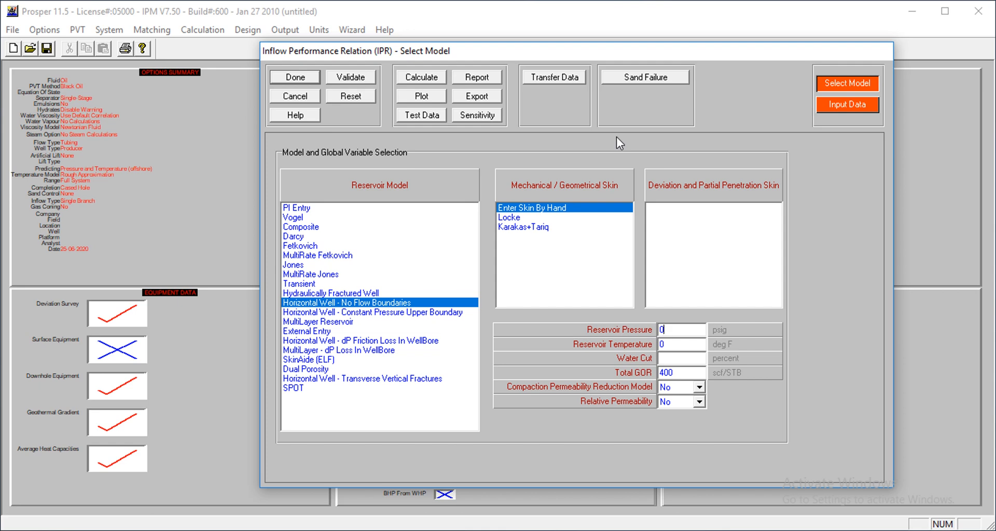
pyautogui.write('4000')
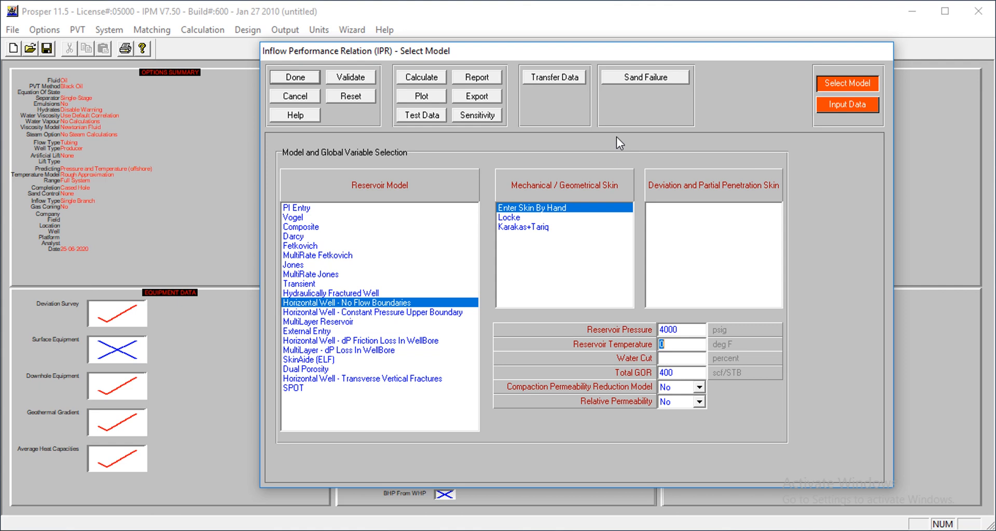
pyautogui.write('200')
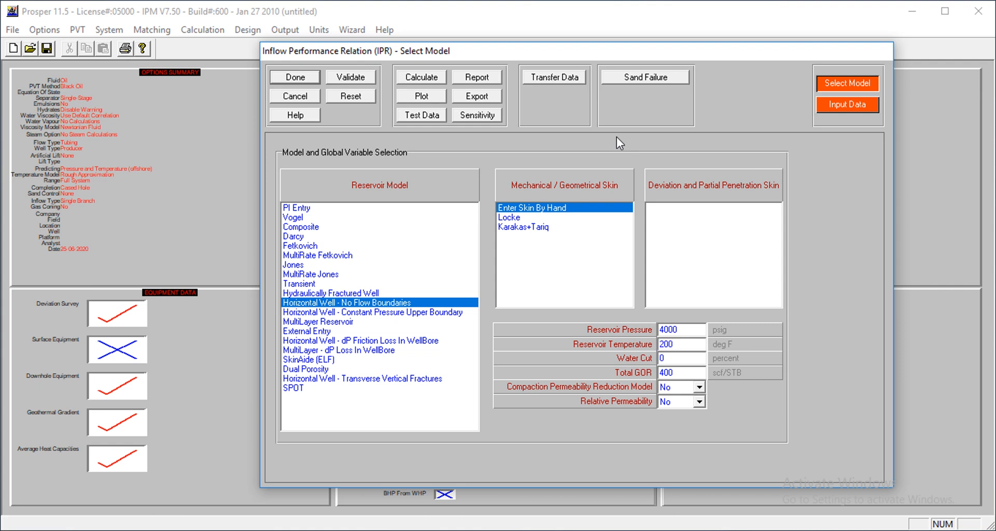
pyautogui.moveTo(835, 113)
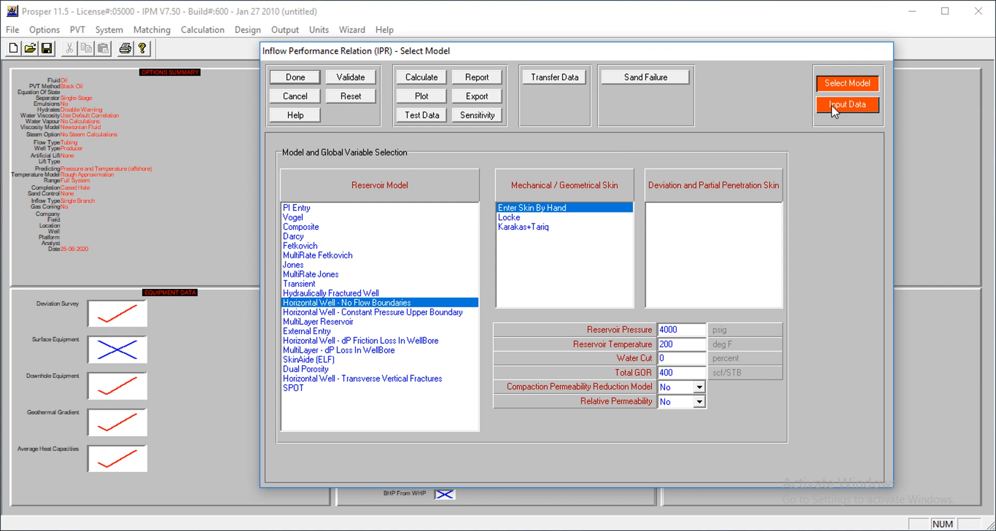
# Step: Enter permeability 150 md, thickness 100 ft, wellbore radius 0.3 and anisotropy 1
pyautogui.click(847, 104)
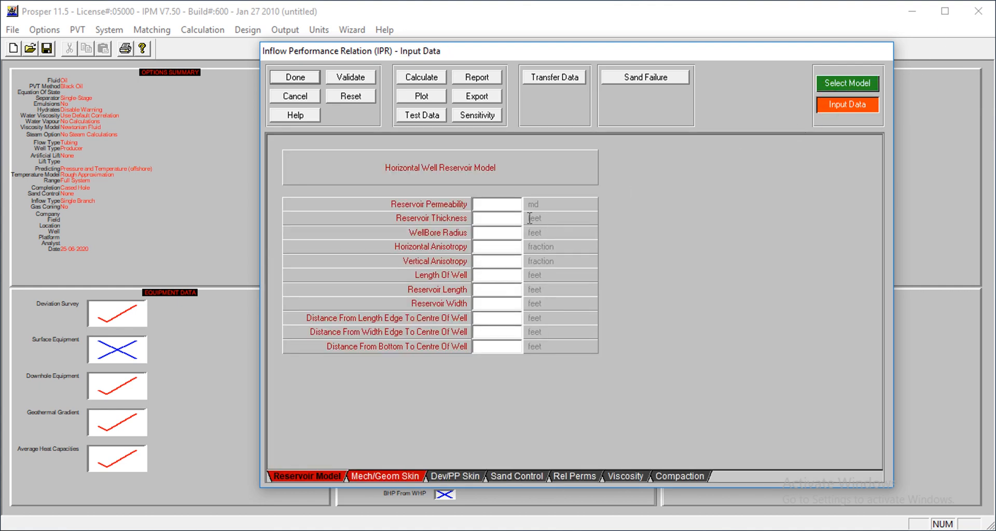
pyautogui.write('15')
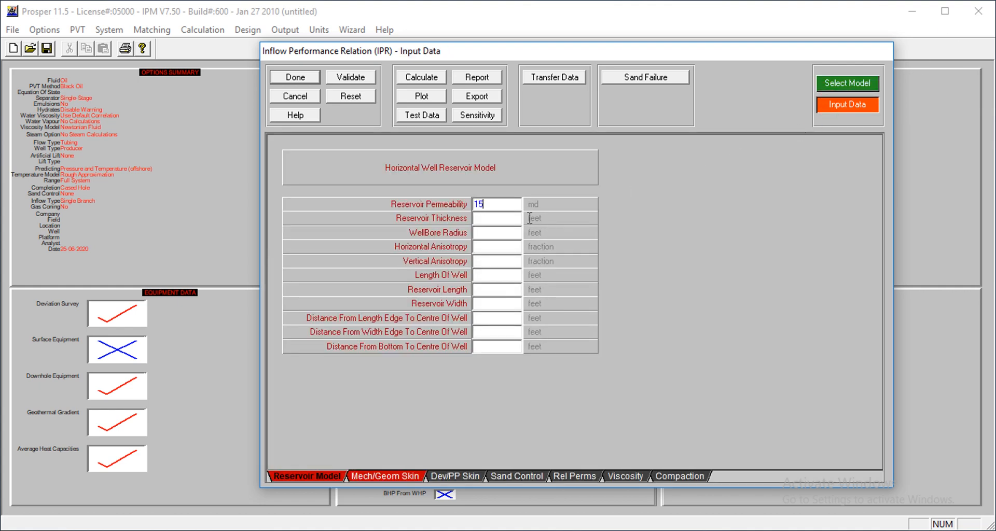
pyautogui.write('0')
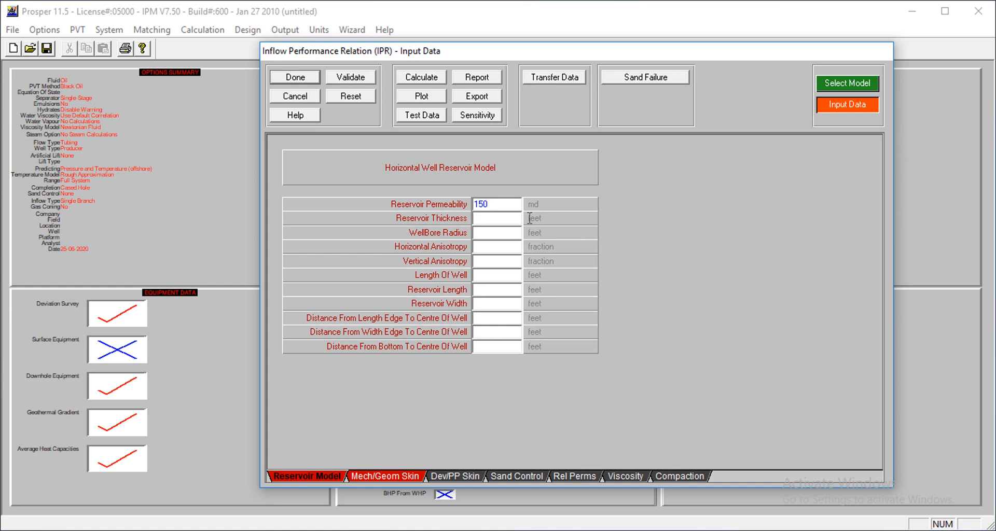
pyautogui.write('100')
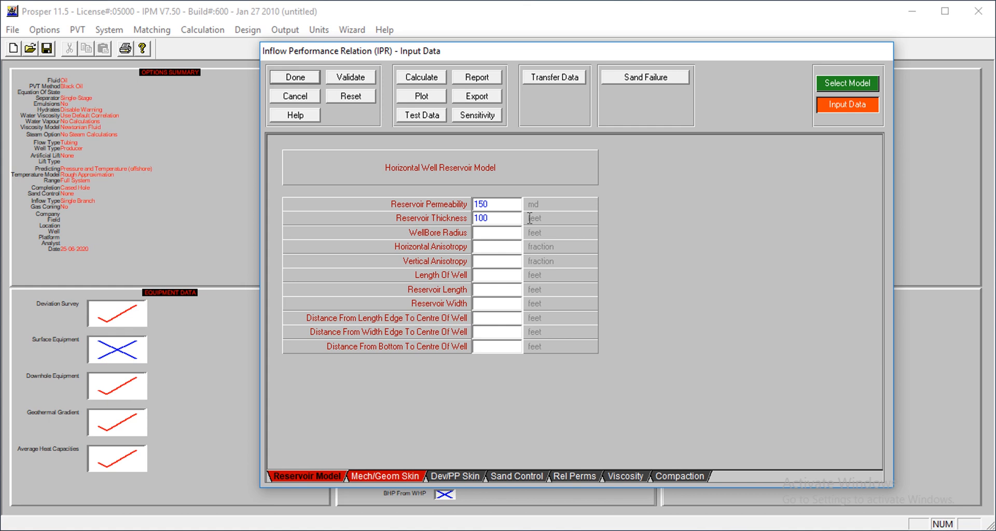
pyautogui.write('0.354')
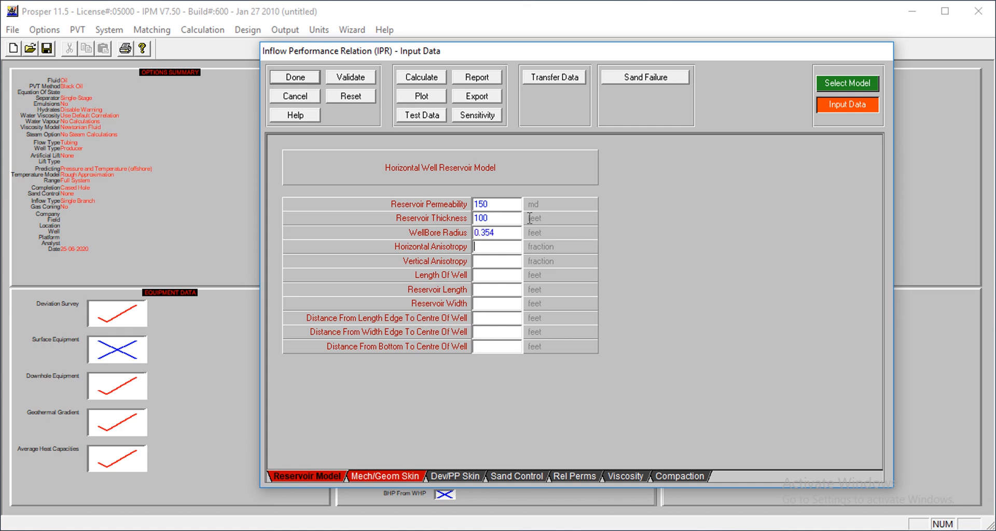
pyautogui.write('1')
pyautogui.click(497, 261)
pyautogui.write('0.1')
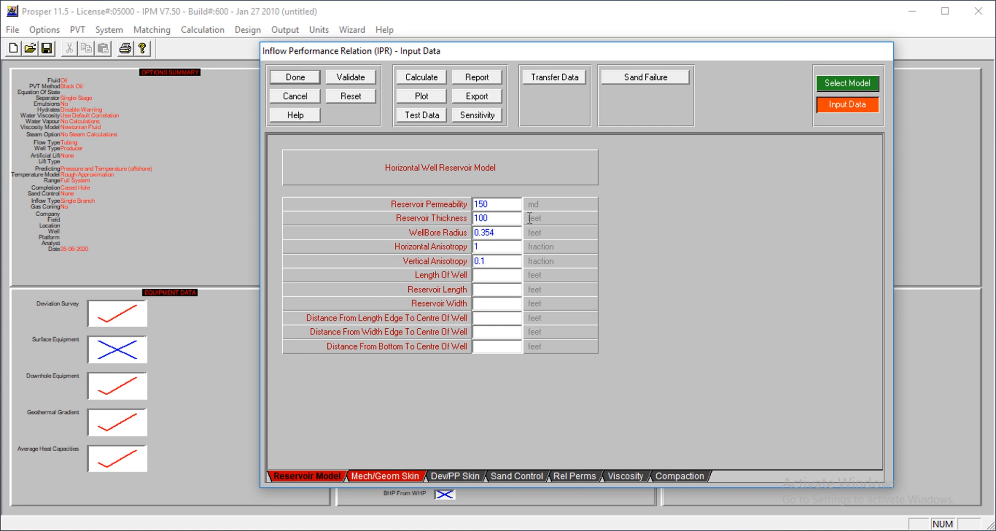
# Step: Enter well length 2000 ft, reservoir length 5000 ft and the well position distances
pyautogui.click(497, 274)
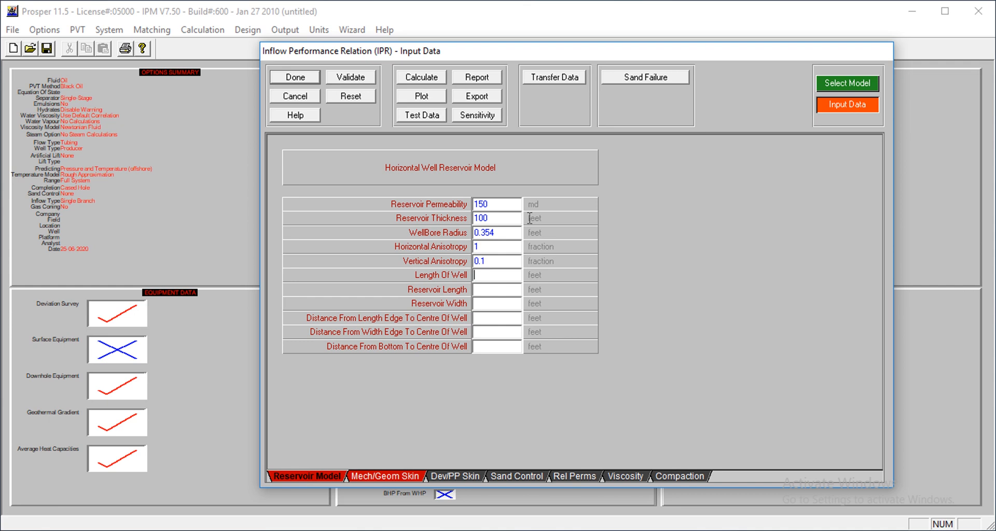
pyautogui.write('2000')
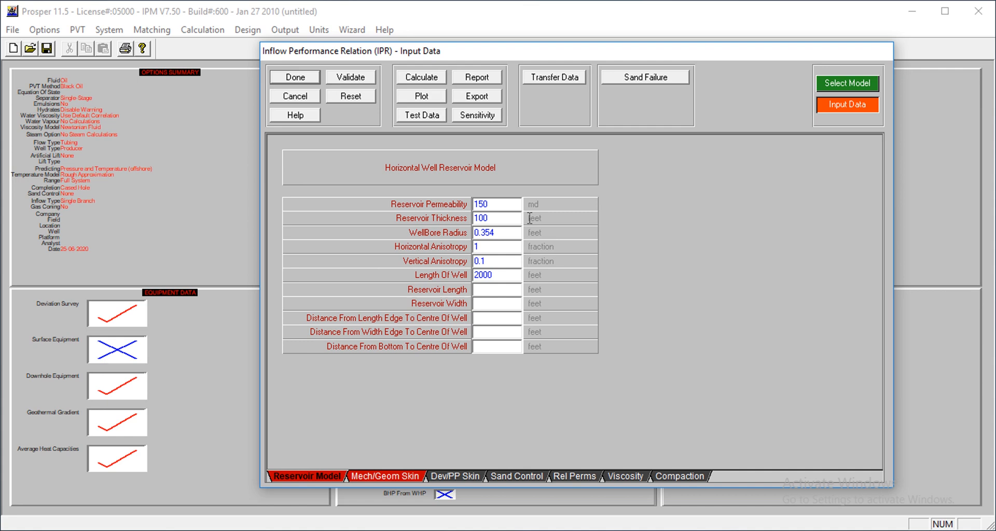
pyautogui.write('500')
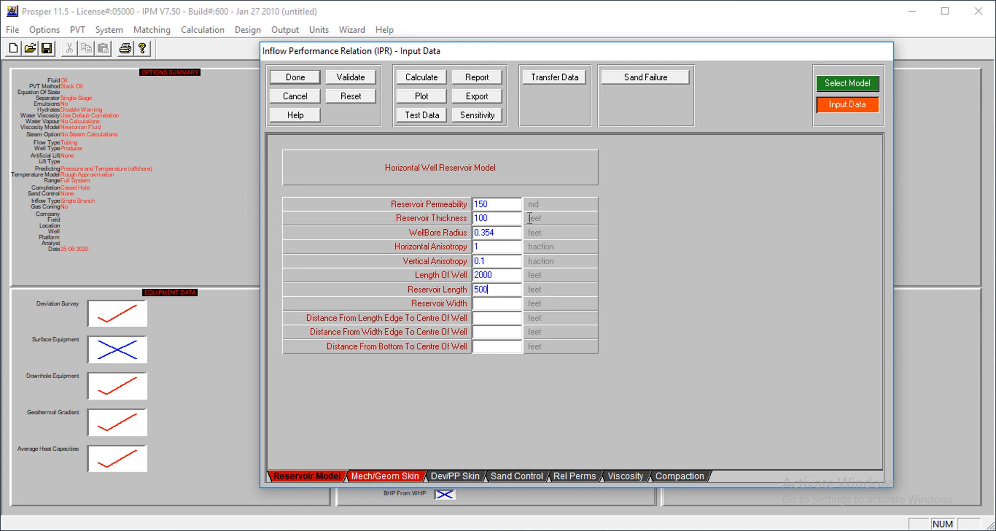
pyautogui.write('5000')
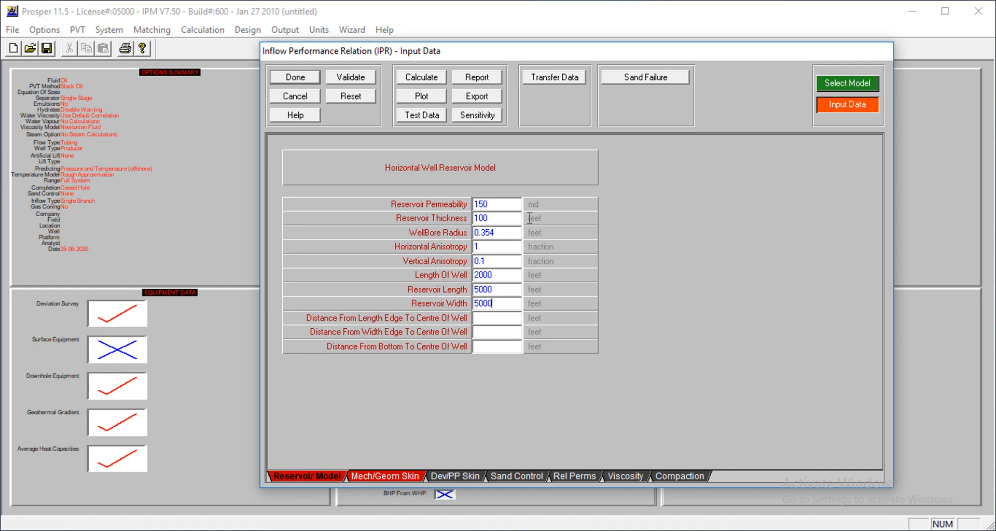
pyautogui.click(497, 318)
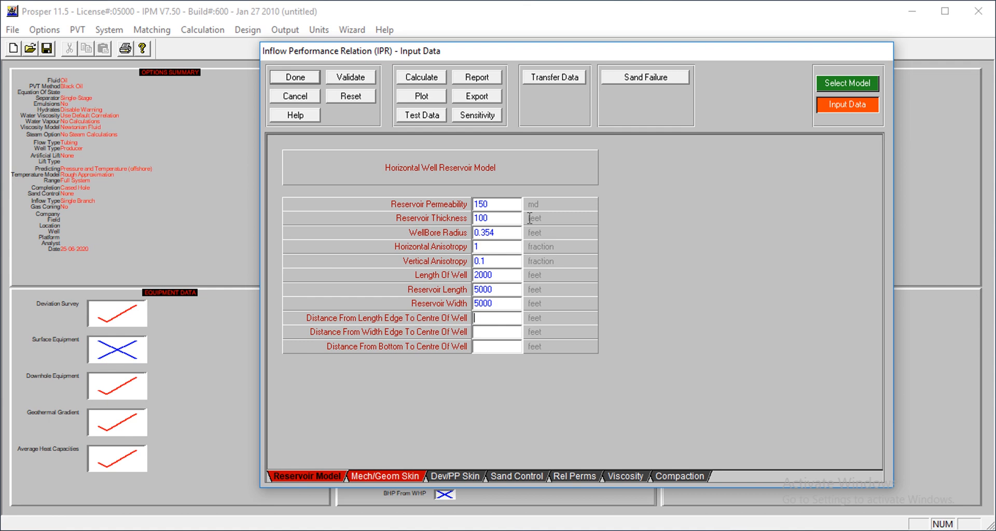
pyautogui.write('2500')
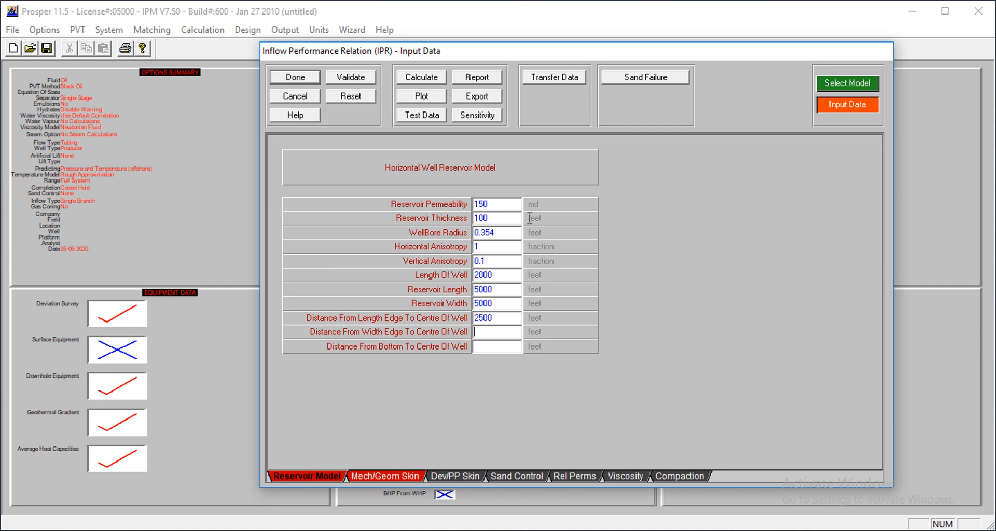
pyautogui.write('2500')
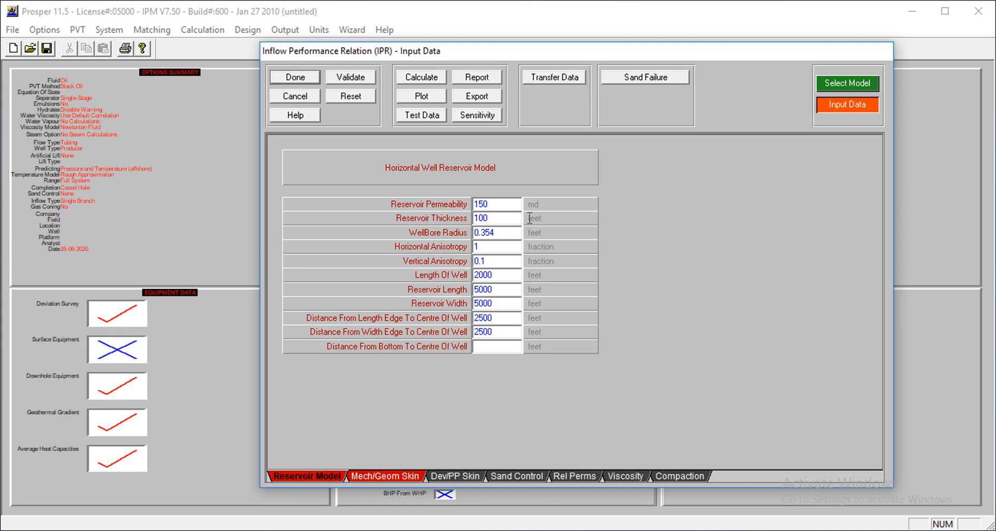
pyautogui.click(497, 347)
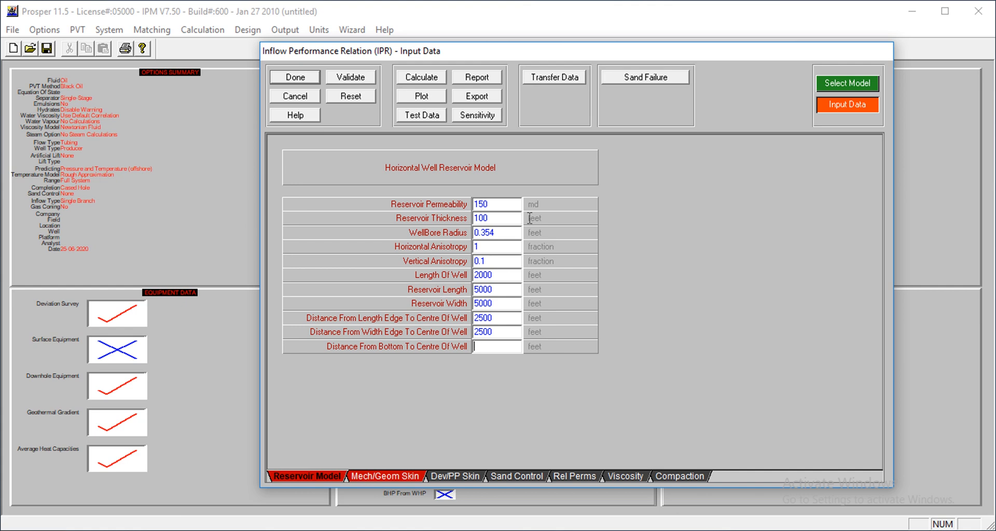
pyautogui.write('50')
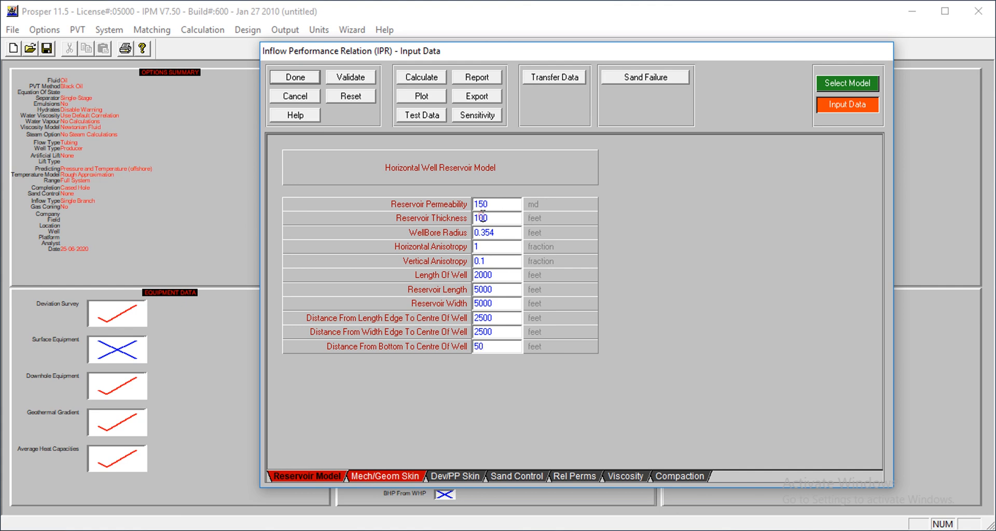
# Step: Review the entered reservoir values and set the mechanical skin to 5
pyautogui.tripleClick(498, 218)
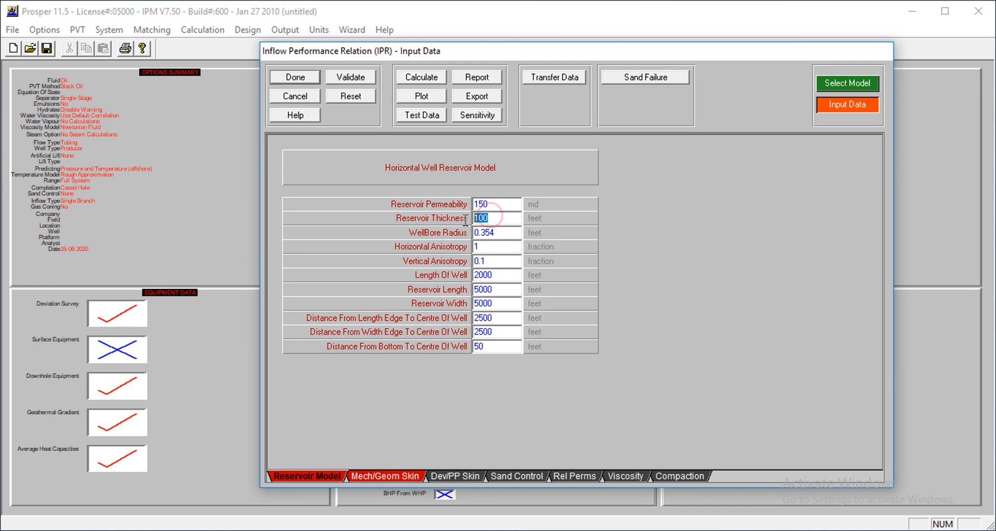
pyautogui.click(495, 346)
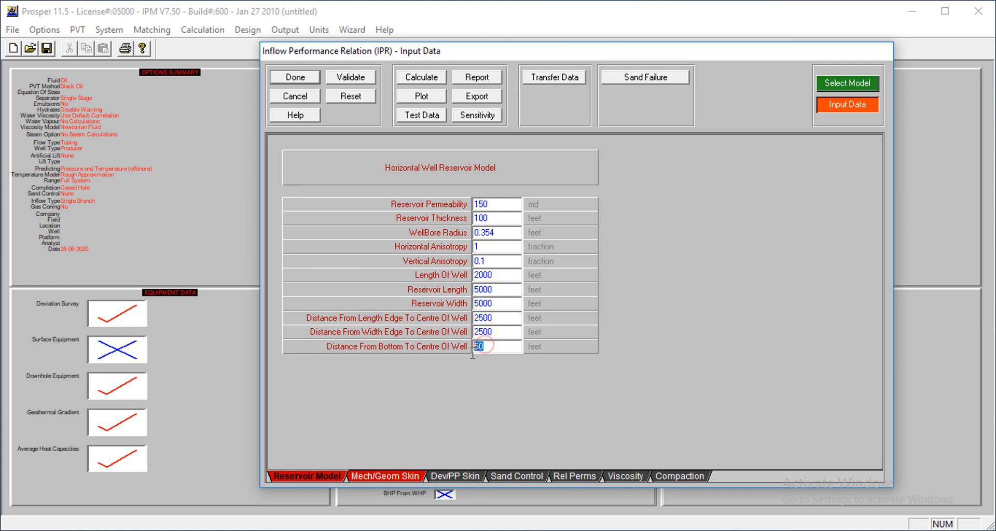
pyautogui.click(495, 317)
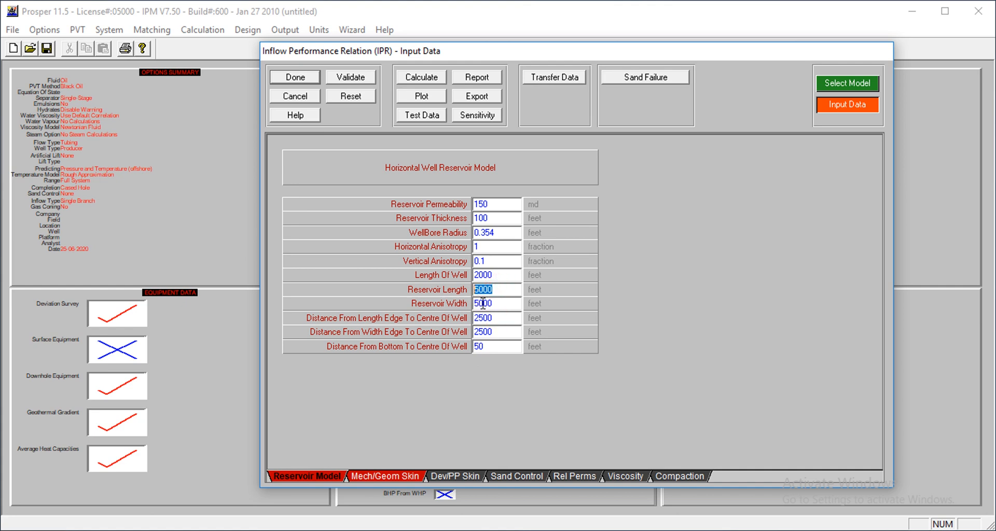
pyautogui.moveTo(164, 342)
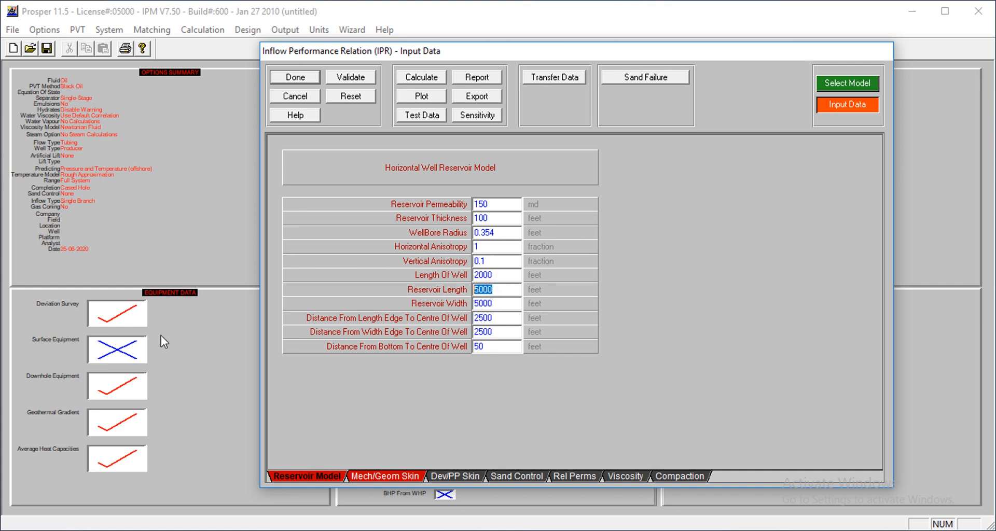
pyautogui.click(385, 477)
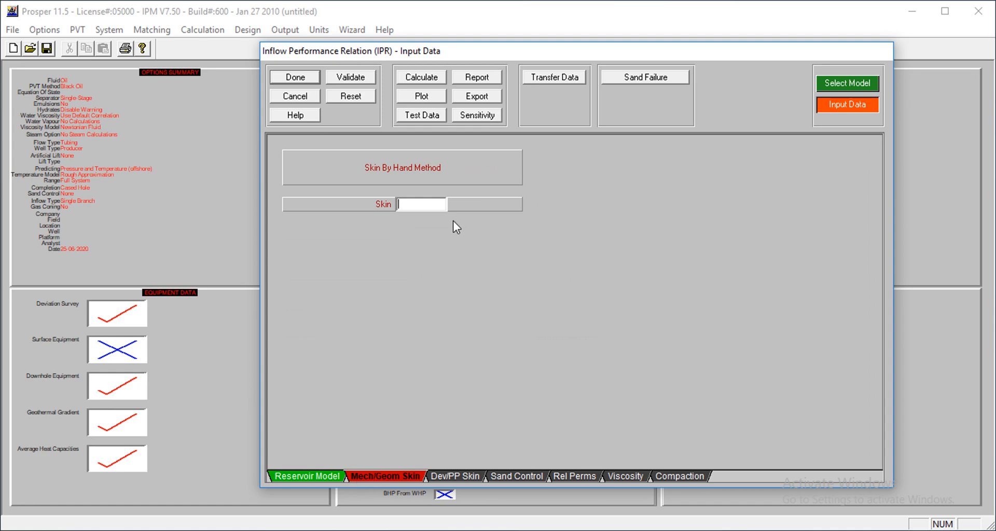
pyautogui.write('5')
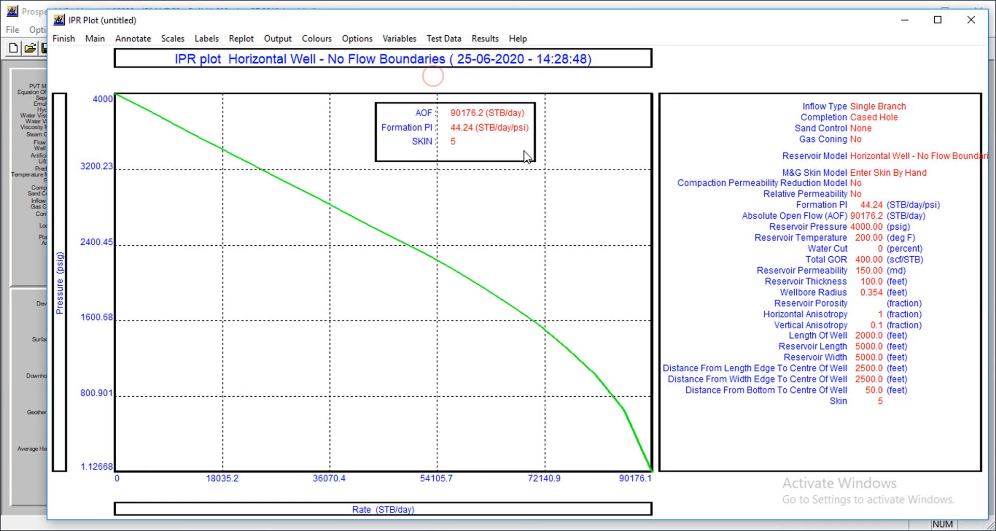
pyautogui.moveTo(464, 123)
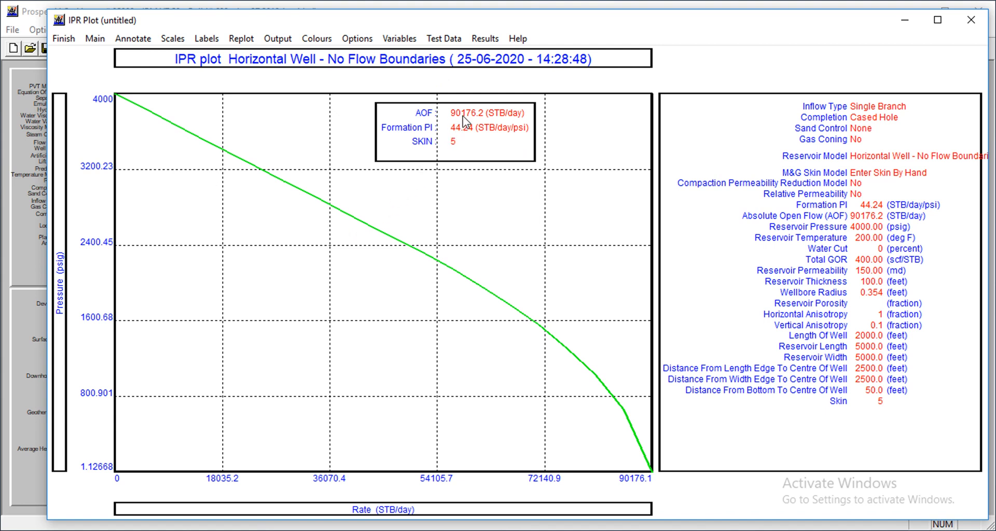
pyautogui.moveTo(299, 85)
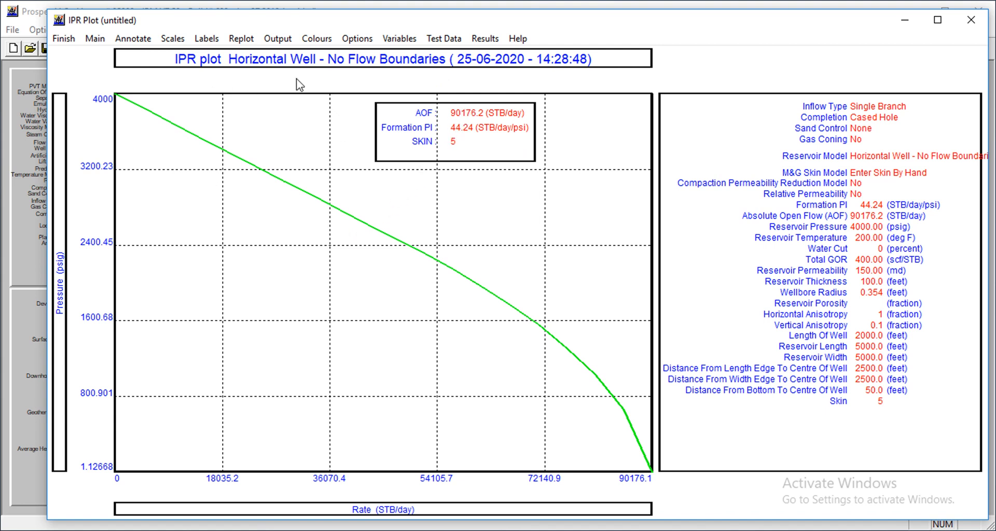
pyautogui.moveTo(428, 122)
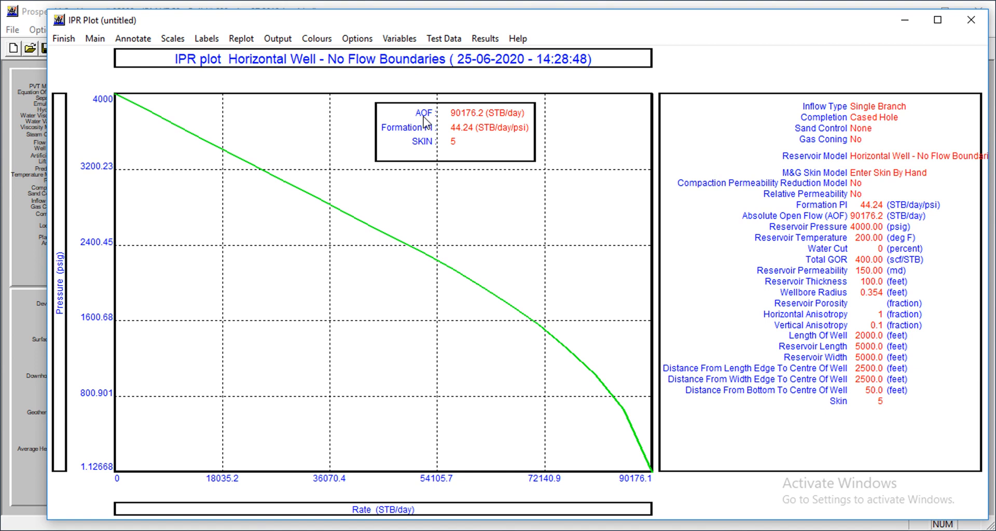
pyautogui.moveTo(437, 133)
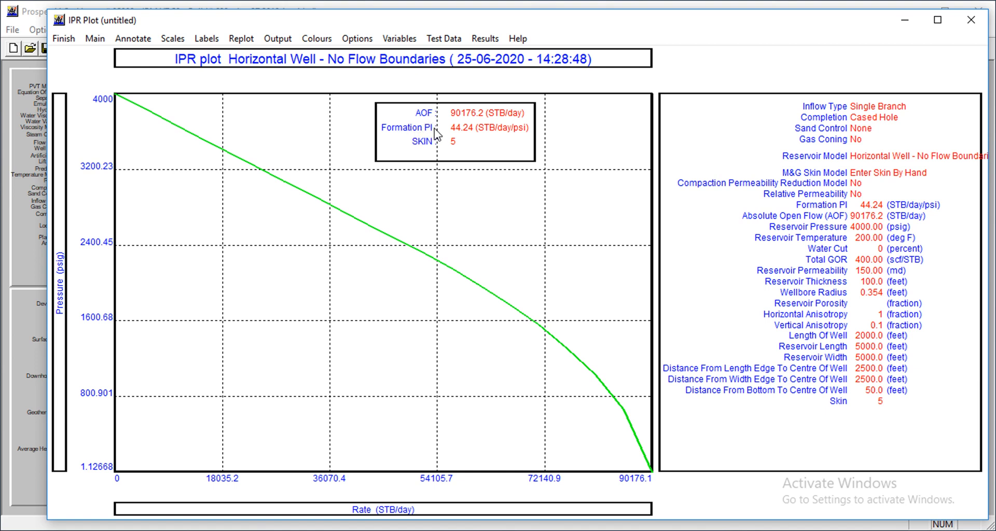
pyautogui.moveTo(479, 141)
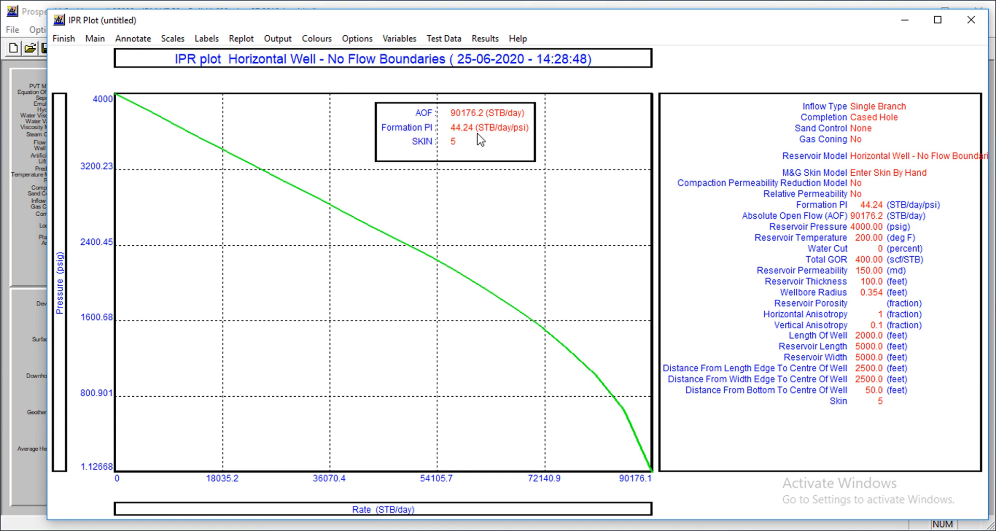
pyautogui.moveTo(498, 138)
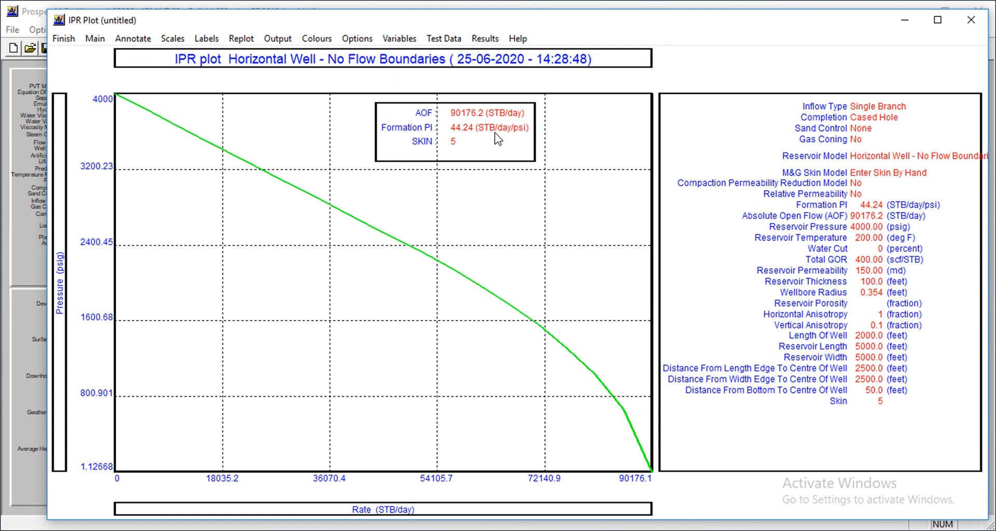
pyautogui.moveTo(480, 159)
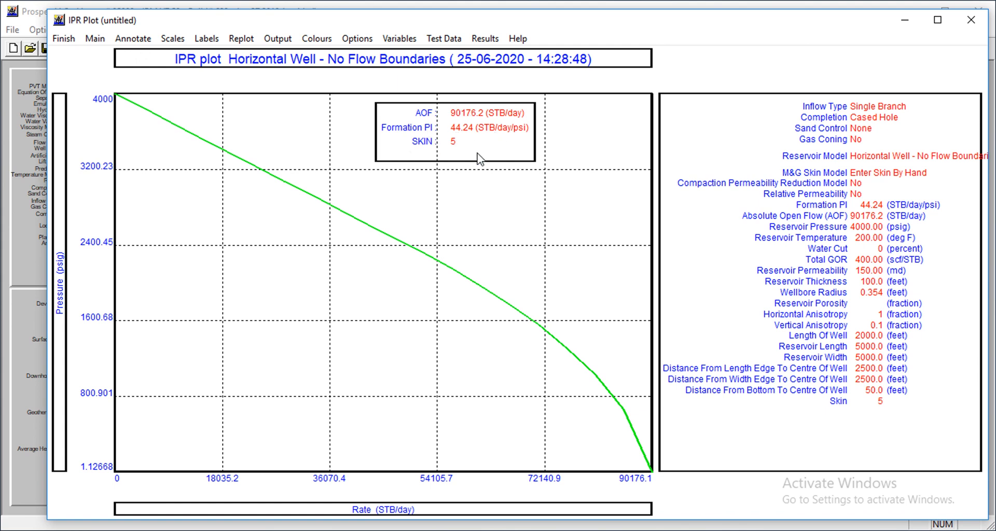
pyautogui.moveTo(490, 143)
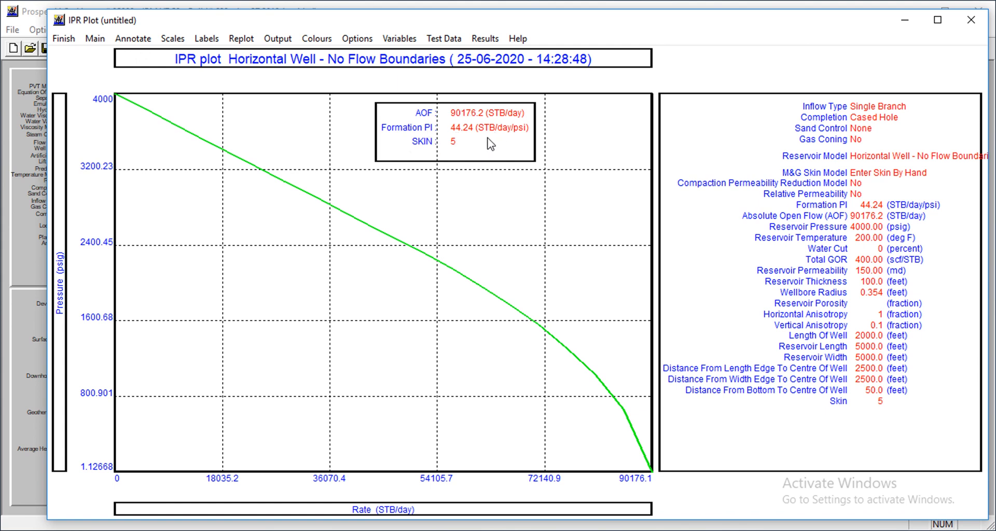
pyautogui.moveTo(435, 141)
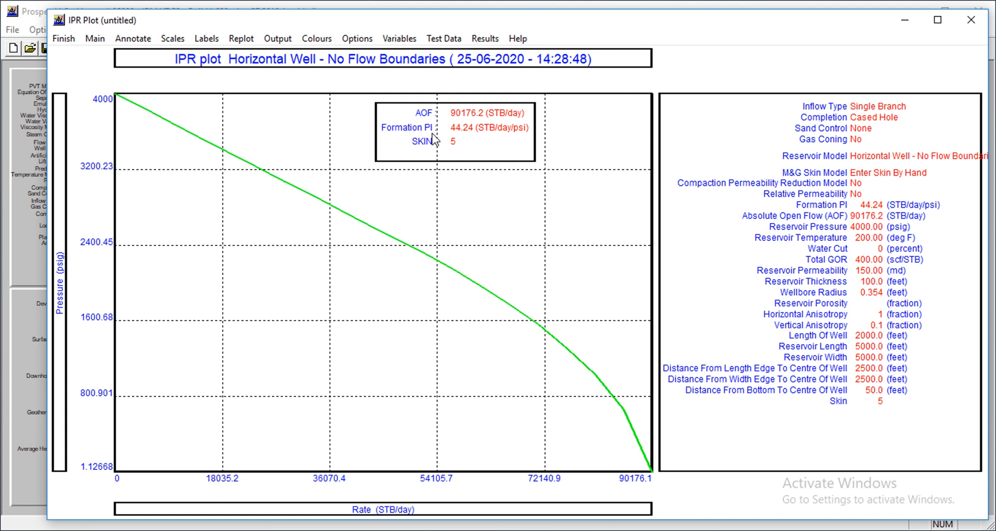
pyautogui.moveTo(435, 146)
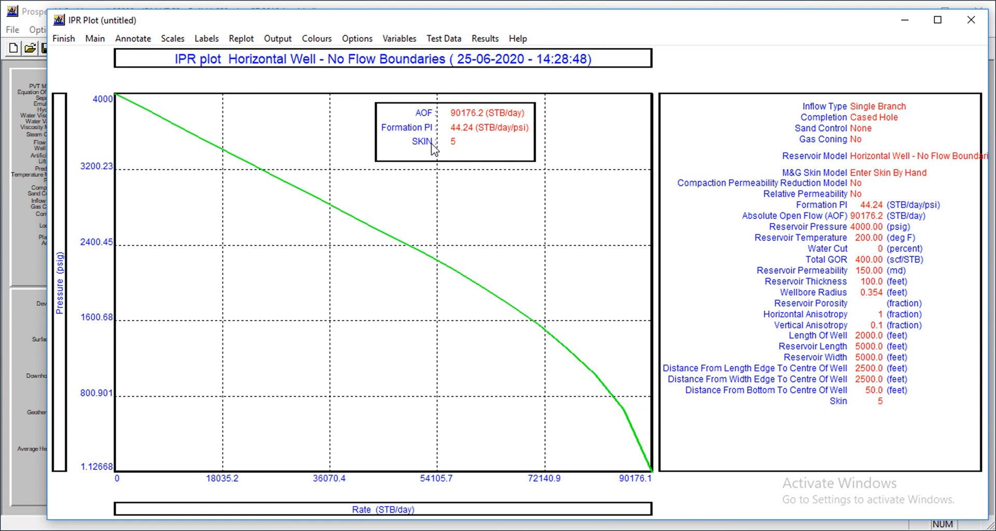
pyautogui.moveTo(473, 155)
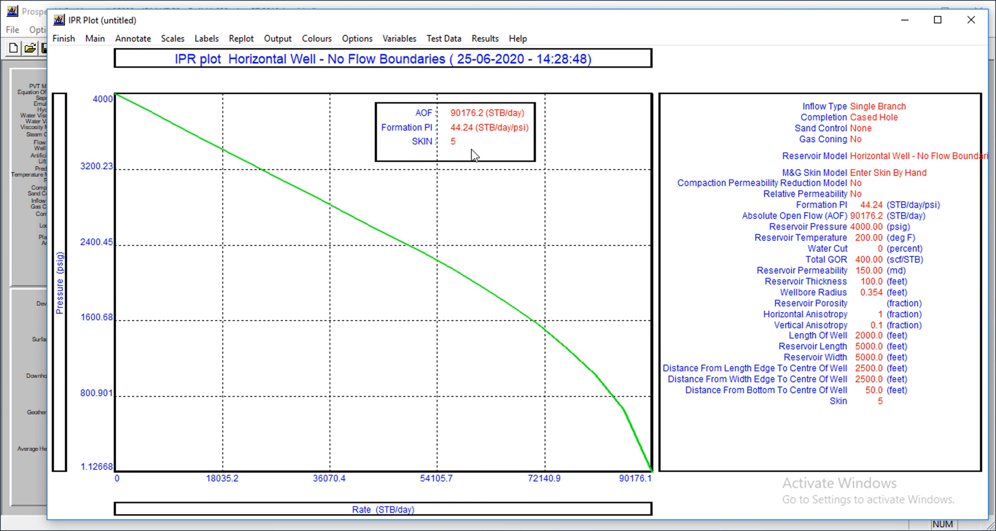
pyautogui.moveTo(95, 39)
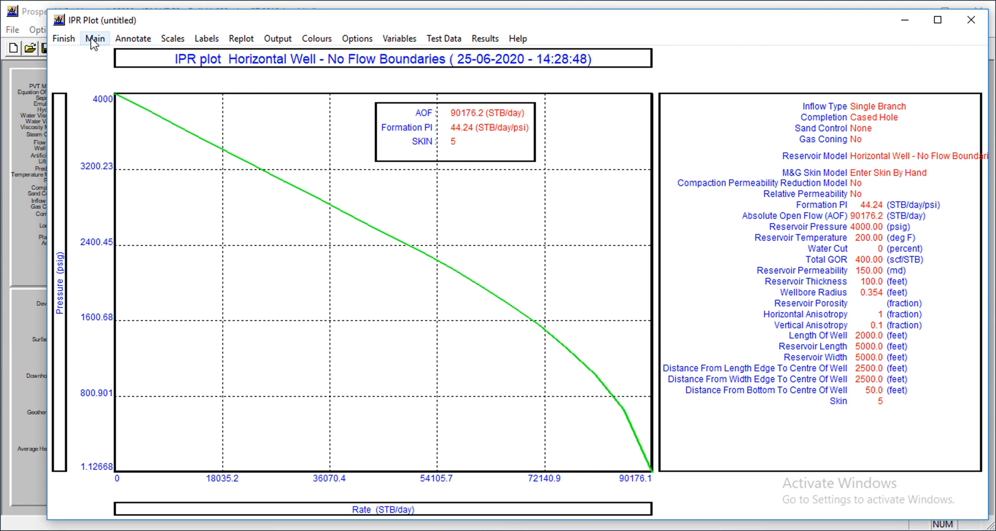
# Step: Return from the IPR plot (PI 44.24) to the main summary screen
pyautogui.click(63, 38)
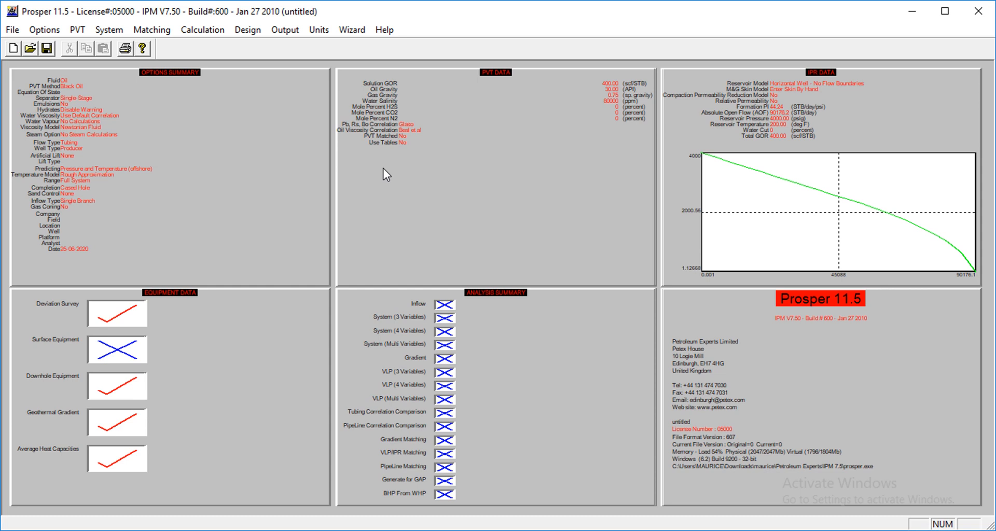
pyautogui.moveTo(385, 175)
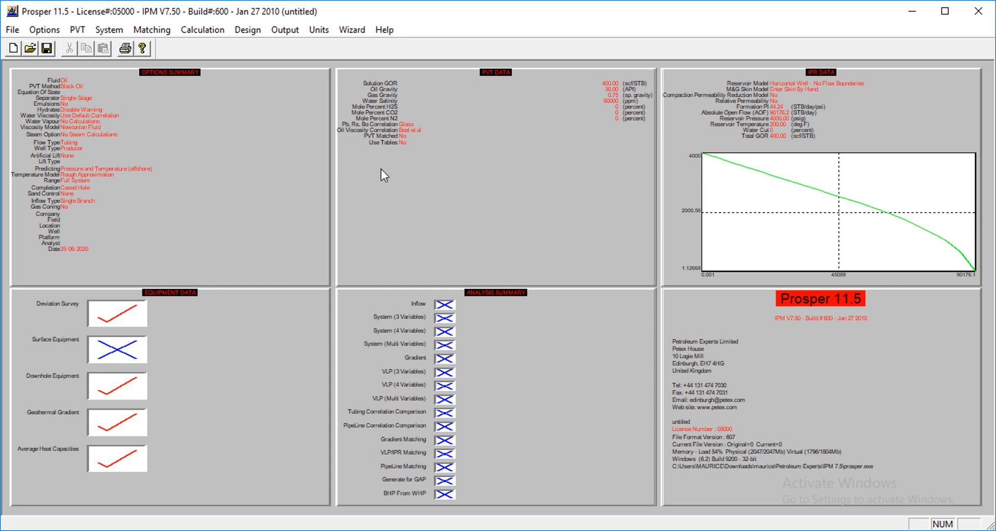
pyautogui.moveTo(362, 269)
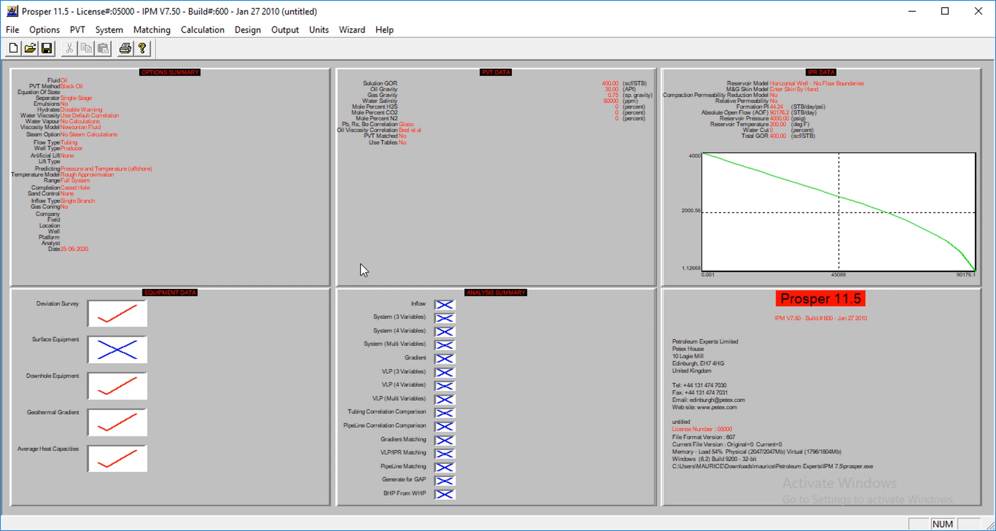
pyautogui.moveTo(380, 206)
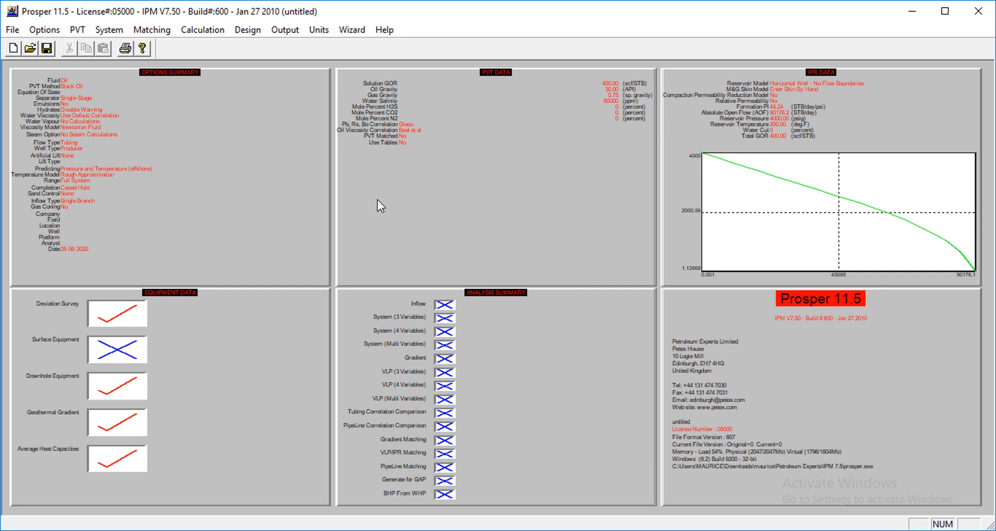
pyautogui.moveTo(202, 29)
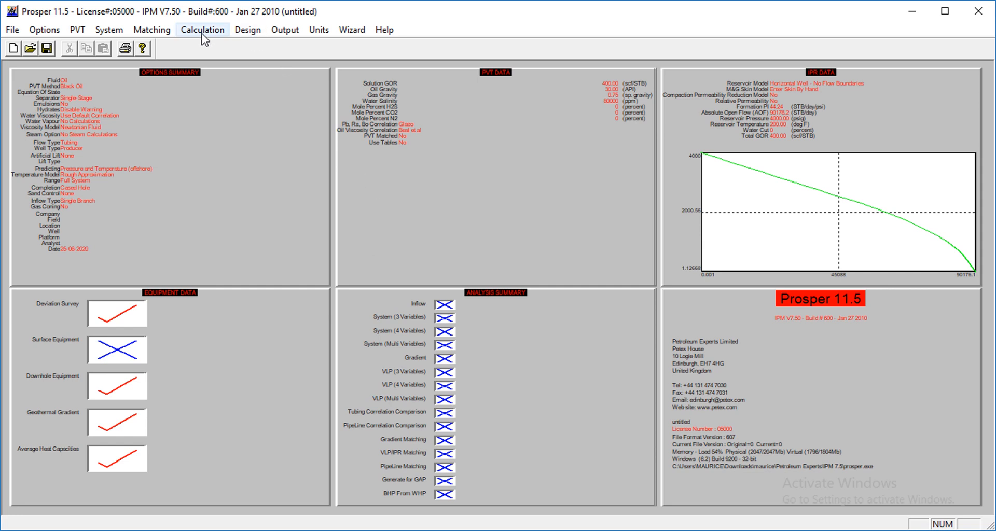
pyautogui.moveTo(556, 339)
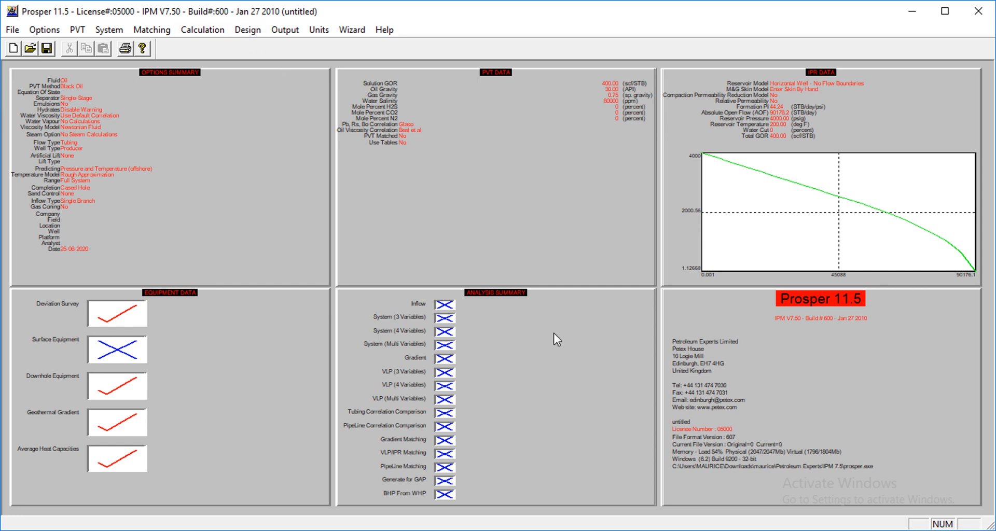
pyautogui.moveTo(257, 64)
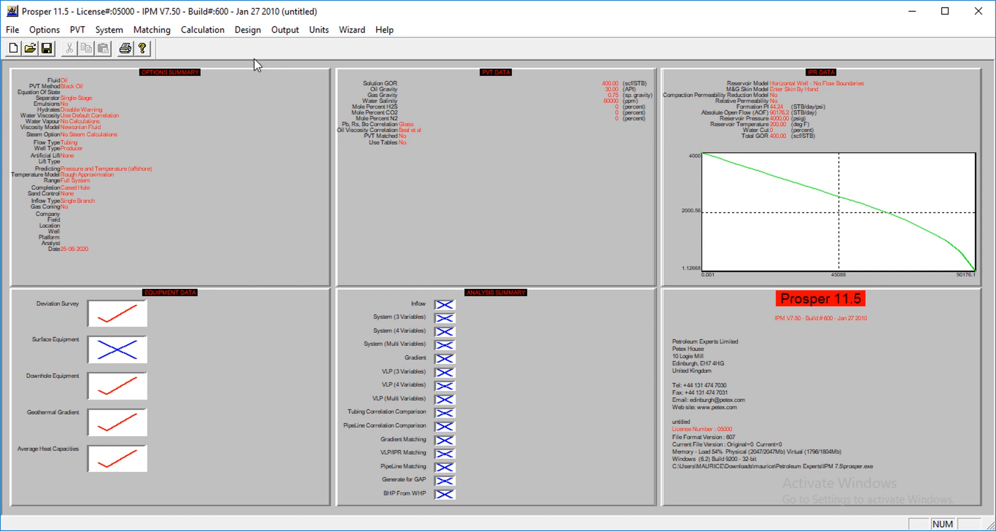
pyautogui.click(201, 29)
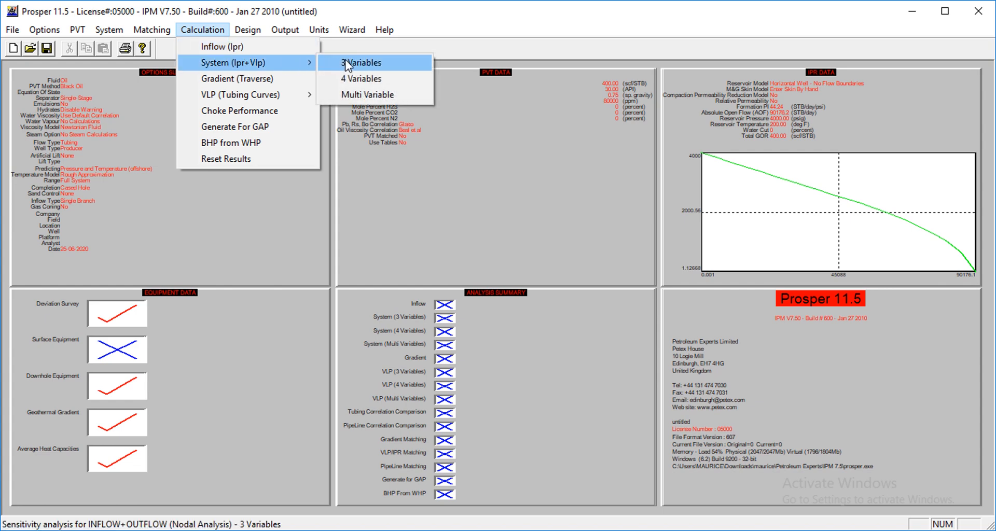
# Step: Run System (IPR+VLP) 3 Variables with no sensitivities, solving 18758.9 STB/day at 3390.55 psig
pyautogui.click(362, 62)
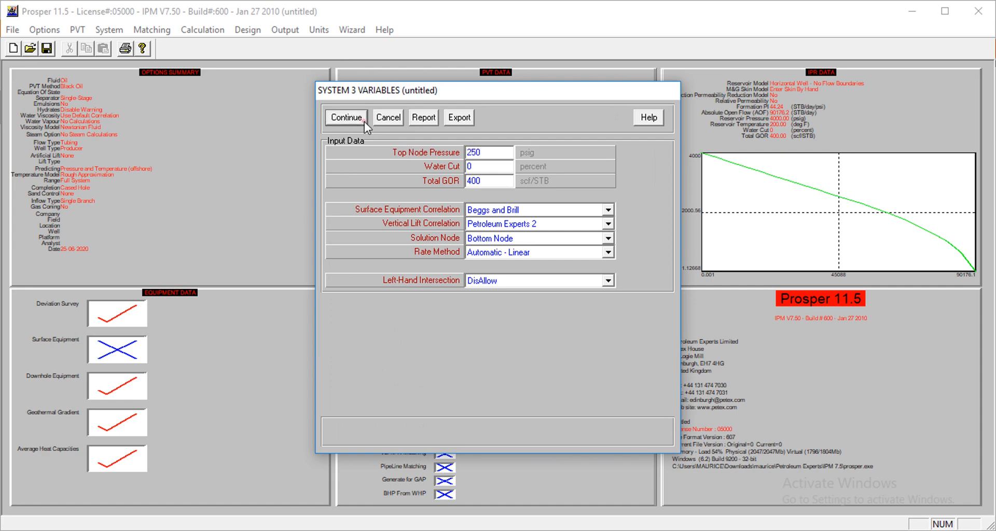
pyautogui.click(346, 117)
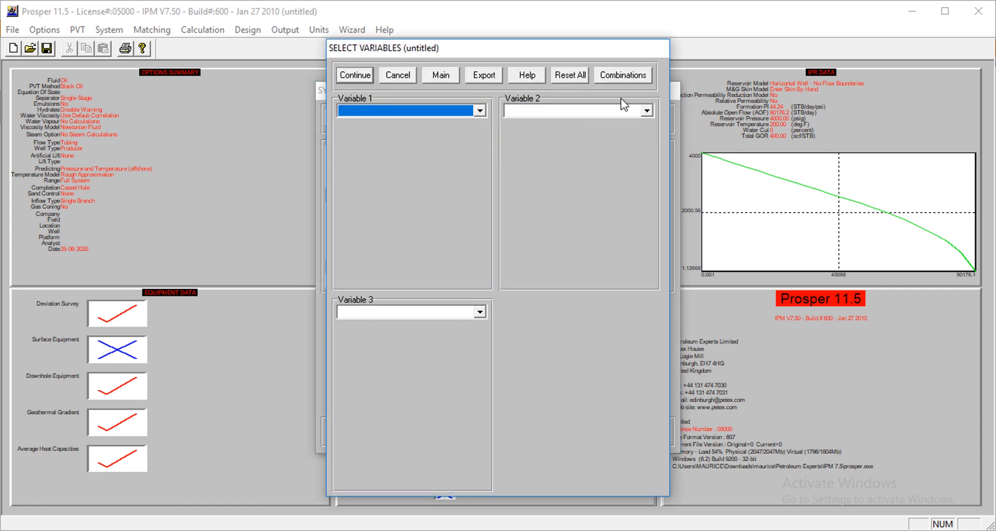
pyautogui.click(355, 75)
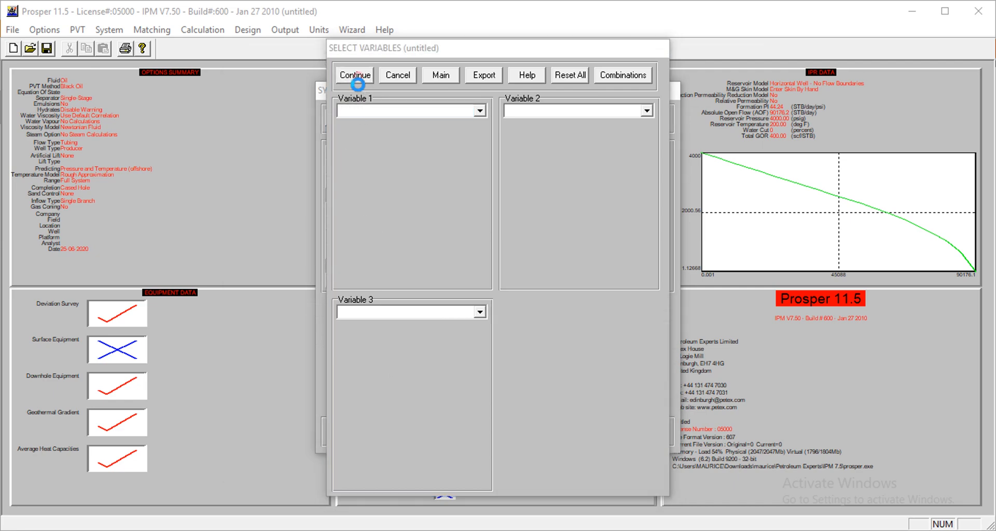
pyautogui.click(355, 75)
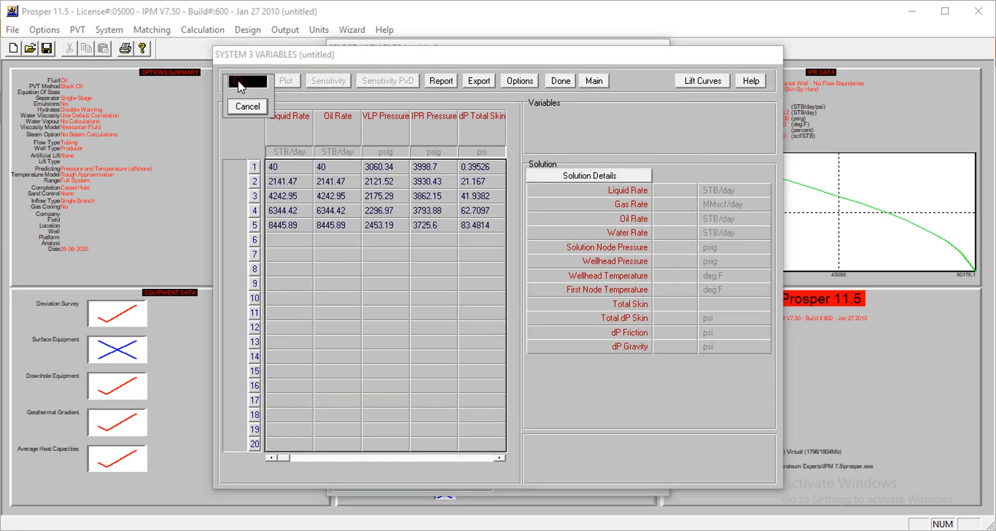
pyautogui.click(243, 81)
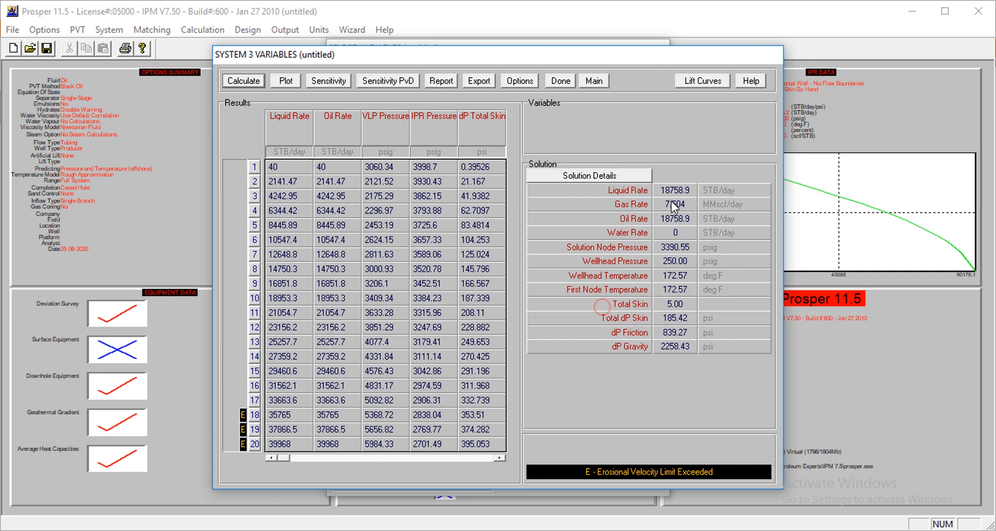
pyautogui.moveTo(675, 226)
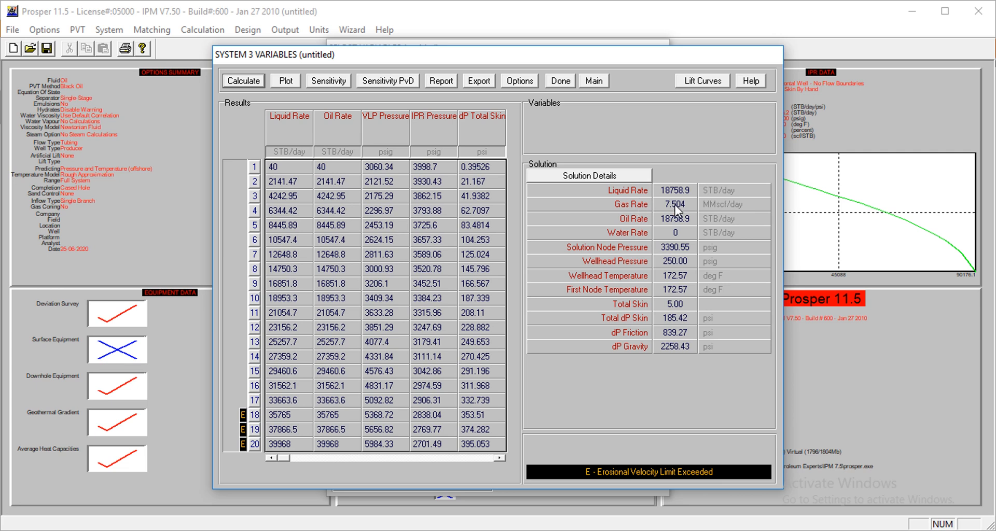
pyautogui.moveTo(737, 210)
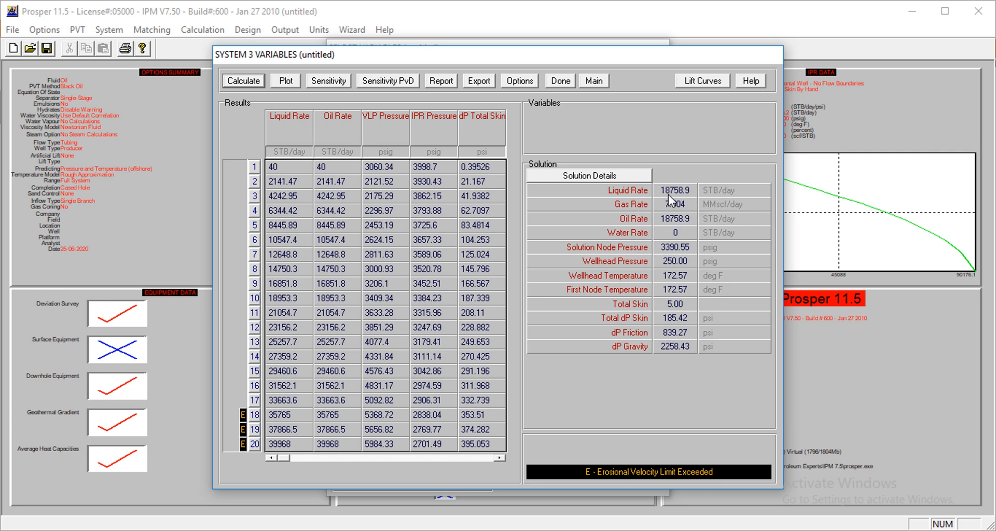
pyautogui.moveTo(668, 200)
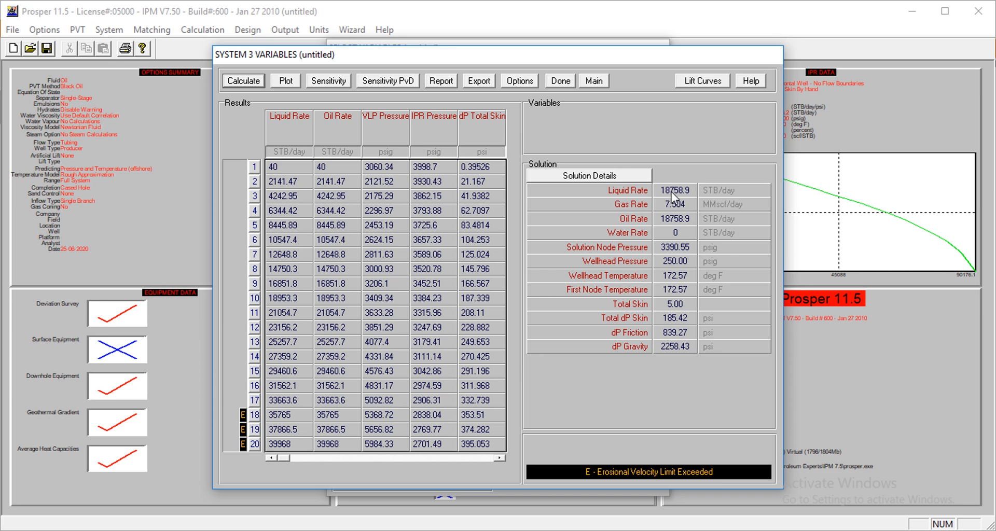
pyautogui.moveTo(660, 213)
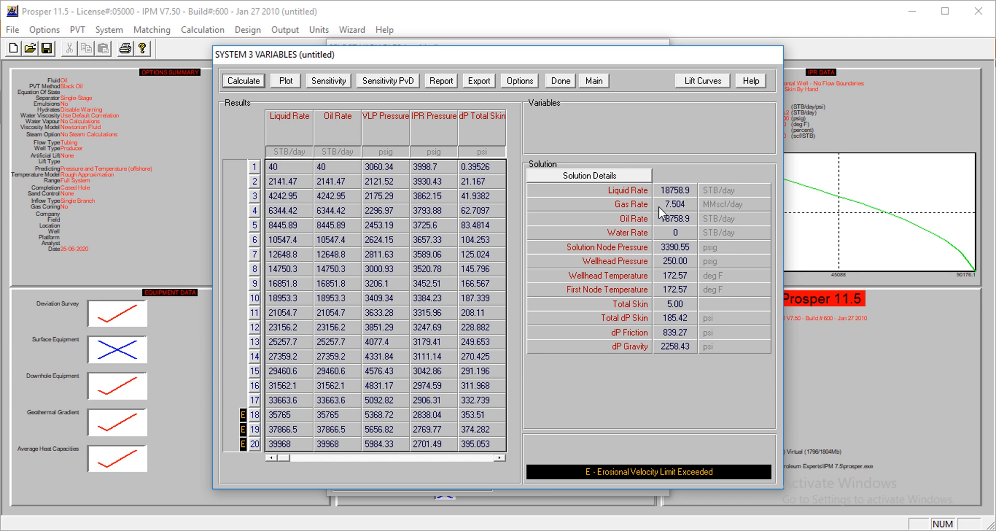
pyautogui.moveTo(656, 199)
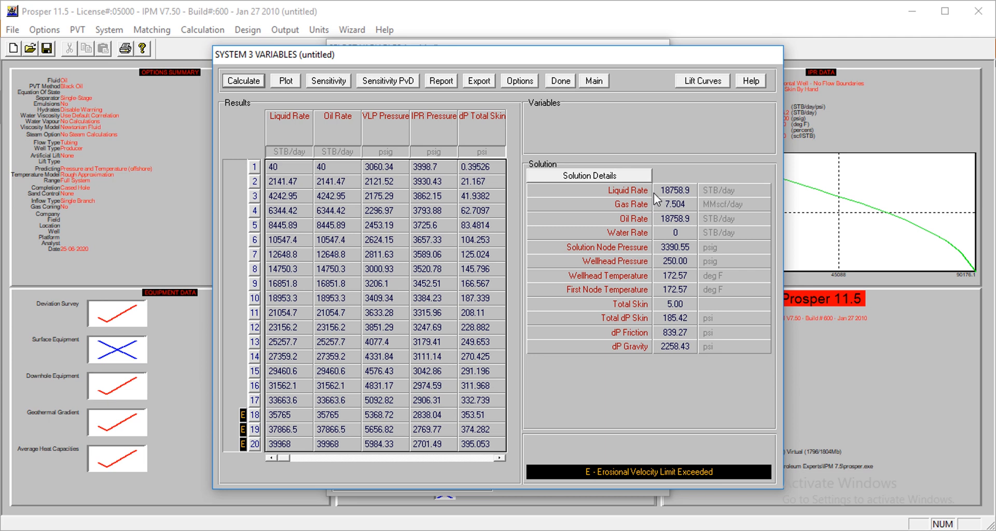
pyautogui.moveTo(665, 242)
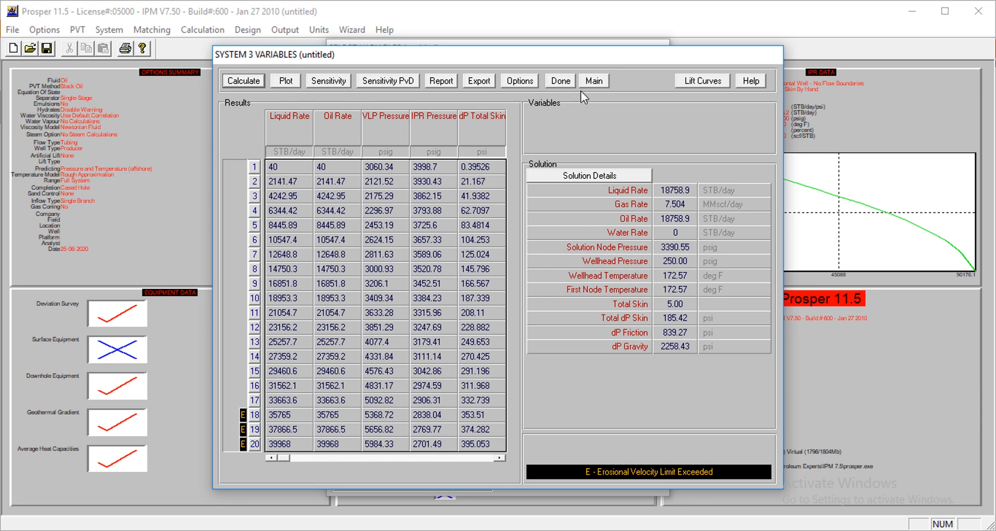
pyautogui.click(328, 81)
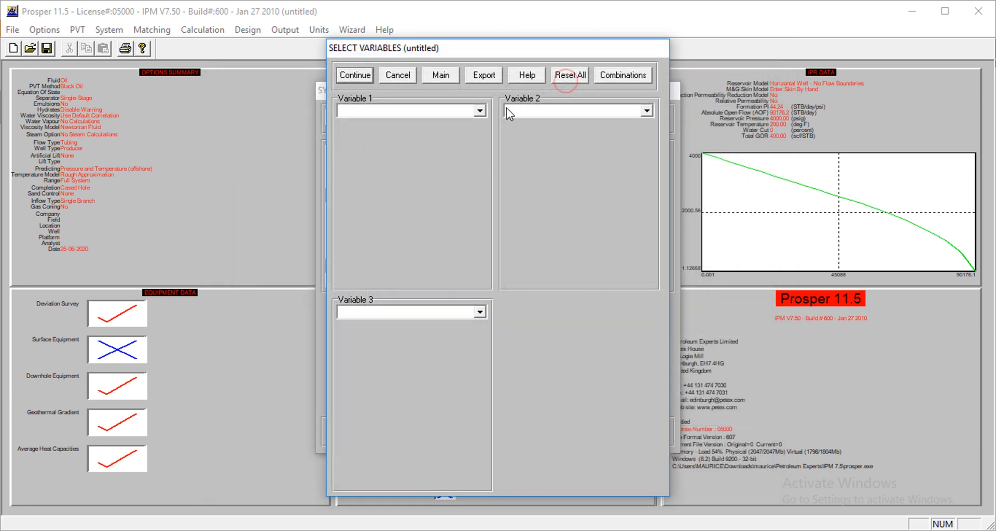
# Step: Choose Well Length as sensitivity variable 1 and Water Cut as variable 2
pyautogui.click(480, 110)
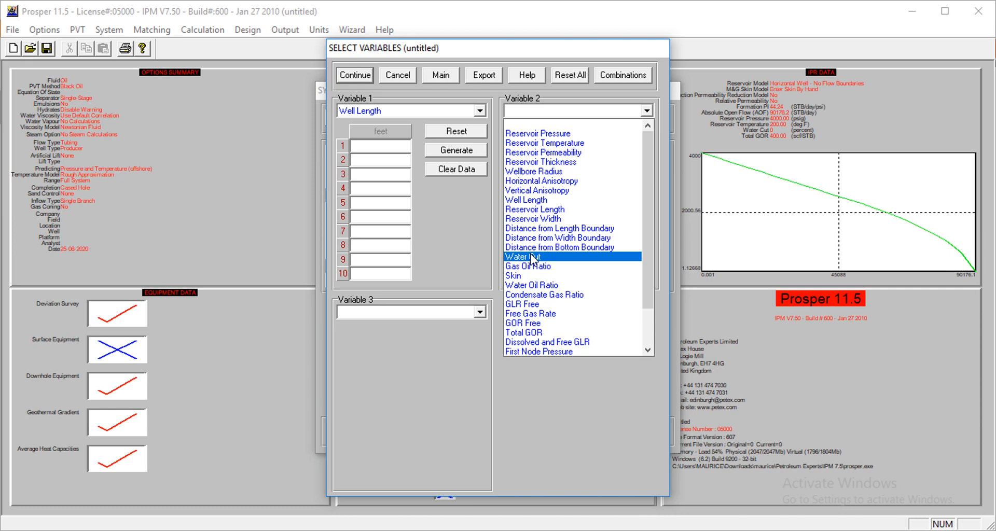
pyautogui.click(521, 257)
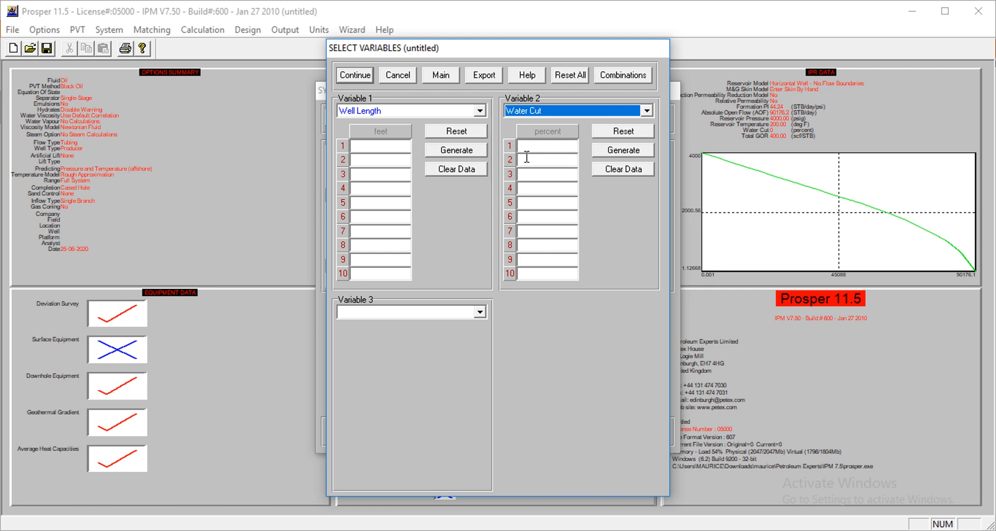
pyautogui.click(380, 145)
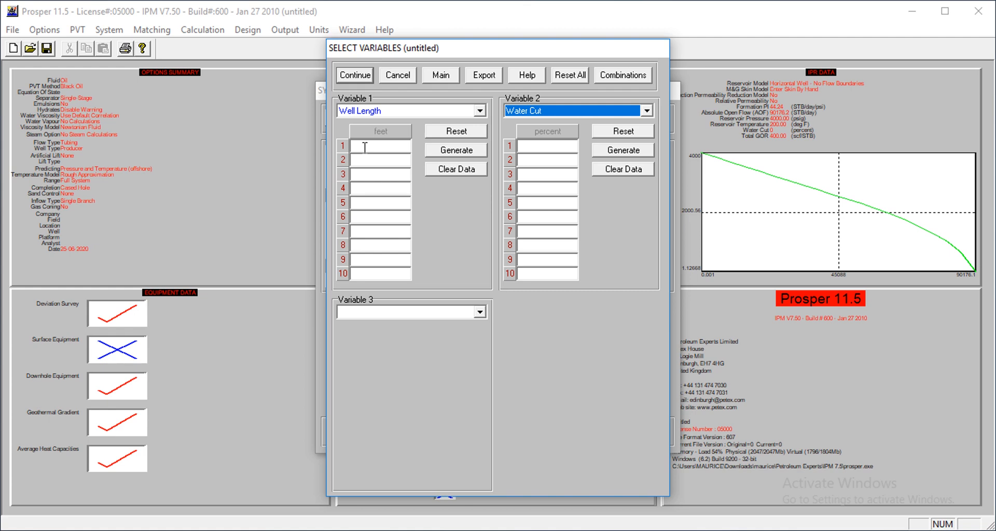
pyautogui.moveTo(397, 157)
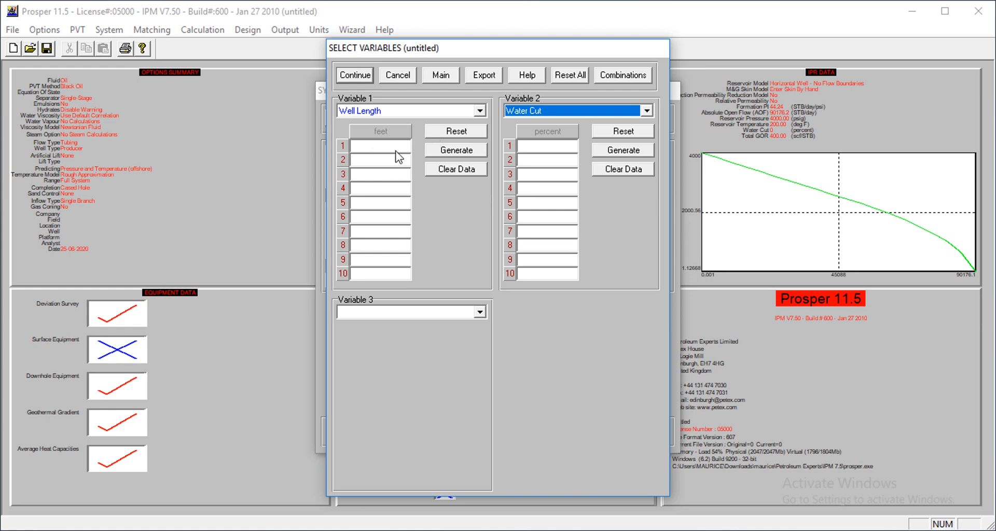
pyautogui.click(380, 146)
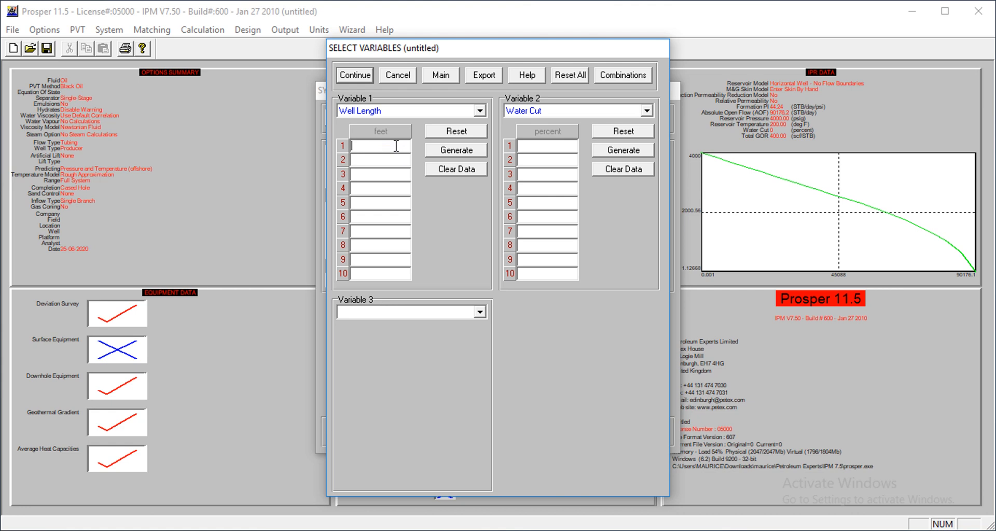
pyautogui.moveTo(445, 148)
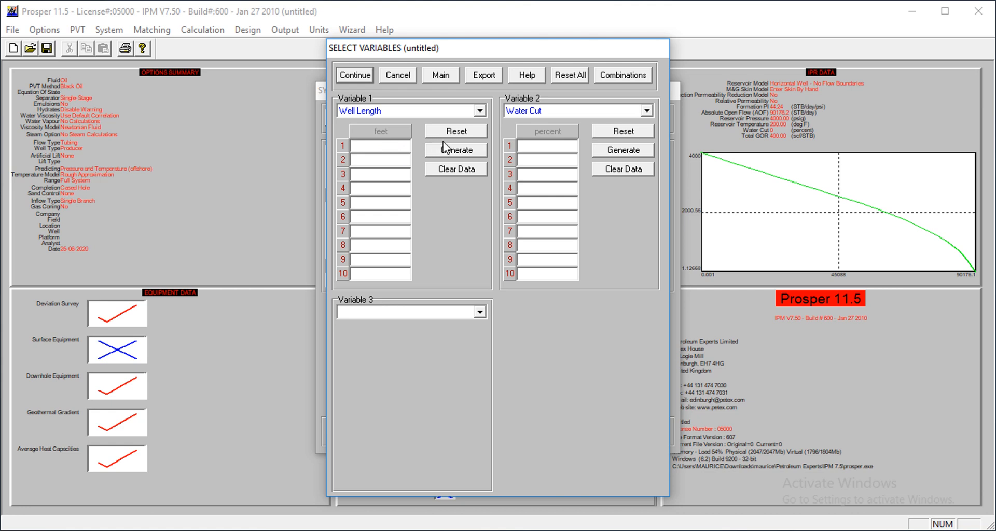
# Step: Enter well lengths 500–3000 ft in 500 ft steps and water cuts 0–60% in 10% steps
pyautogui.click(379, 146)
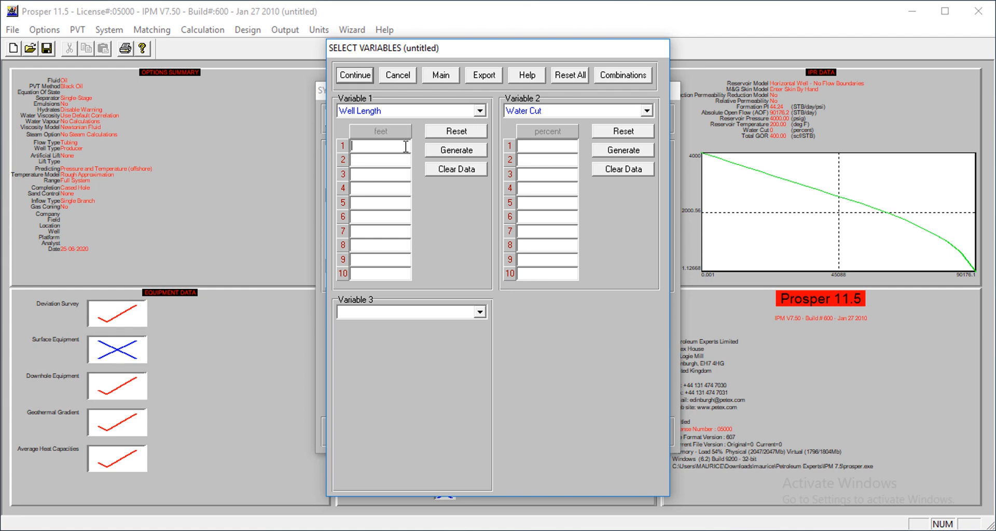
pyautogui.write('500')
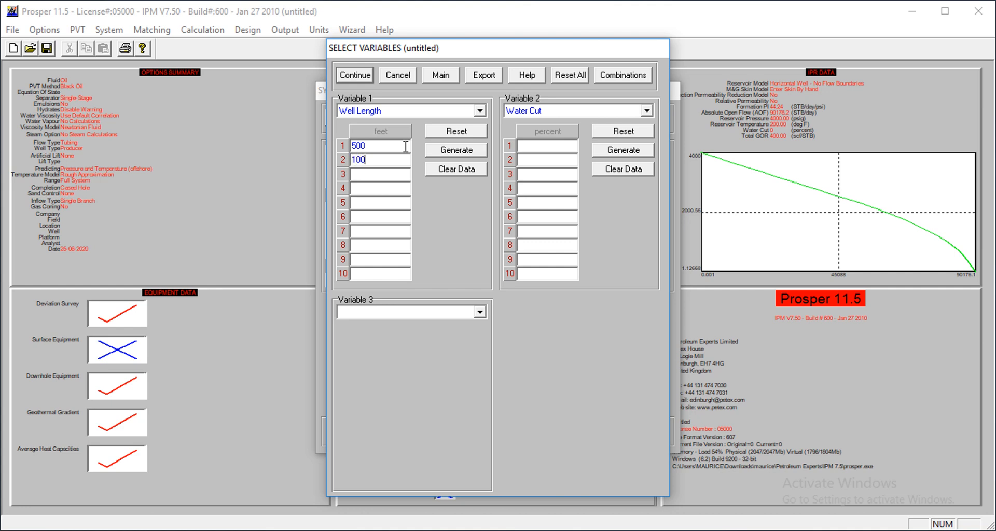
pyautogui.write('1500')
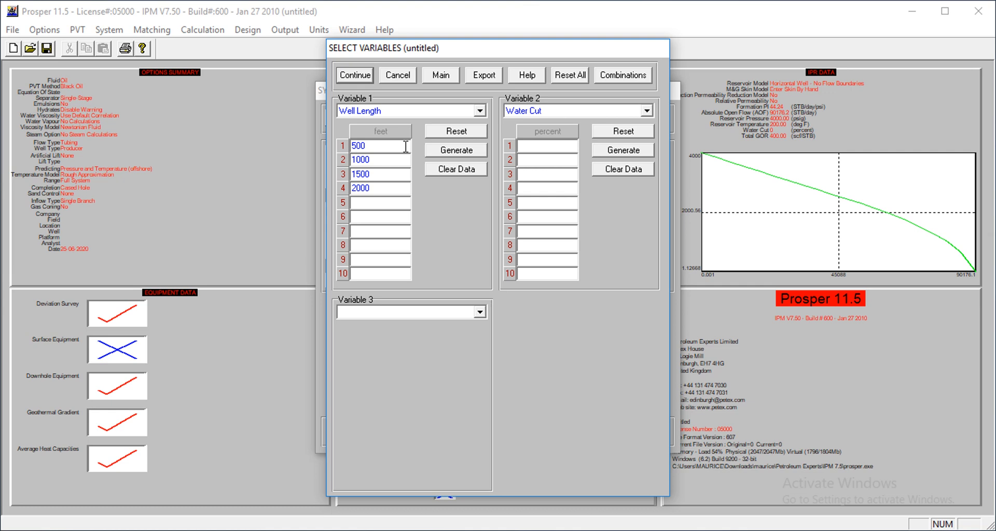
pyautogui.write('25')
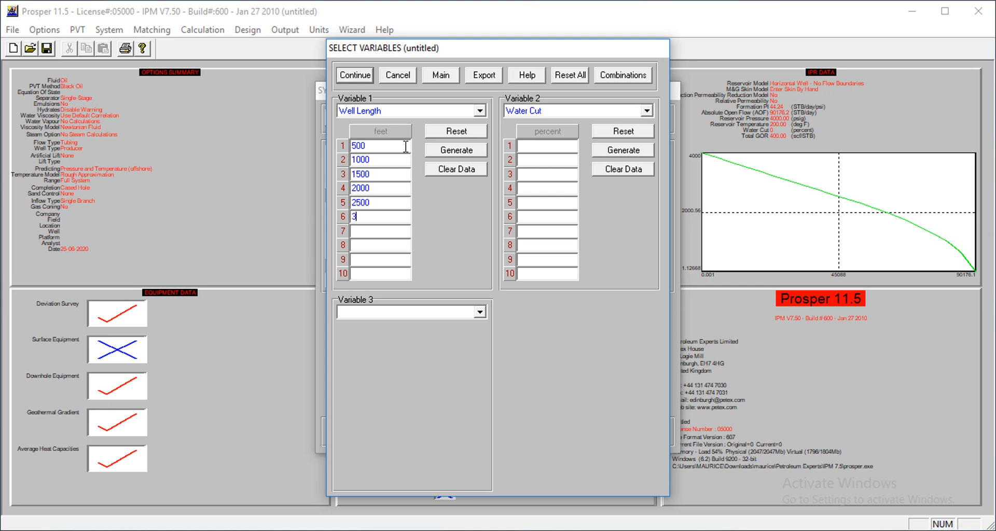
pyautogui.write('000')
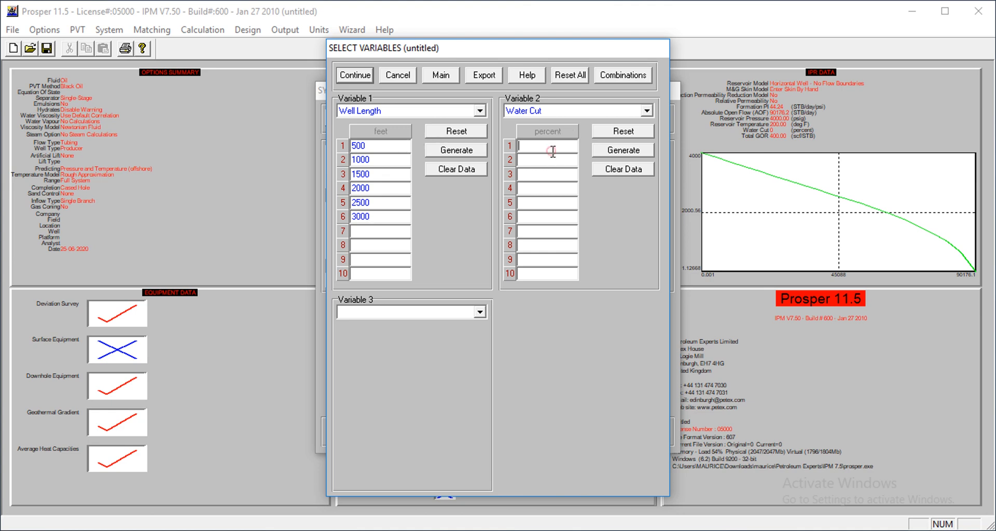
pyautogui.write('0')
pyautogui.click(548, 188)
pyautogui.write('30')
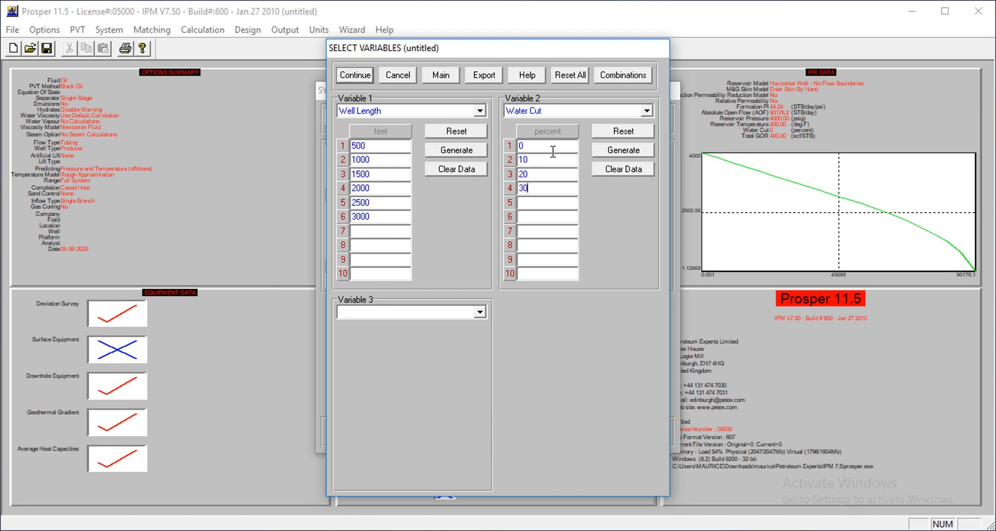
pyautogui.write('50')
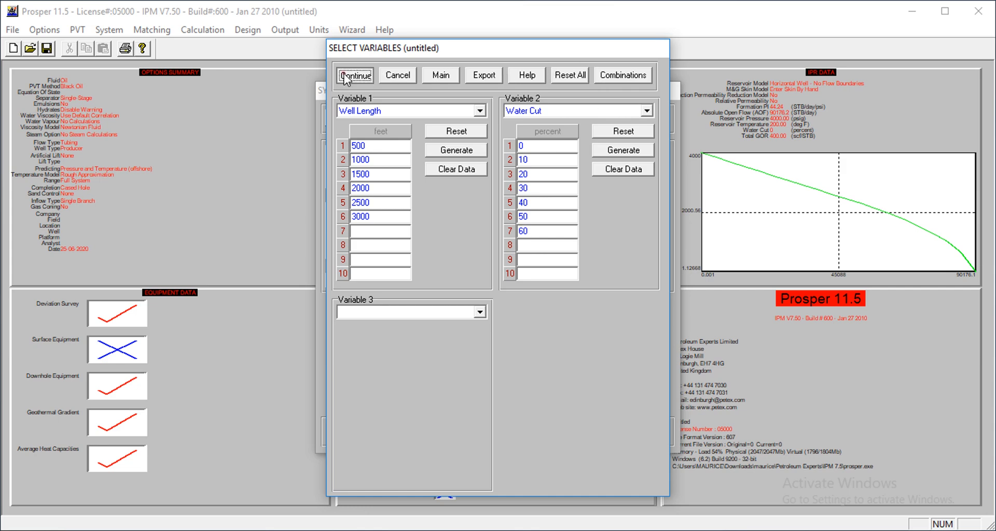
# Step: Calculate the system results for all well length and water cut cases
pyautogui.click(354, 75)
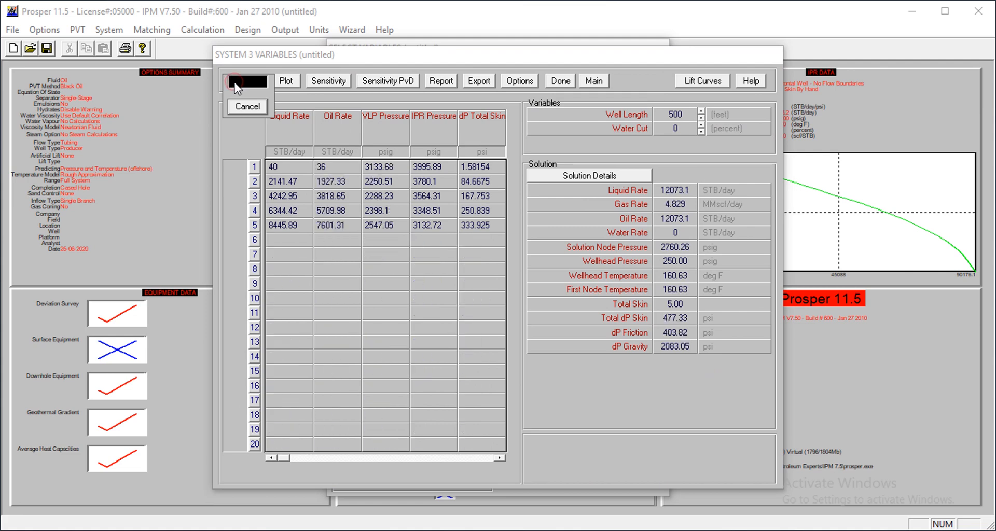
pyautogui.click(249, 81)
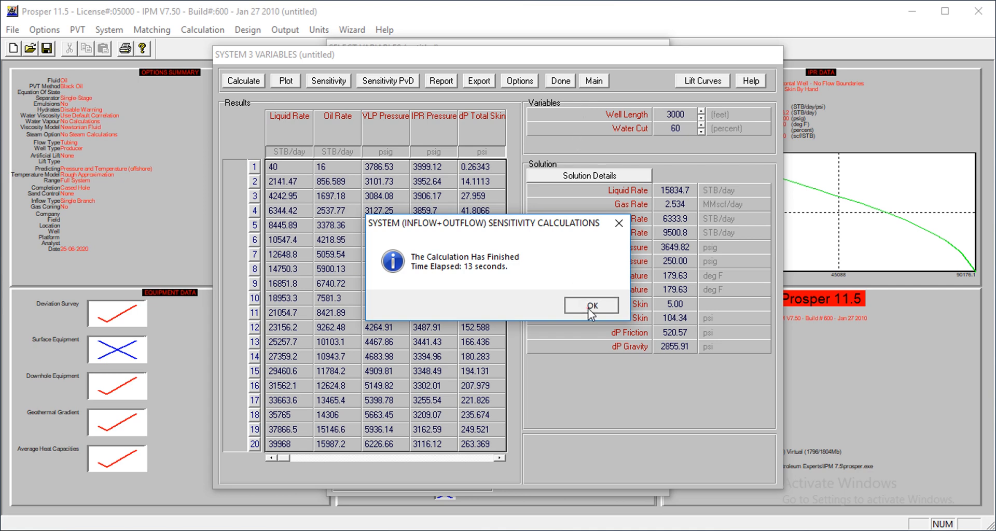
pyautogui.click(591, 306)
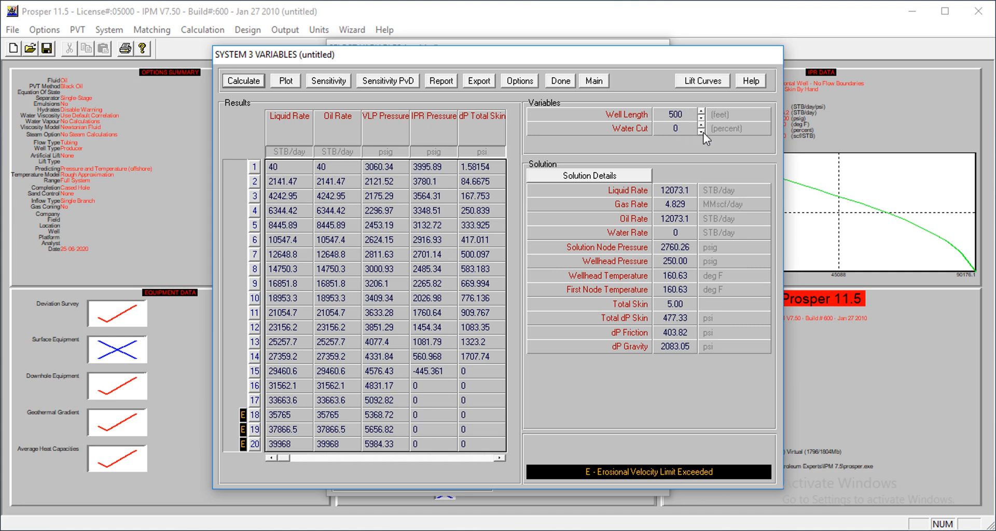
pyautogui.moveTo(672, 228)
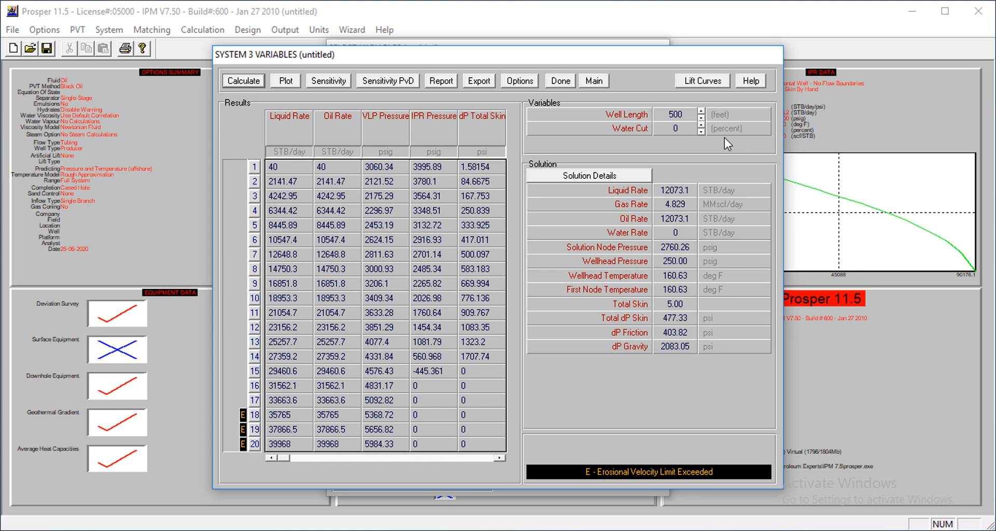
# Step: Step through the results for successively higher water cut cases
pyautogui.click(701, 124)
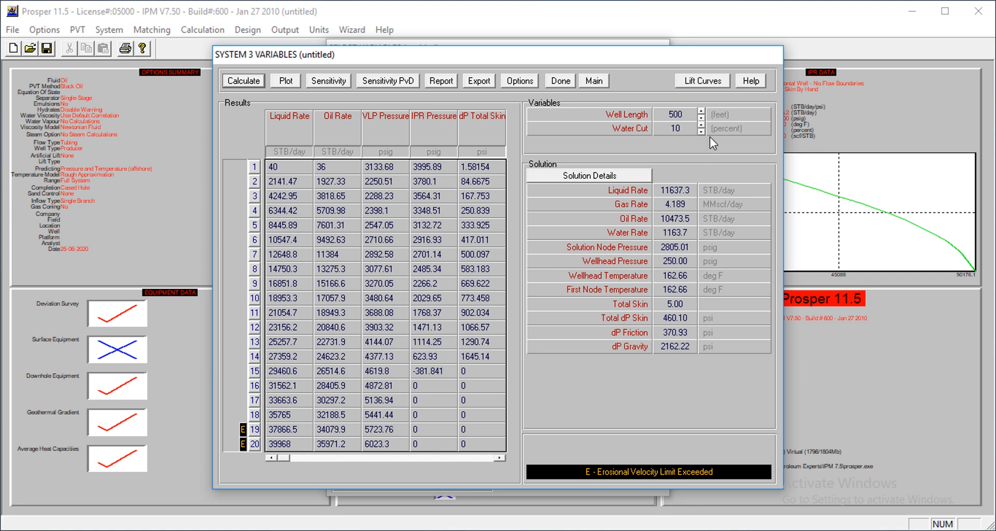
pyautogui.moveTo(706, 139)
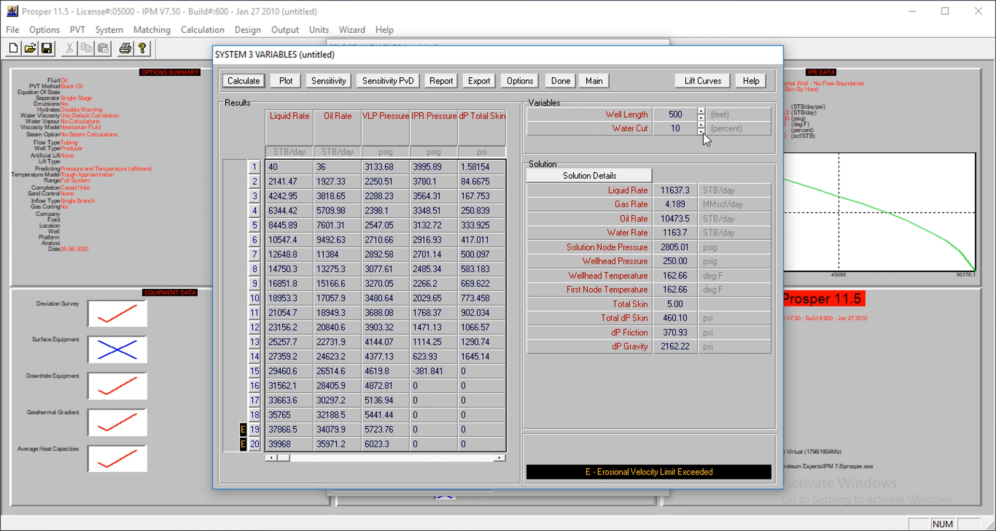
pyautogui.click(702, 125)
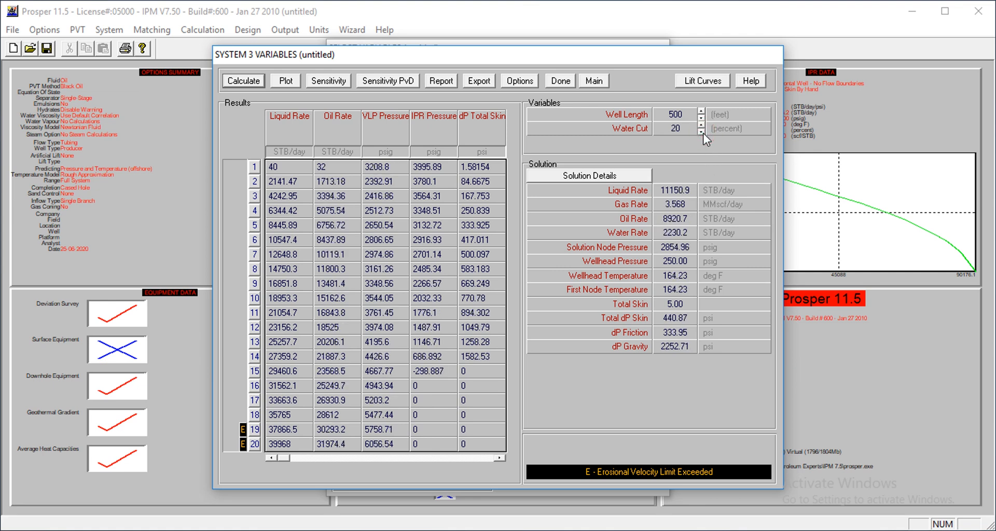
pyautogui.click(702, 125)
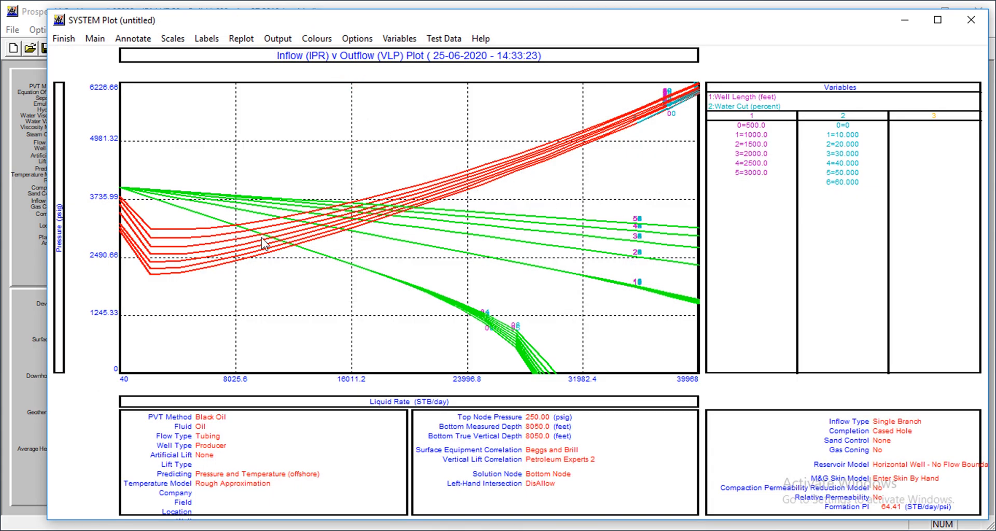
pyautogui.moveTo(759, 138)
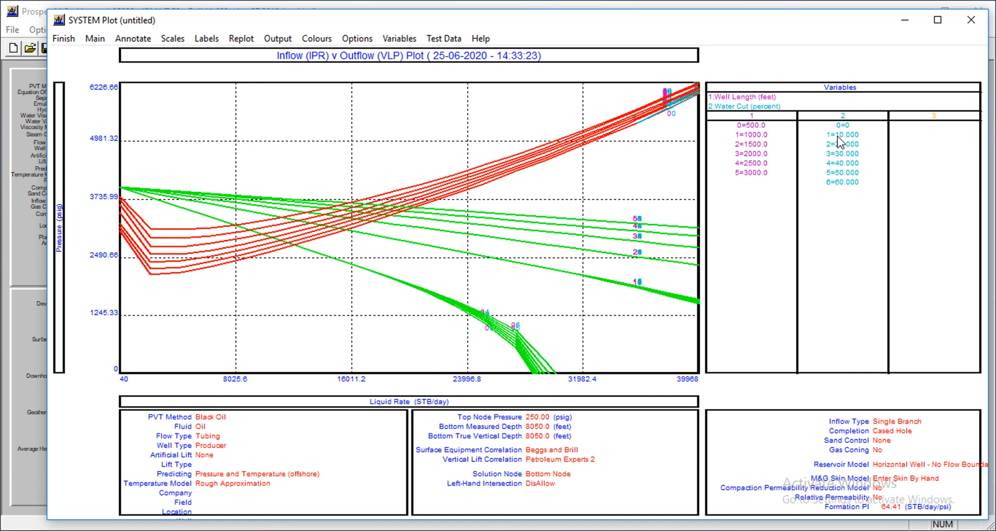
pyautogui.moveTo(835, 167)
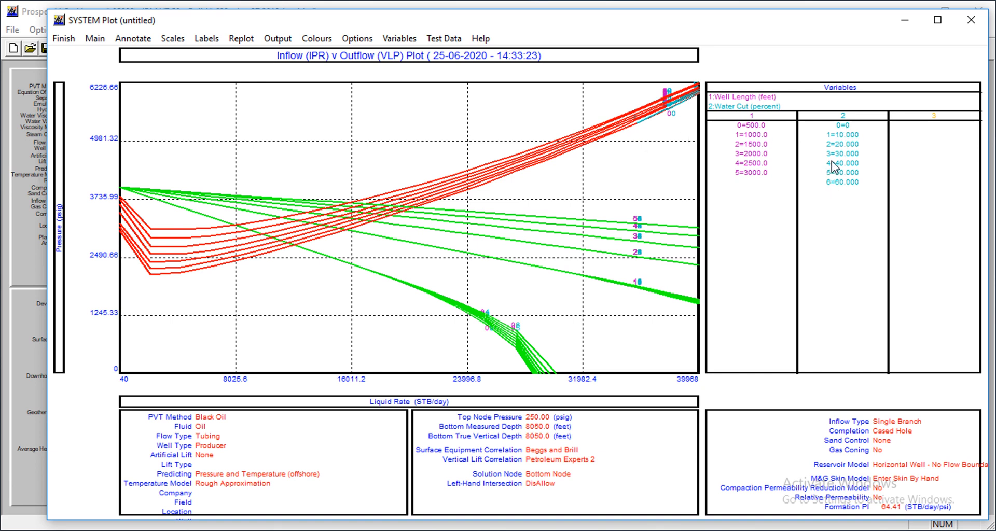
pyautogui.moveTo(311, 37)
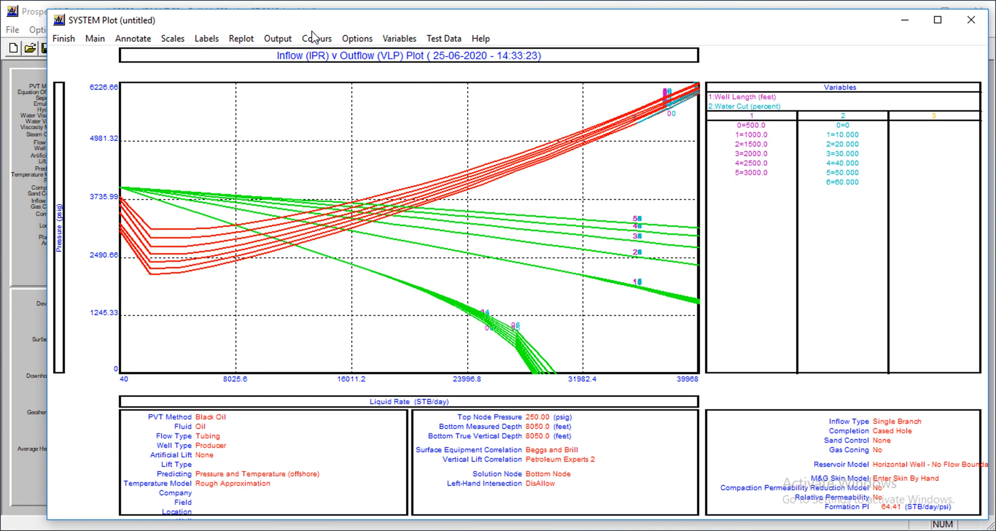
# Step: Open and close the display options on the IPR v VLP plot
pyautogui.click(356, 38)
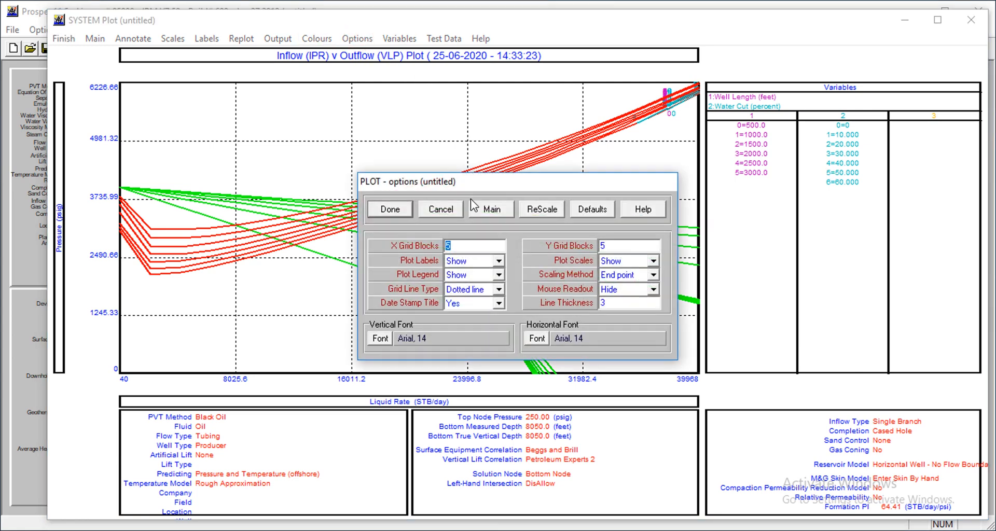
pyautogui.click(390, 209)
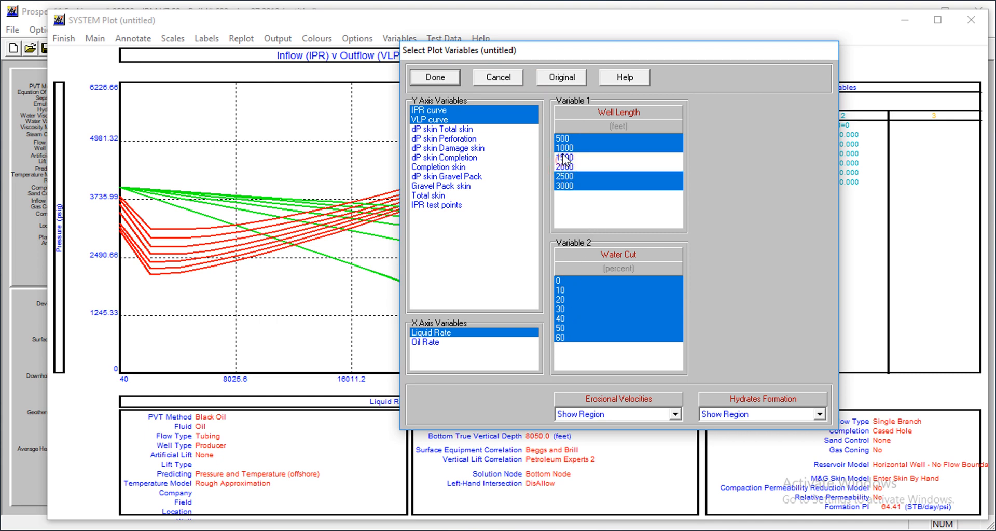
# Step: Plot IPR/VLP curves against Oil Rate for the 2000 ft well length only
pyautogui.click(564, 157)
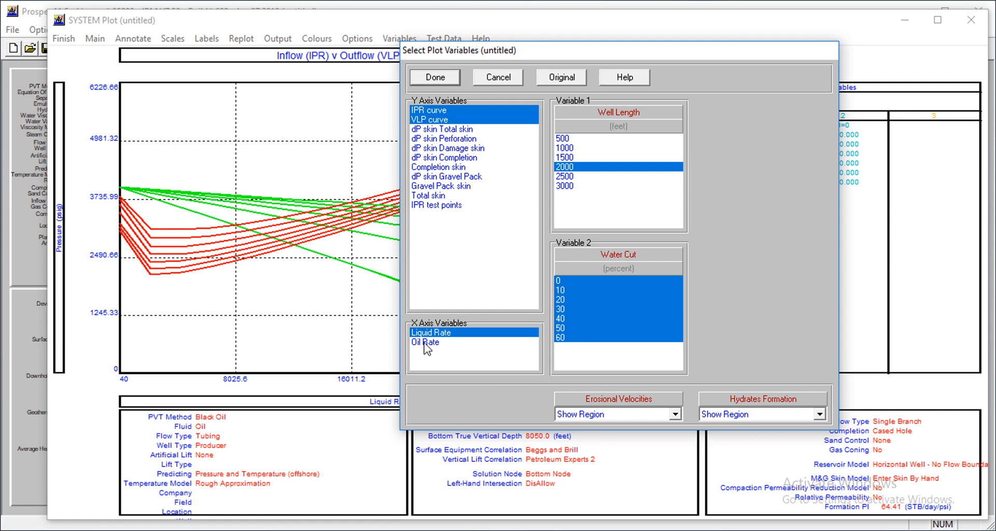
pyautogui.click(425, 342)
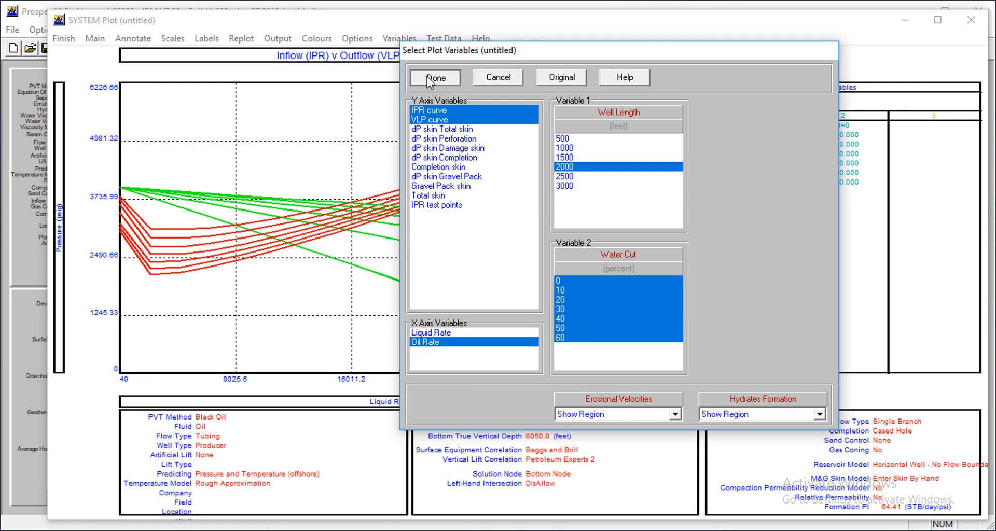
pyautogui.click(435, 77)
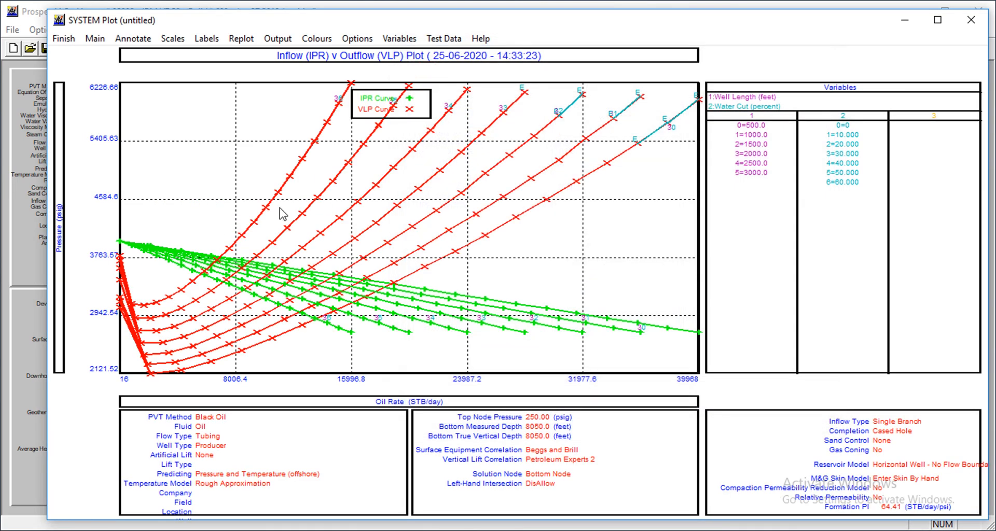
pyautogui.moveTo(781, 172)
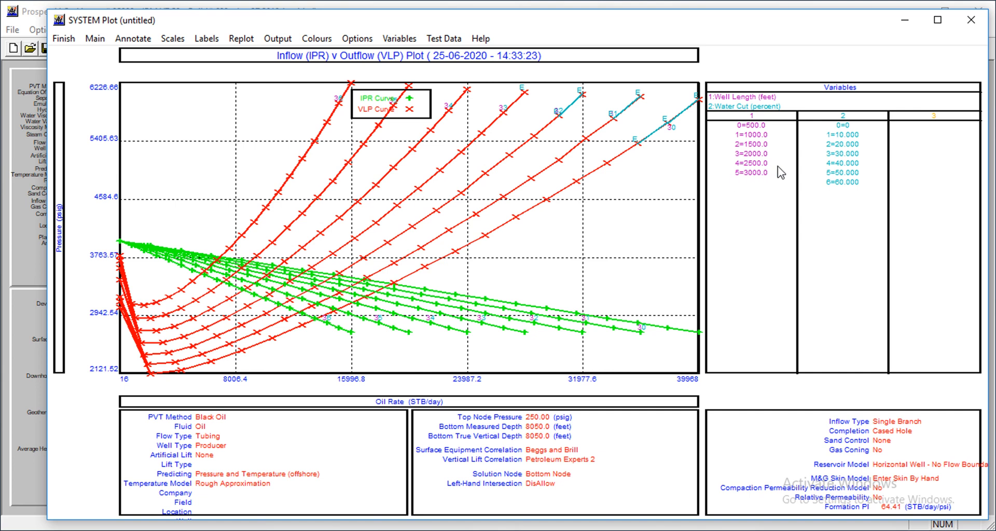
pyautogui.moveTo(340, 109)
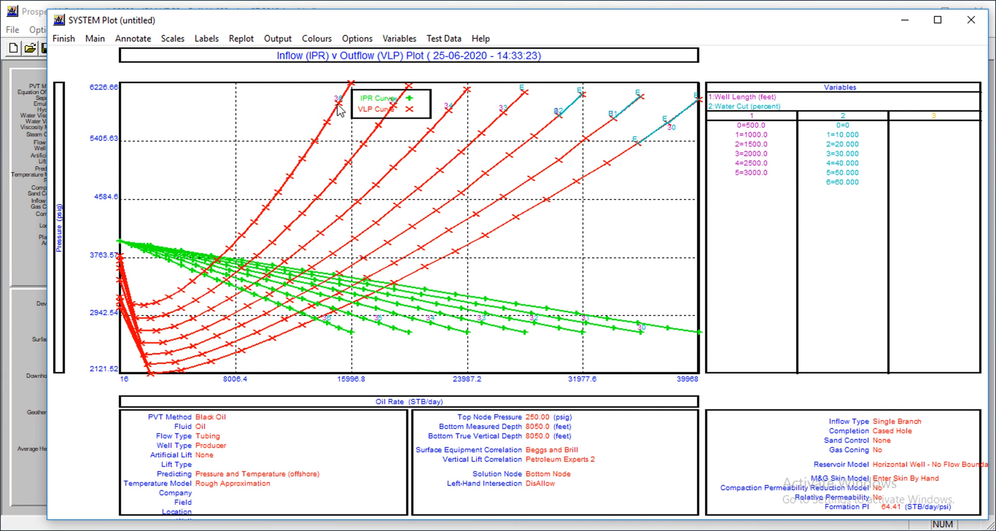
pyautogui.moveTo(673, 136)
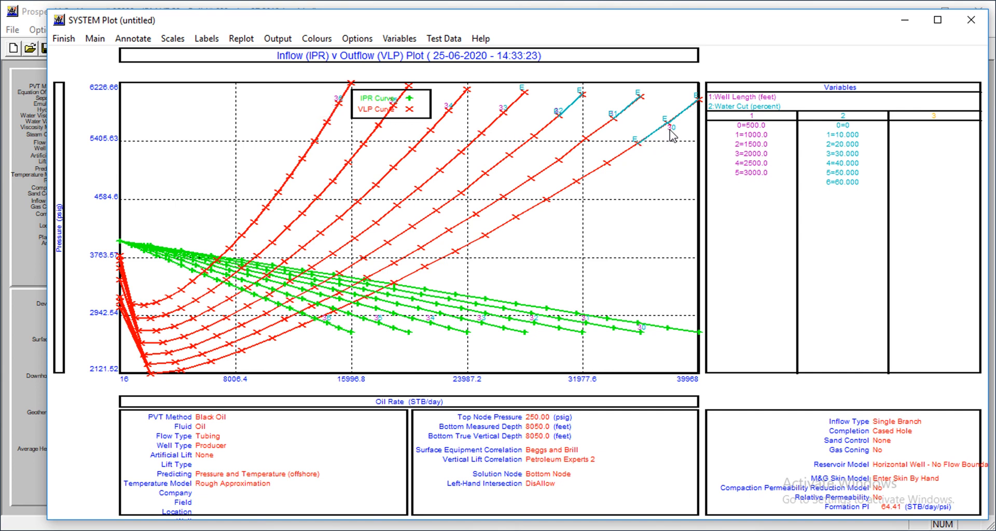
pyautogui.moveTo(609, 122)
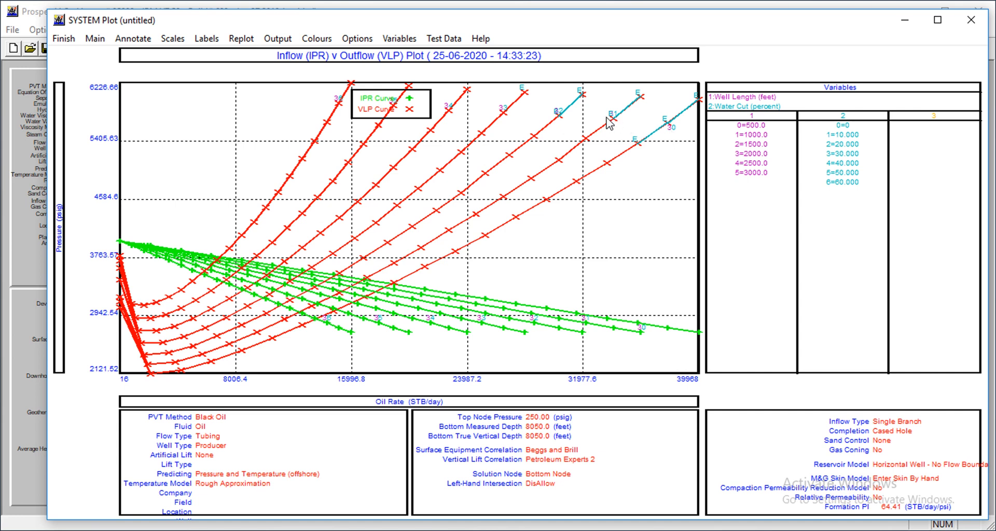
pyautogui.moveTo(679, 135)
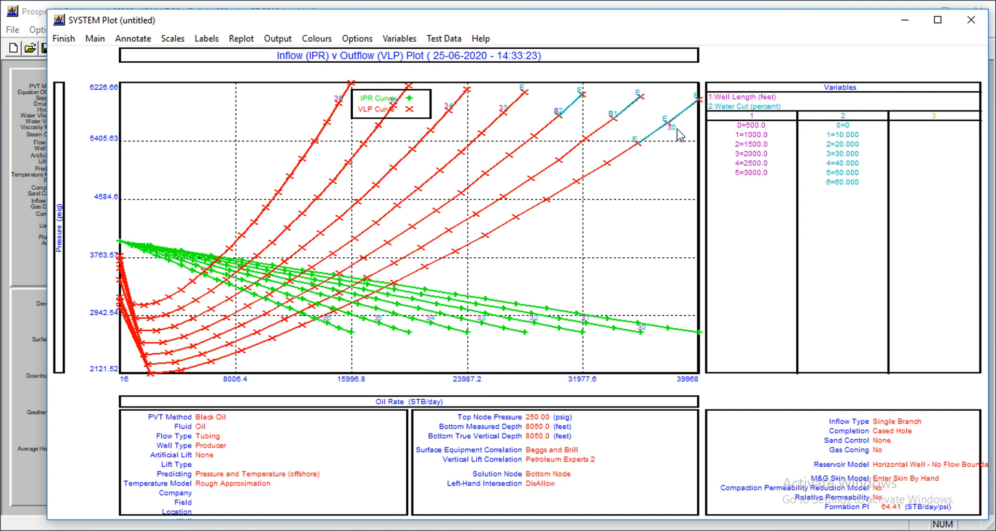
pyautogui.moveTo(675, 131)
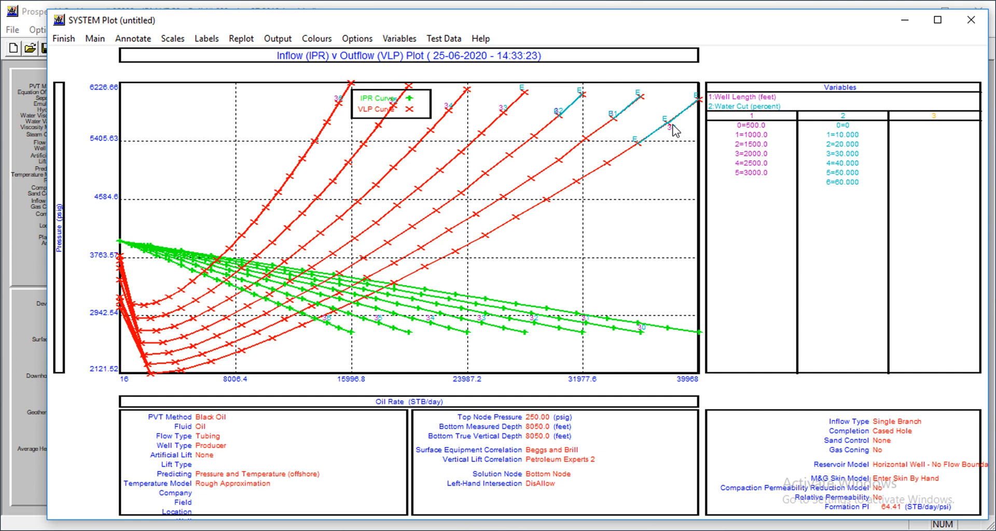
pyautogui.moveTo(319, 326)
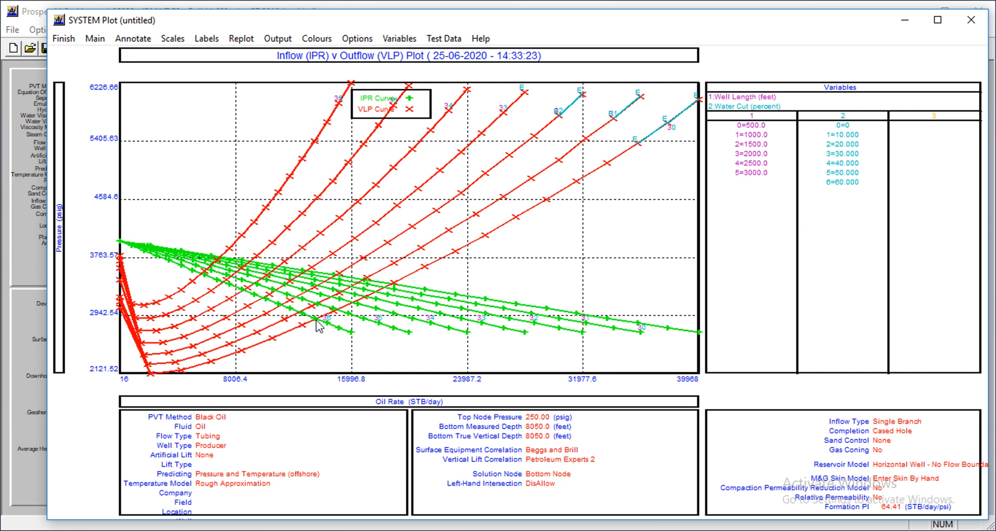
pyautogui.moveTo(277, 313)
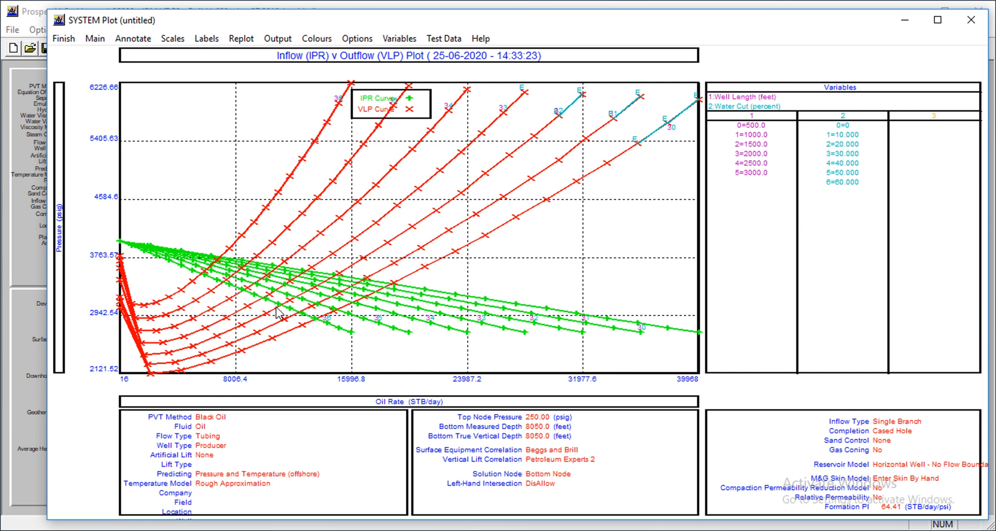
pyautogui.moveTo(216, 277)
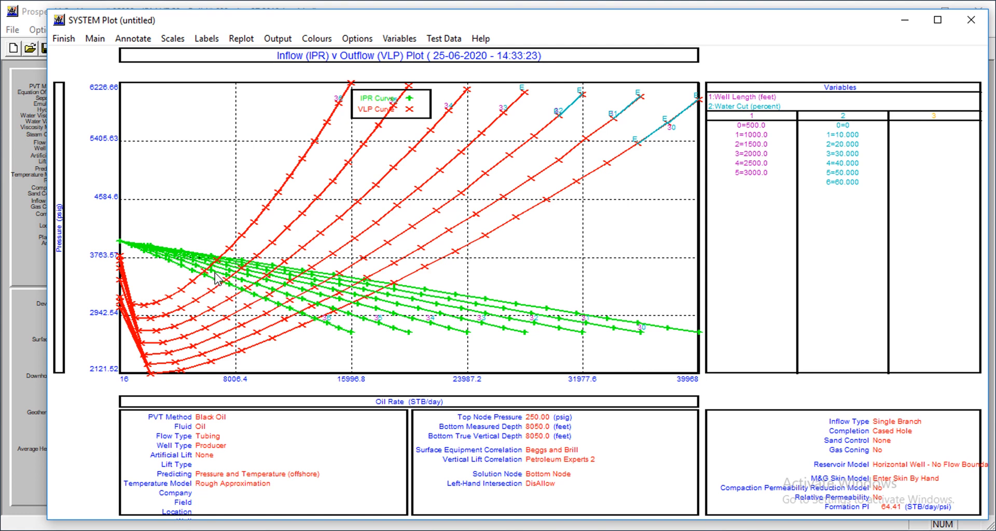
pyautogui.moveTo(675, 137)
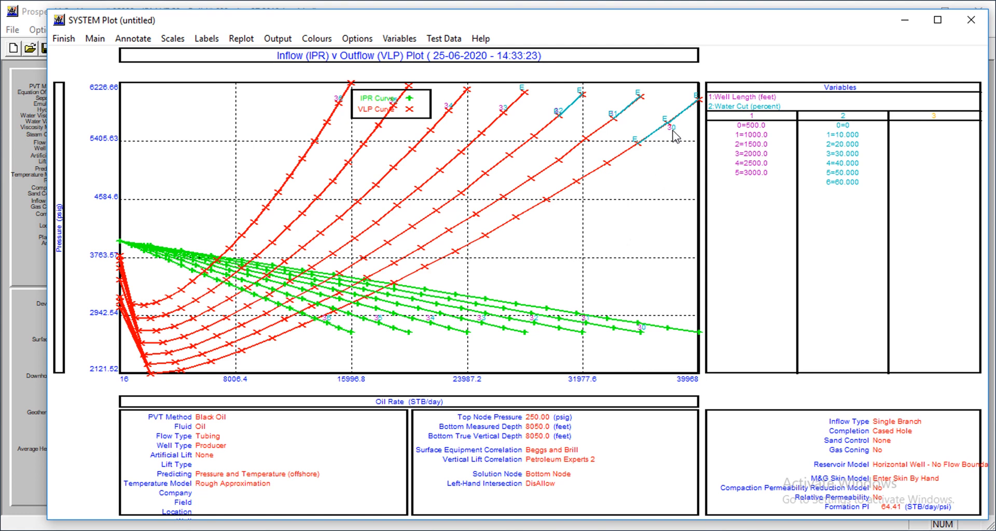
pyautogui.moveTo(577, 113)
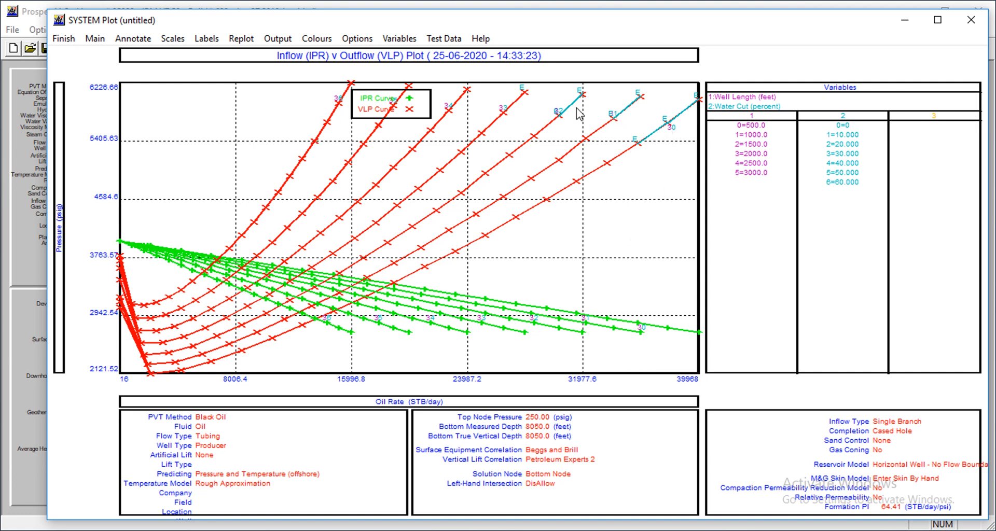
pyautogui.moveTo(810, 153)
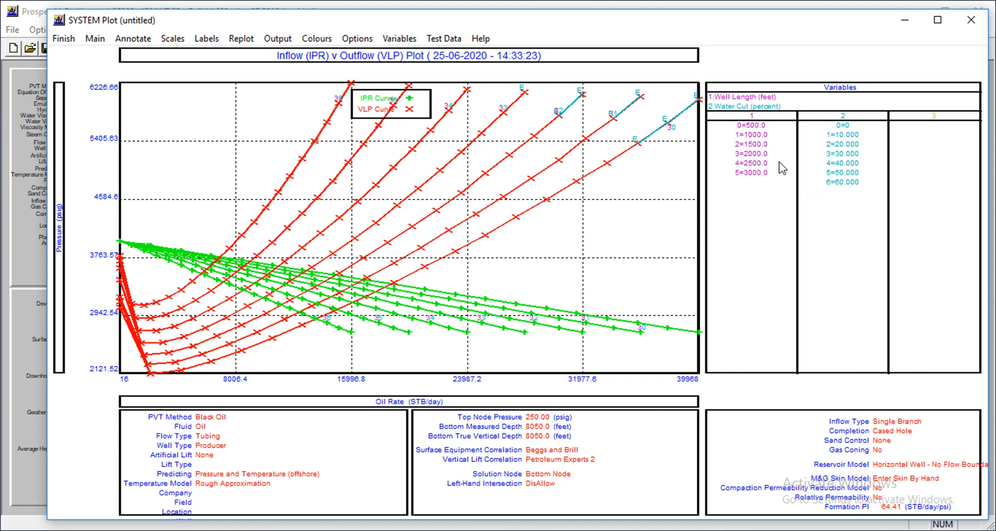
pyautogui.moveTo(250, 292)
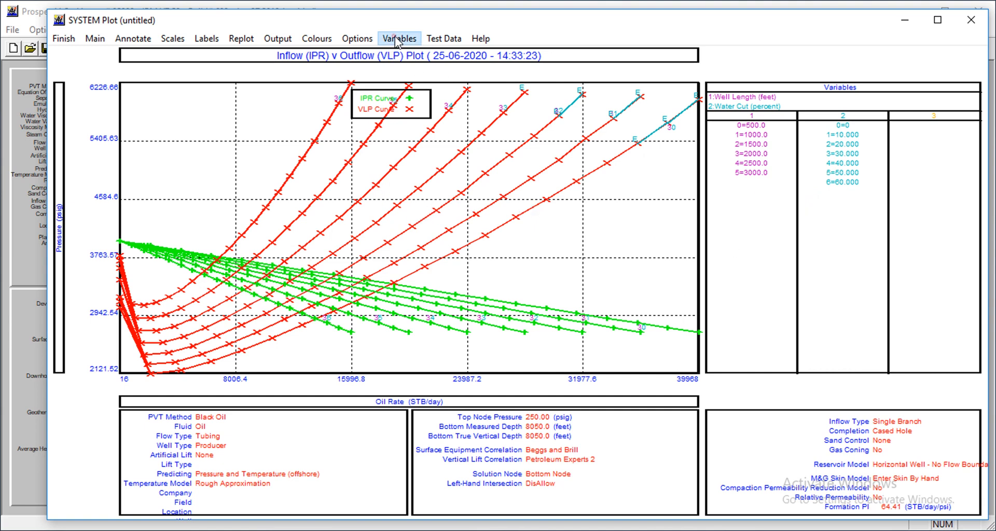
# Step: Select only the 40% water cut and every well length case, then redraw the plot
pyautogui.click(399, 38)
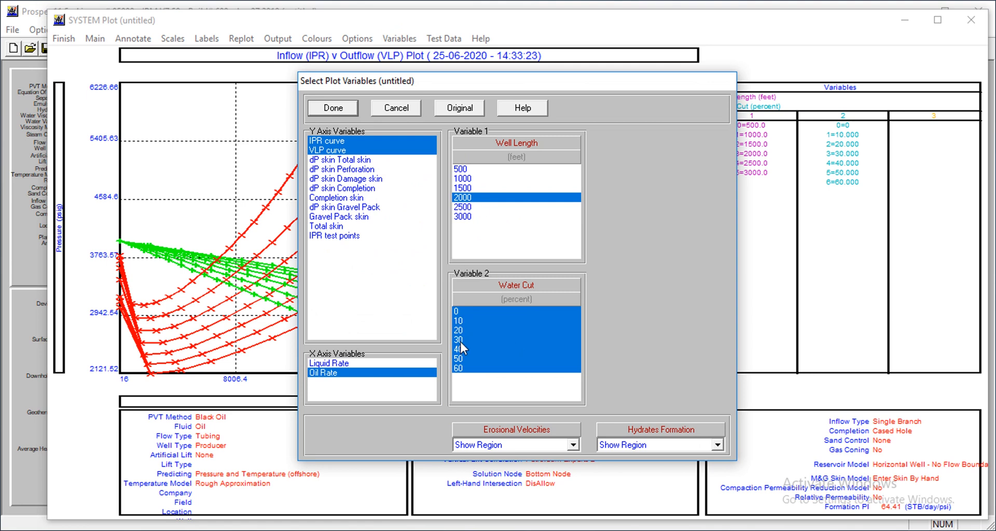
pyautogui.click(459, 349)
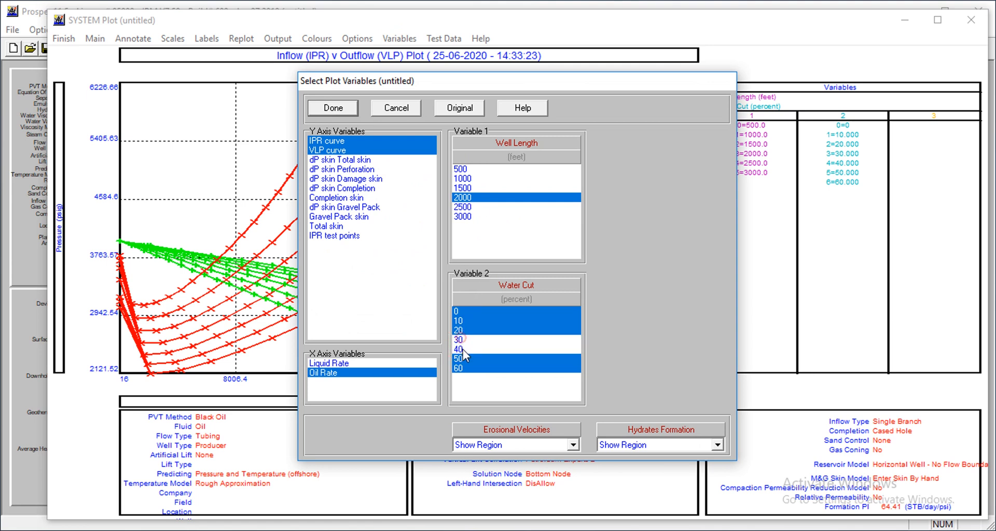
pyautogui.click(459, 348)
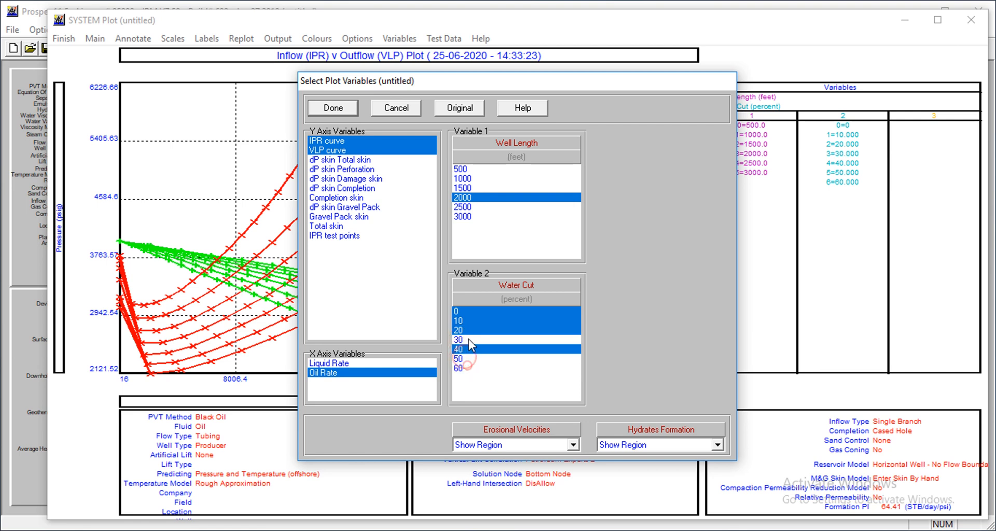
pyautogui.click(458, 350)
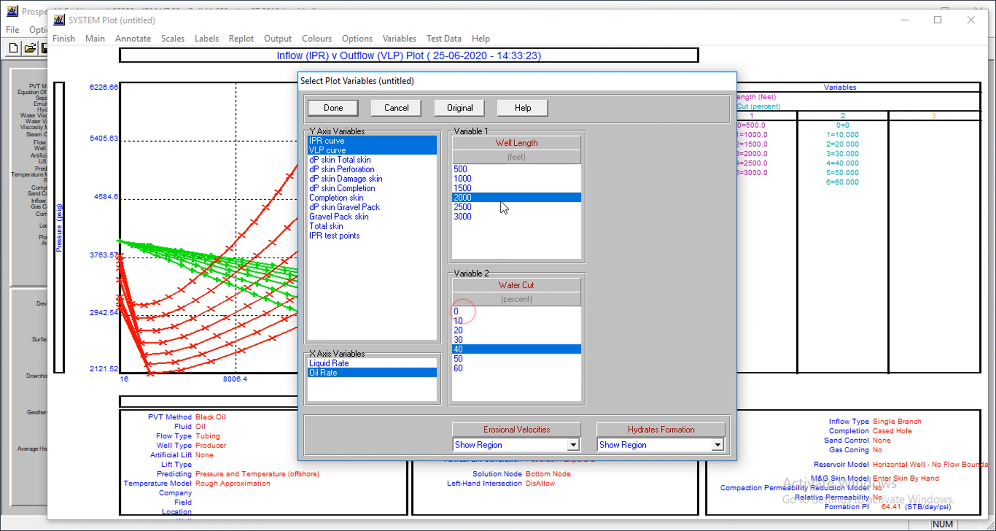
pyautogui.click(464, 179)
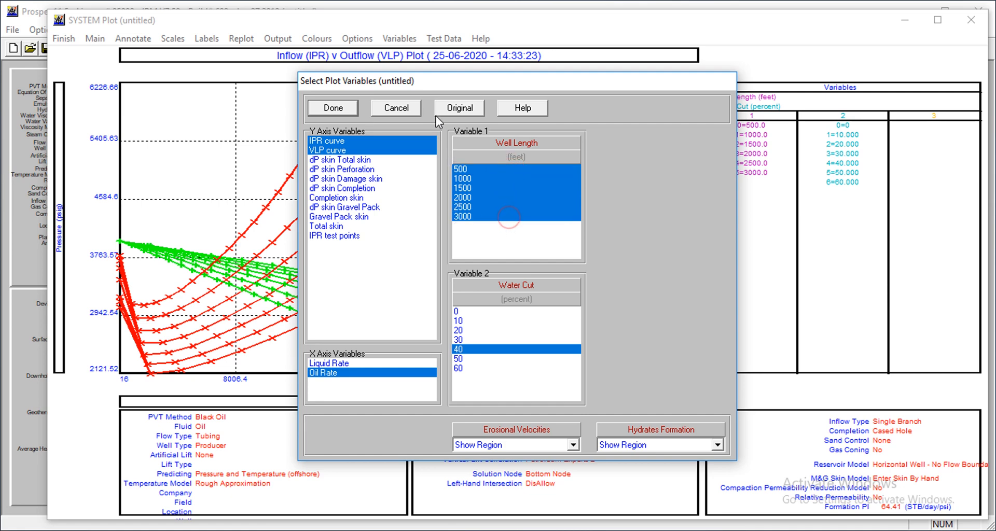
pyautogui.click(332, 107)
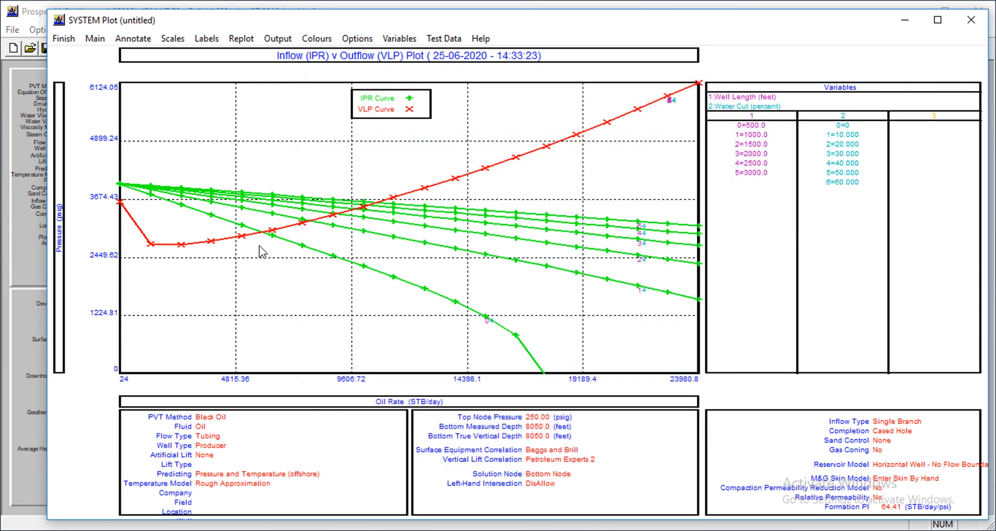
pyautogui.moveTo(805, 145)
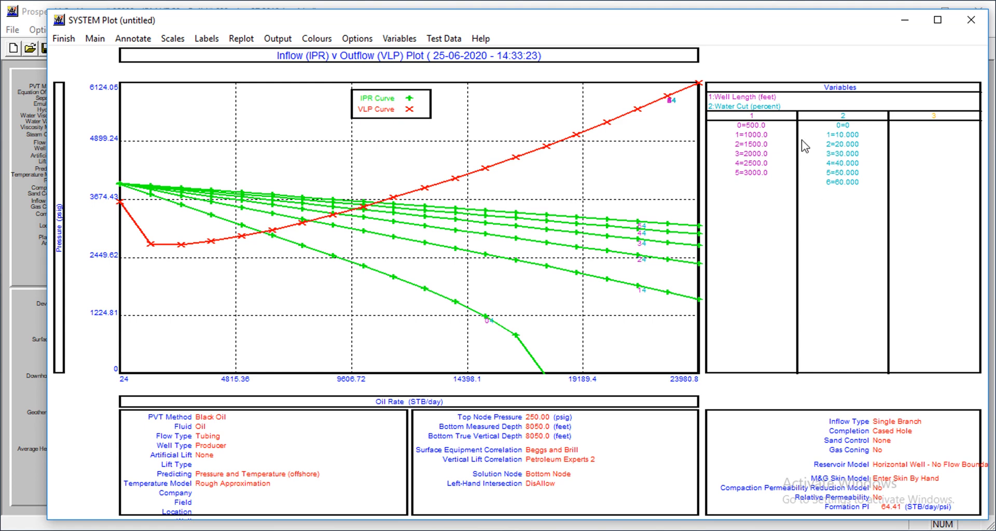
pyautogui.moveTo(510, 145)
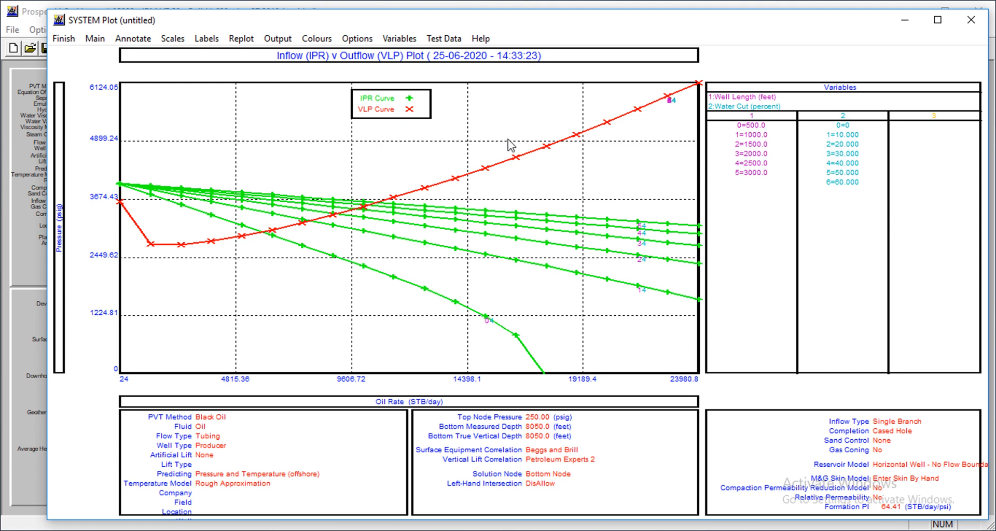
pyautogui.moveTo(271, 240)
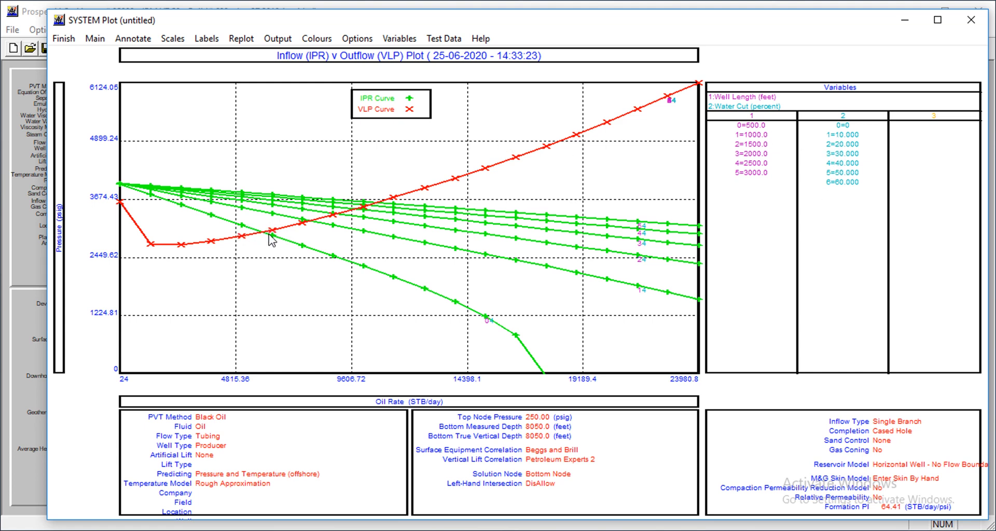
pyautogui.moveTo(380, 210)
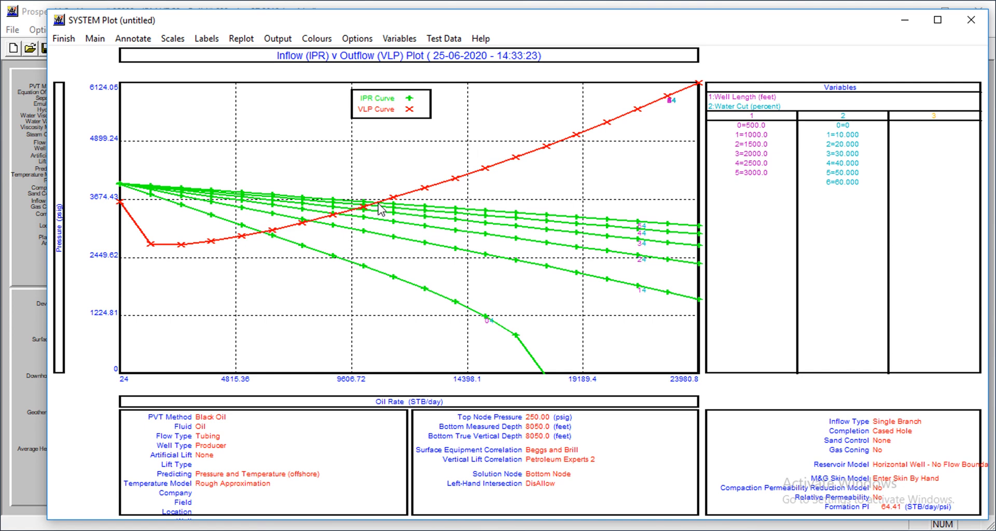
pyautogui.moveTo(431, 222)
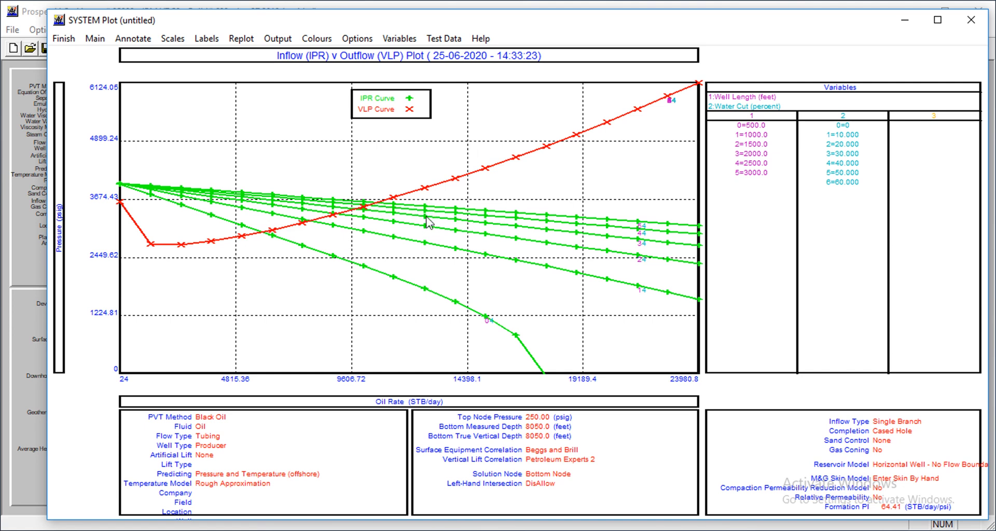
pyautogui.moveTo(230, 292)
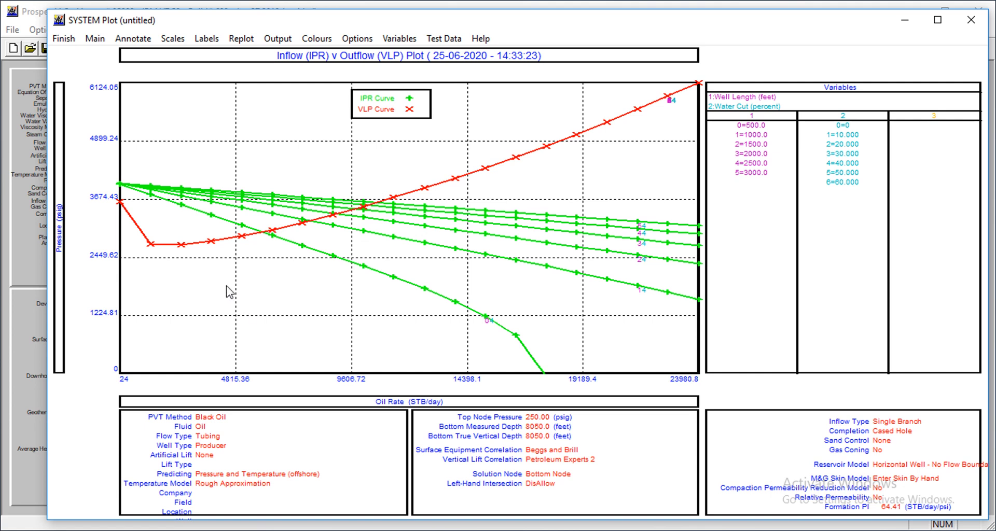
pyautogui.moveTo(628, 215)
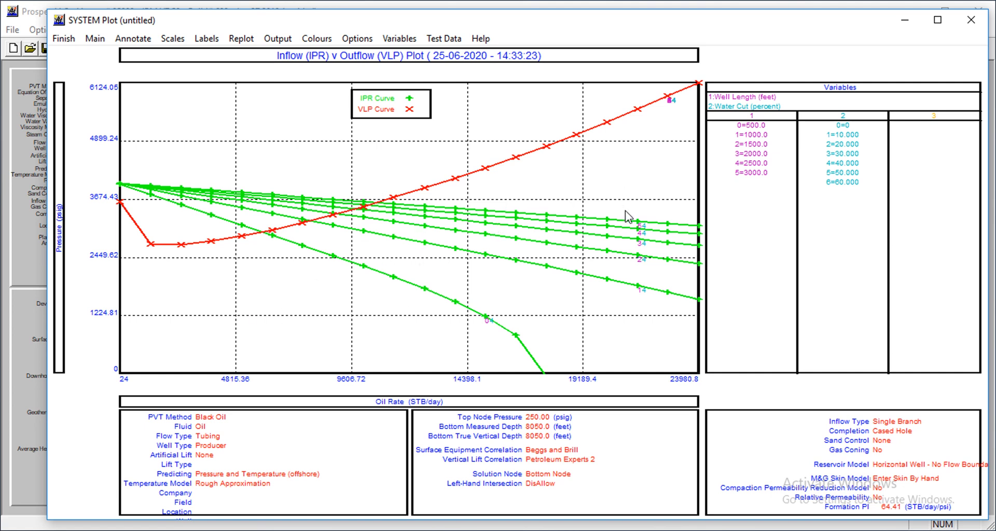
pyautogui.moveTo(637, 203)
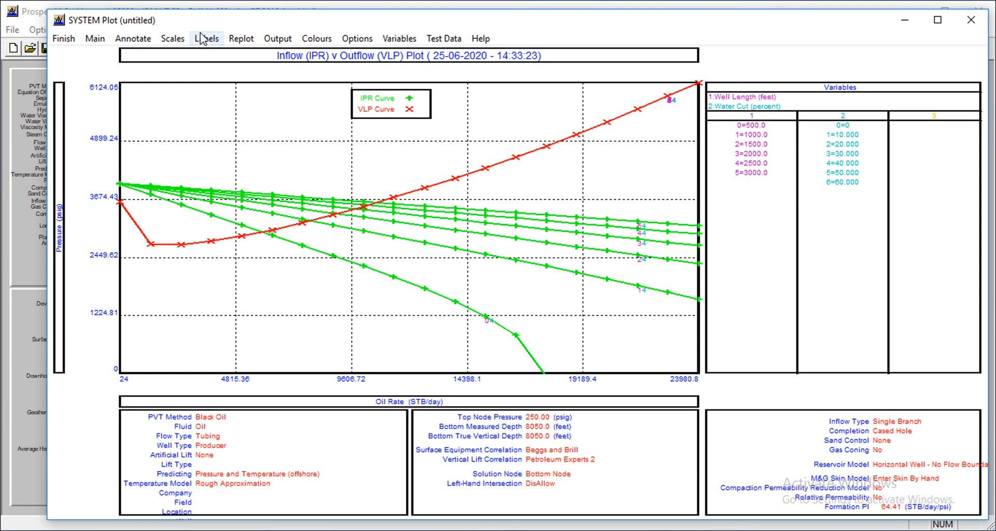
pyautogui.moveTo(971, 20)
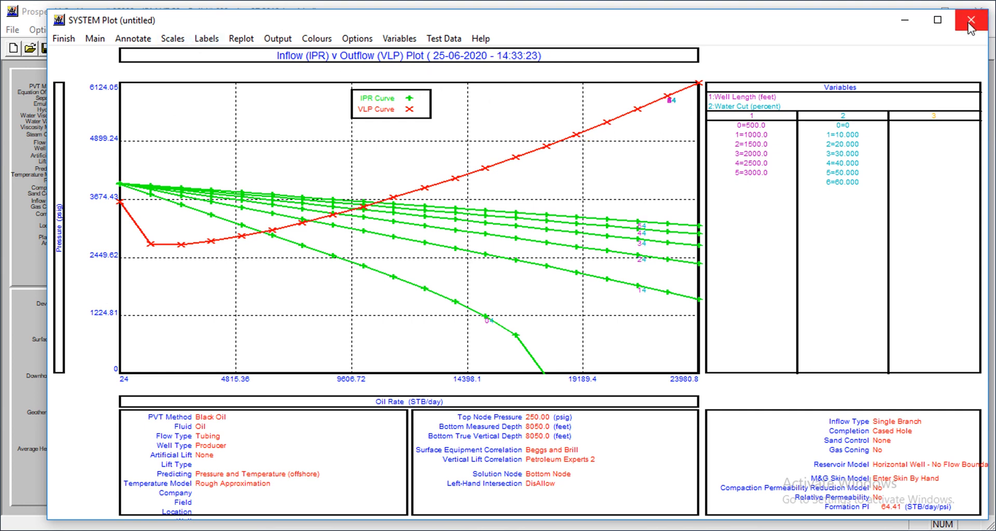
# Step: Close the SYSTEM plot window to return to the System 3 Variables results
pyautogui.click(972, 19)
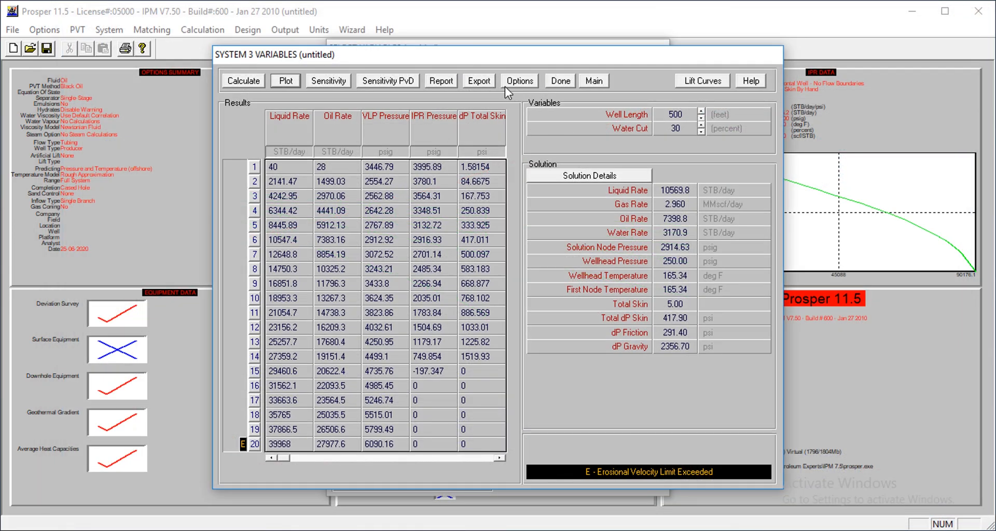